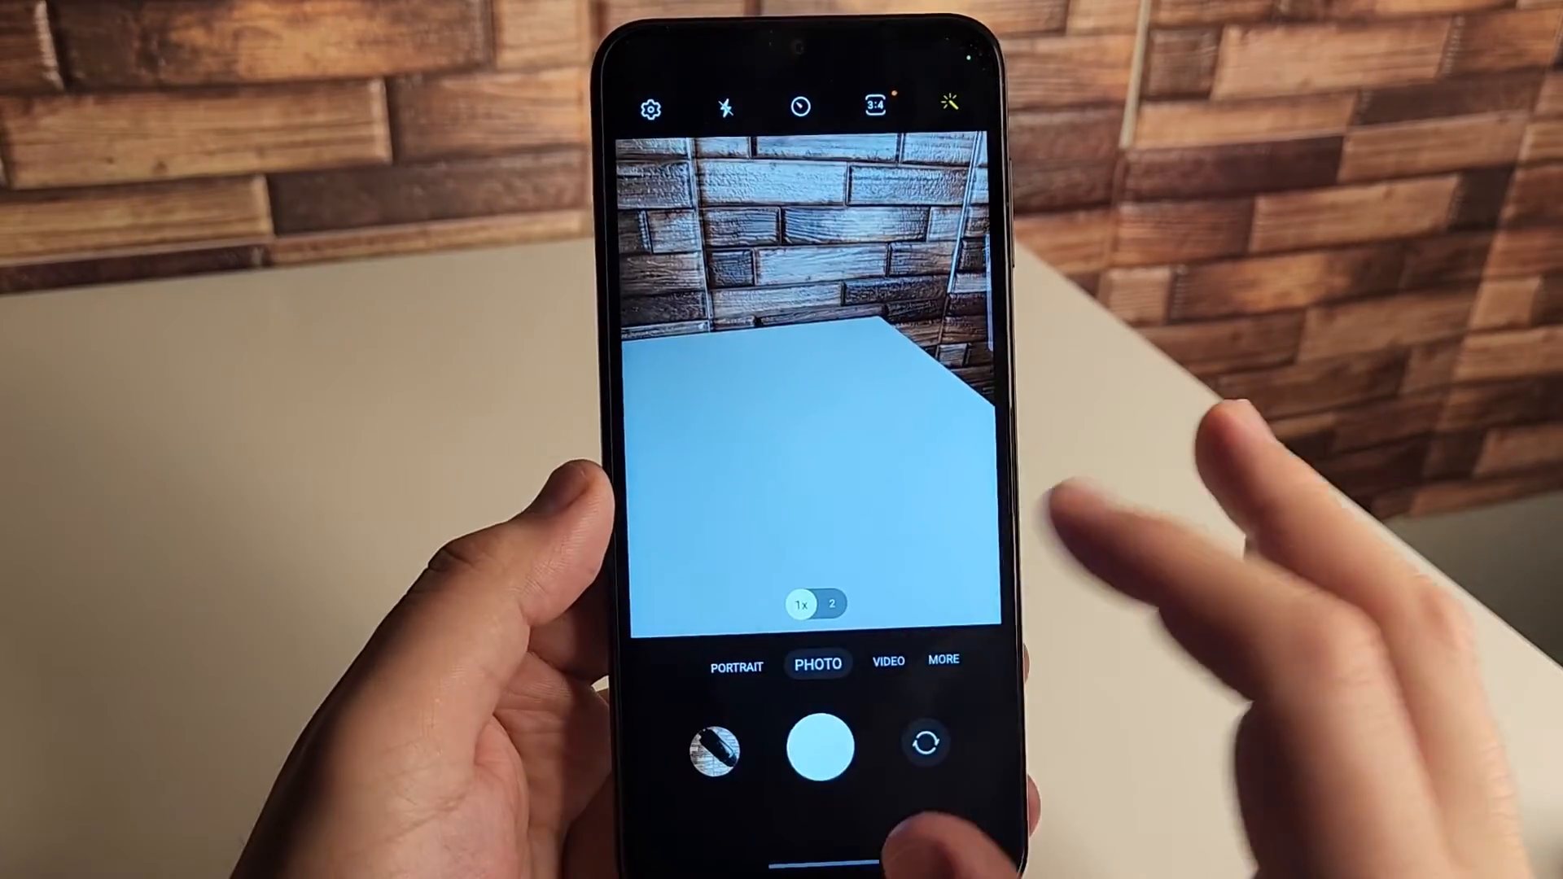
Delete the microphone video and the figurine photo, moving them to the Gallery Trash.
left_click(707, 758)
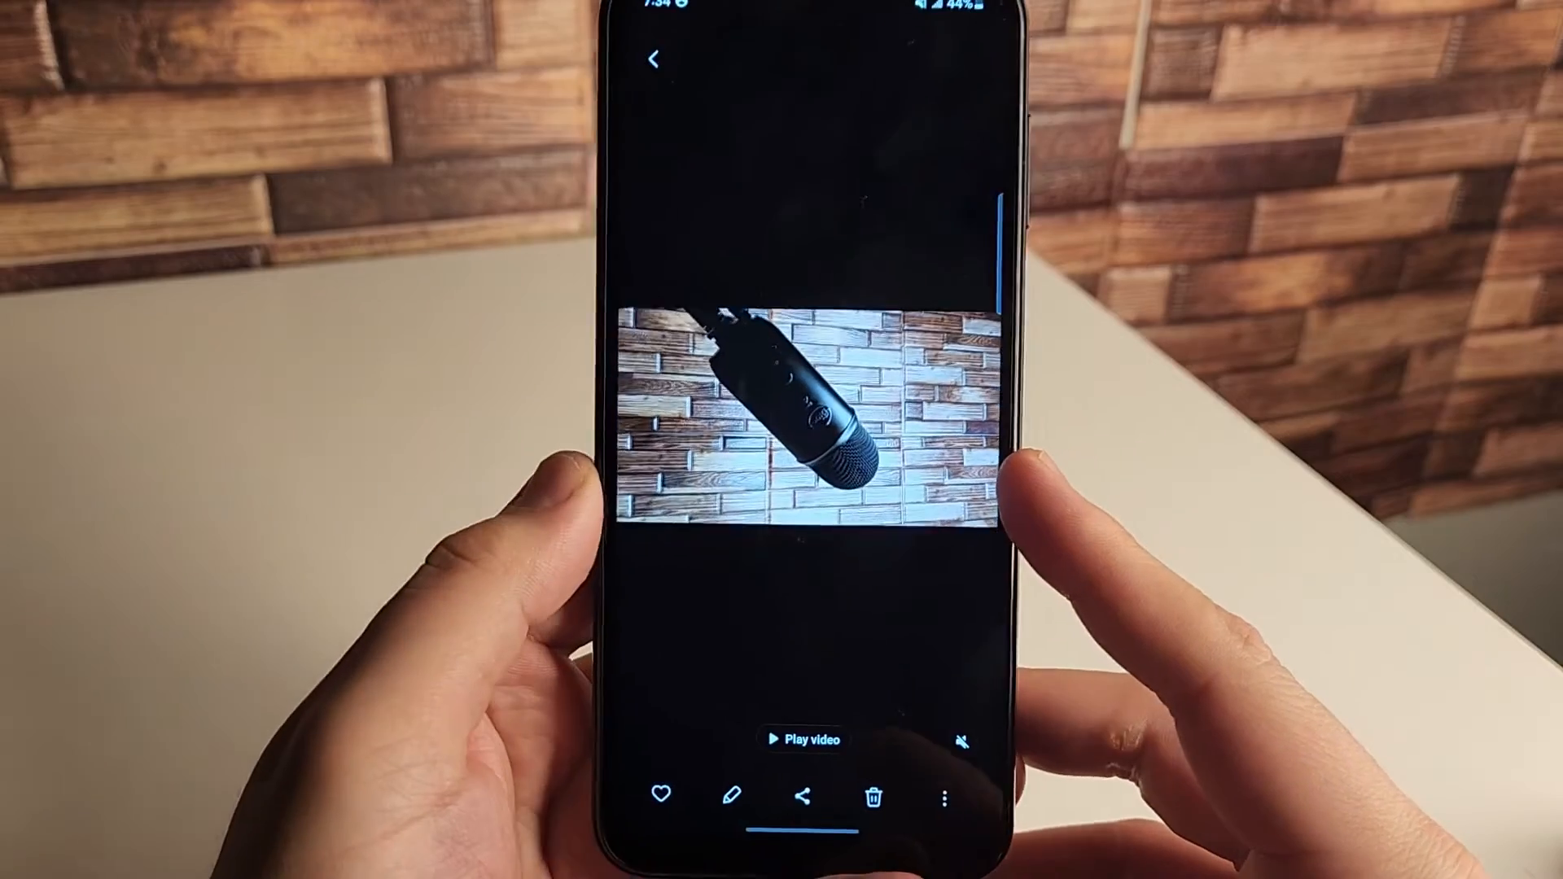
left_click(876, 794)
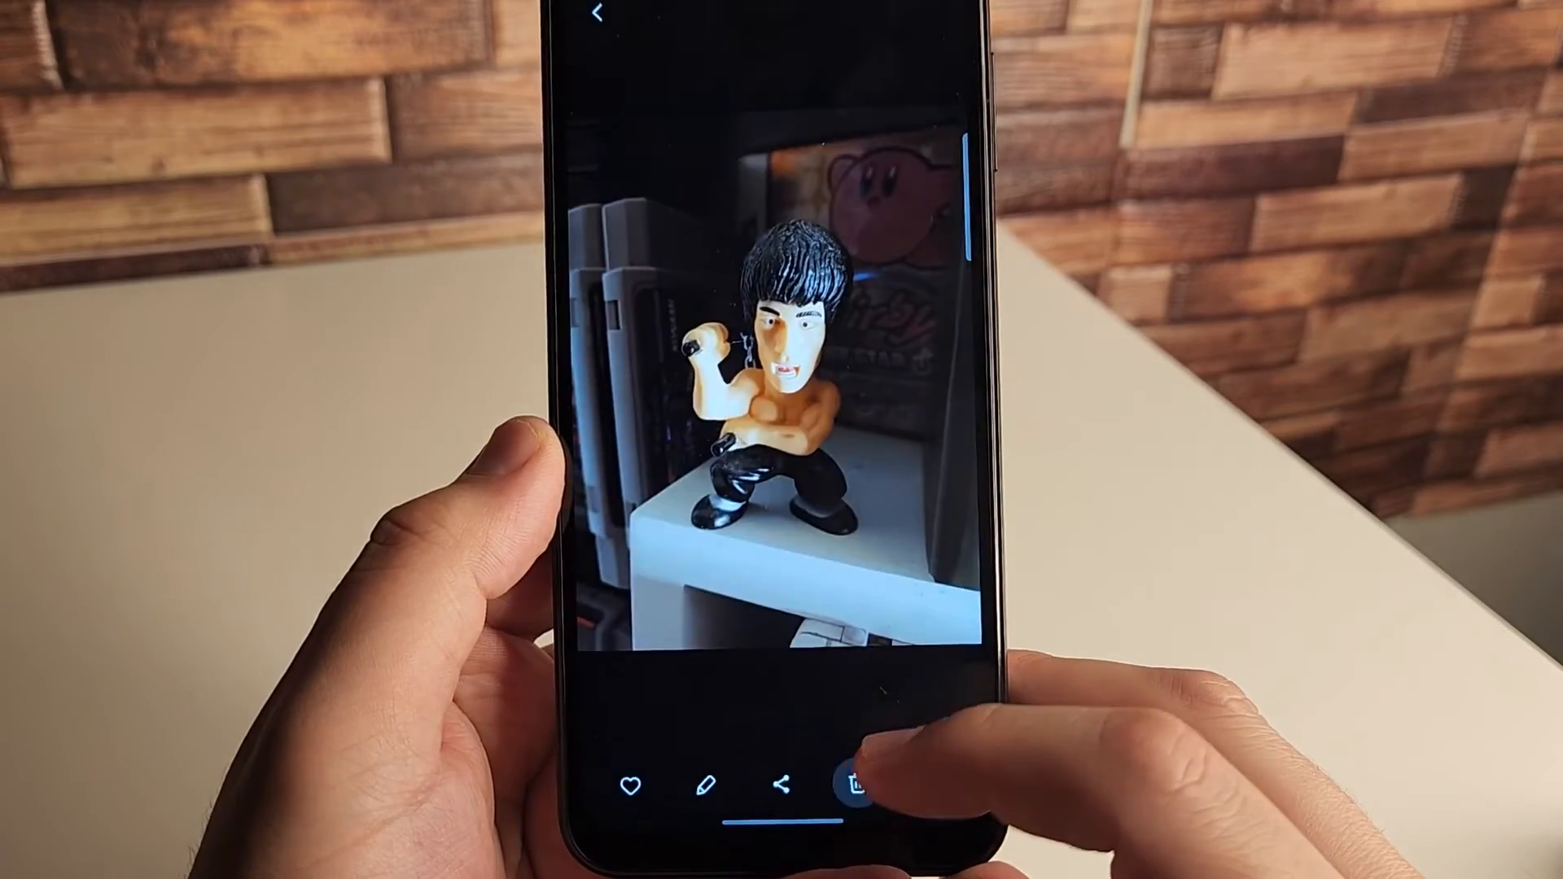
left_click(853, 788)
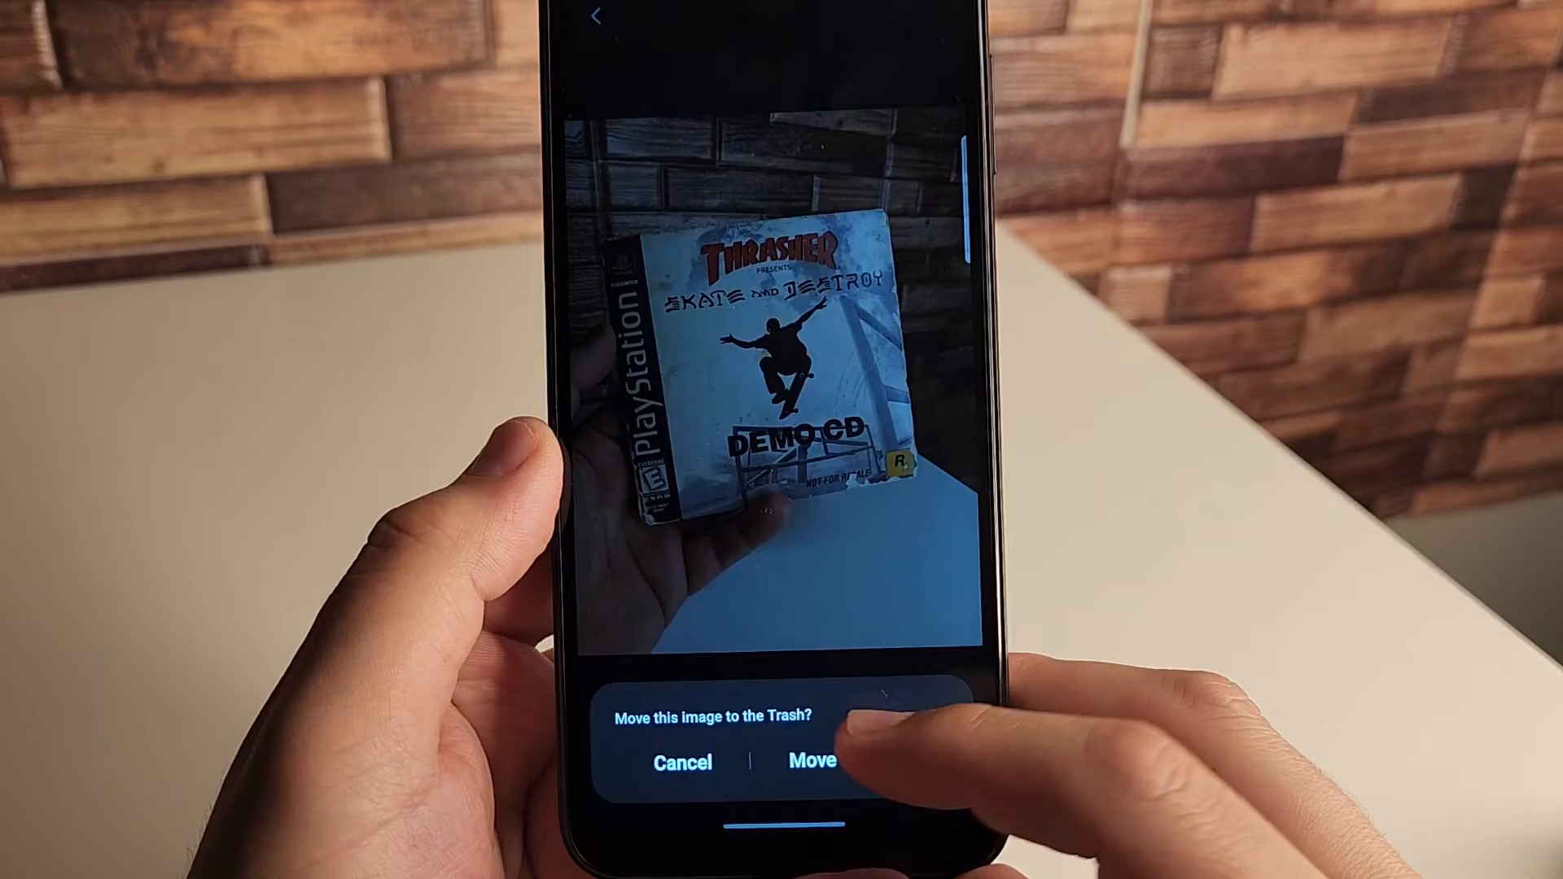
left_click(807, 762)
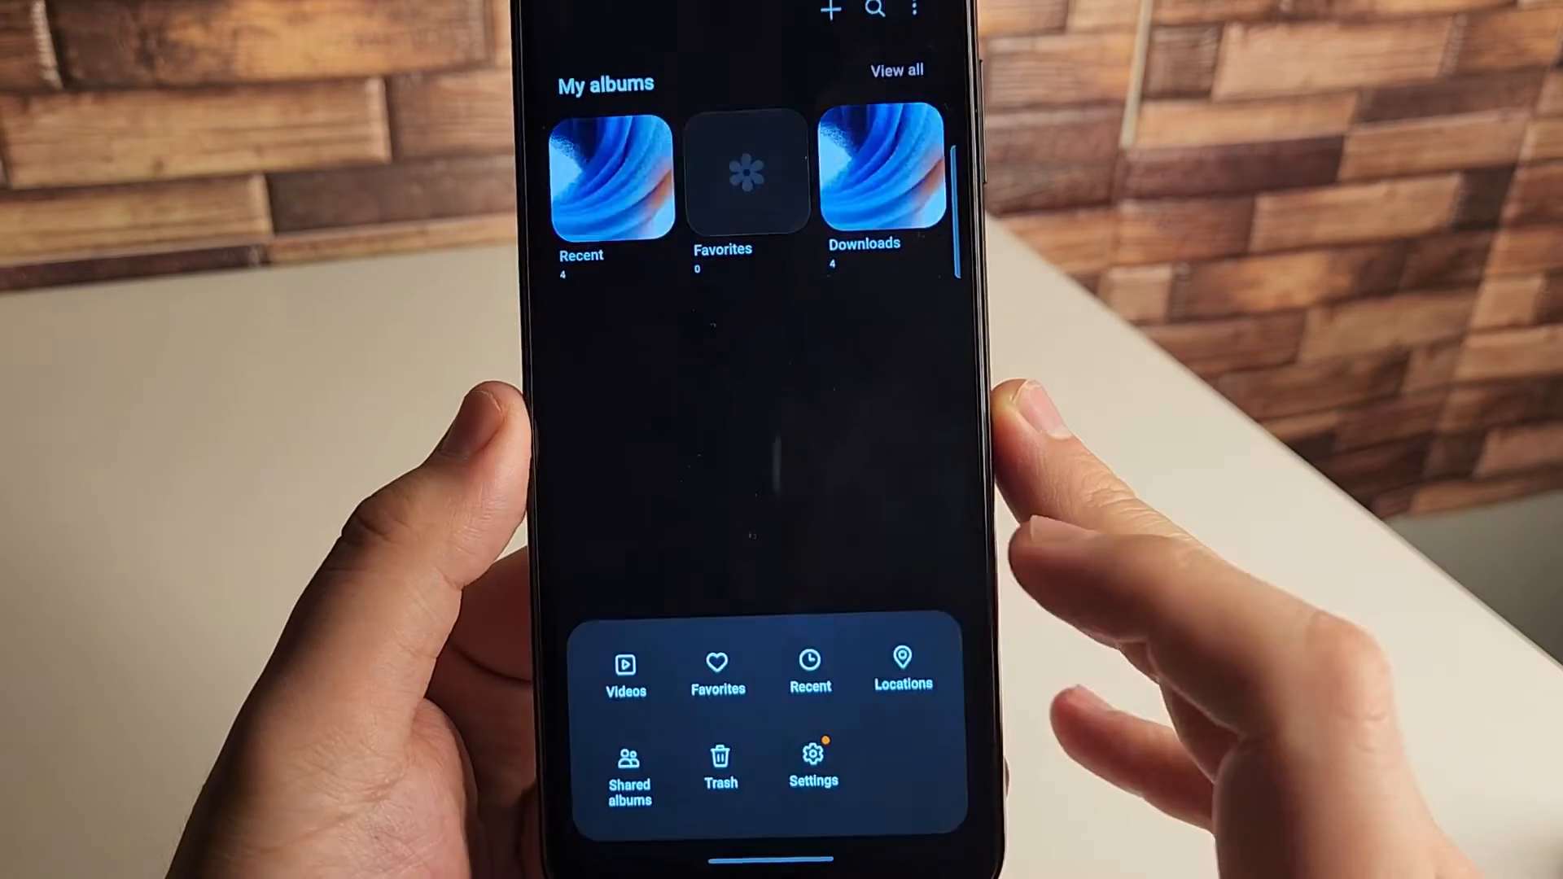
Empty the Gallery Trash, permanently deleting all 7 items.
left_click(716, 762)
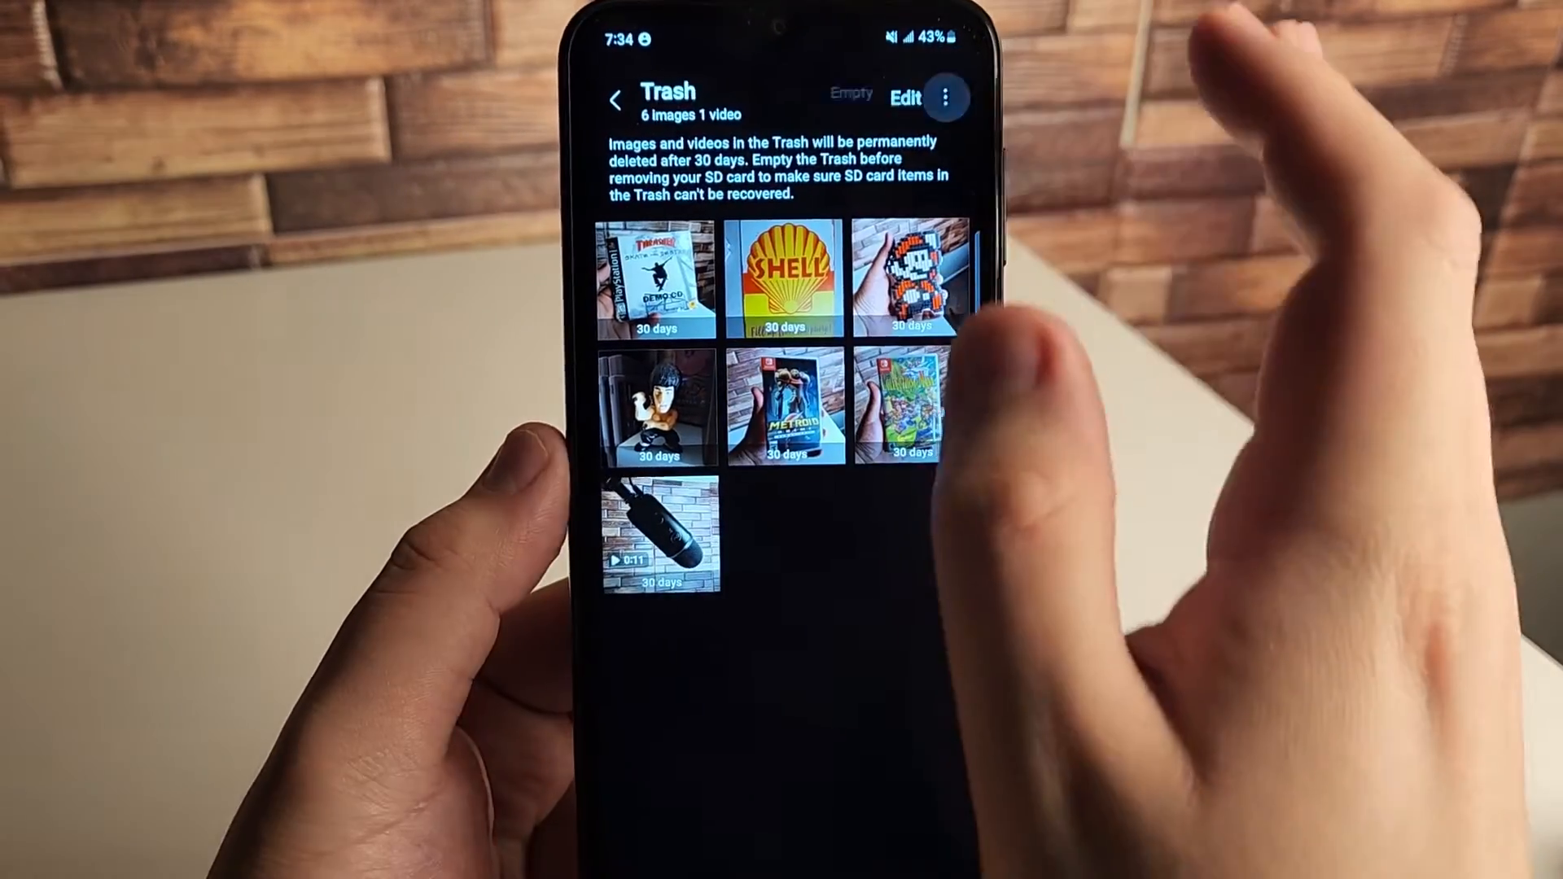
left_click(846, 98)
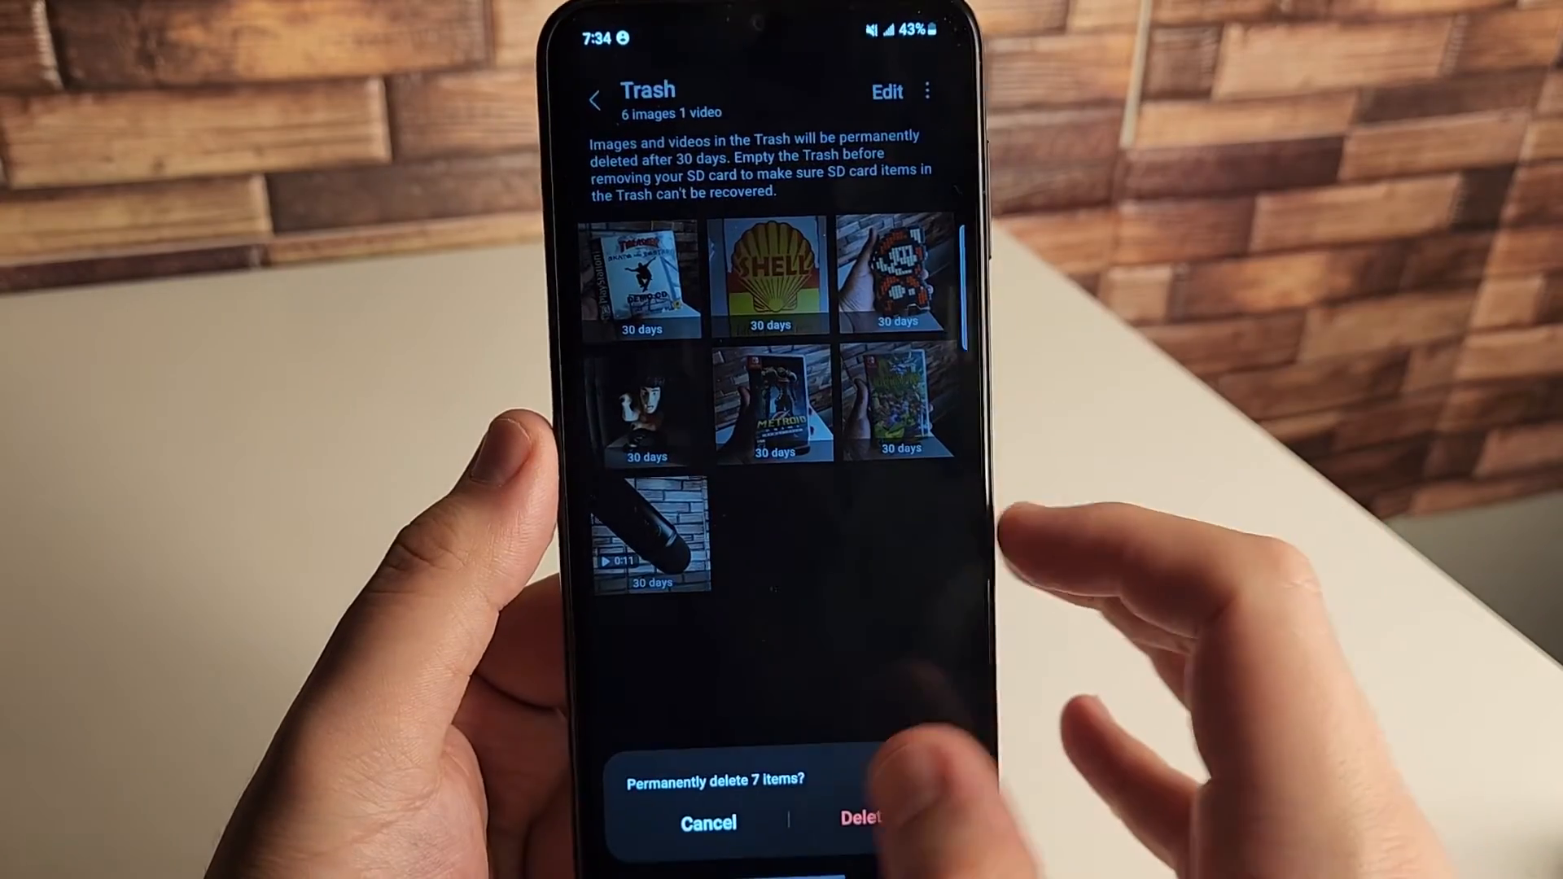
left_click(861, 822)
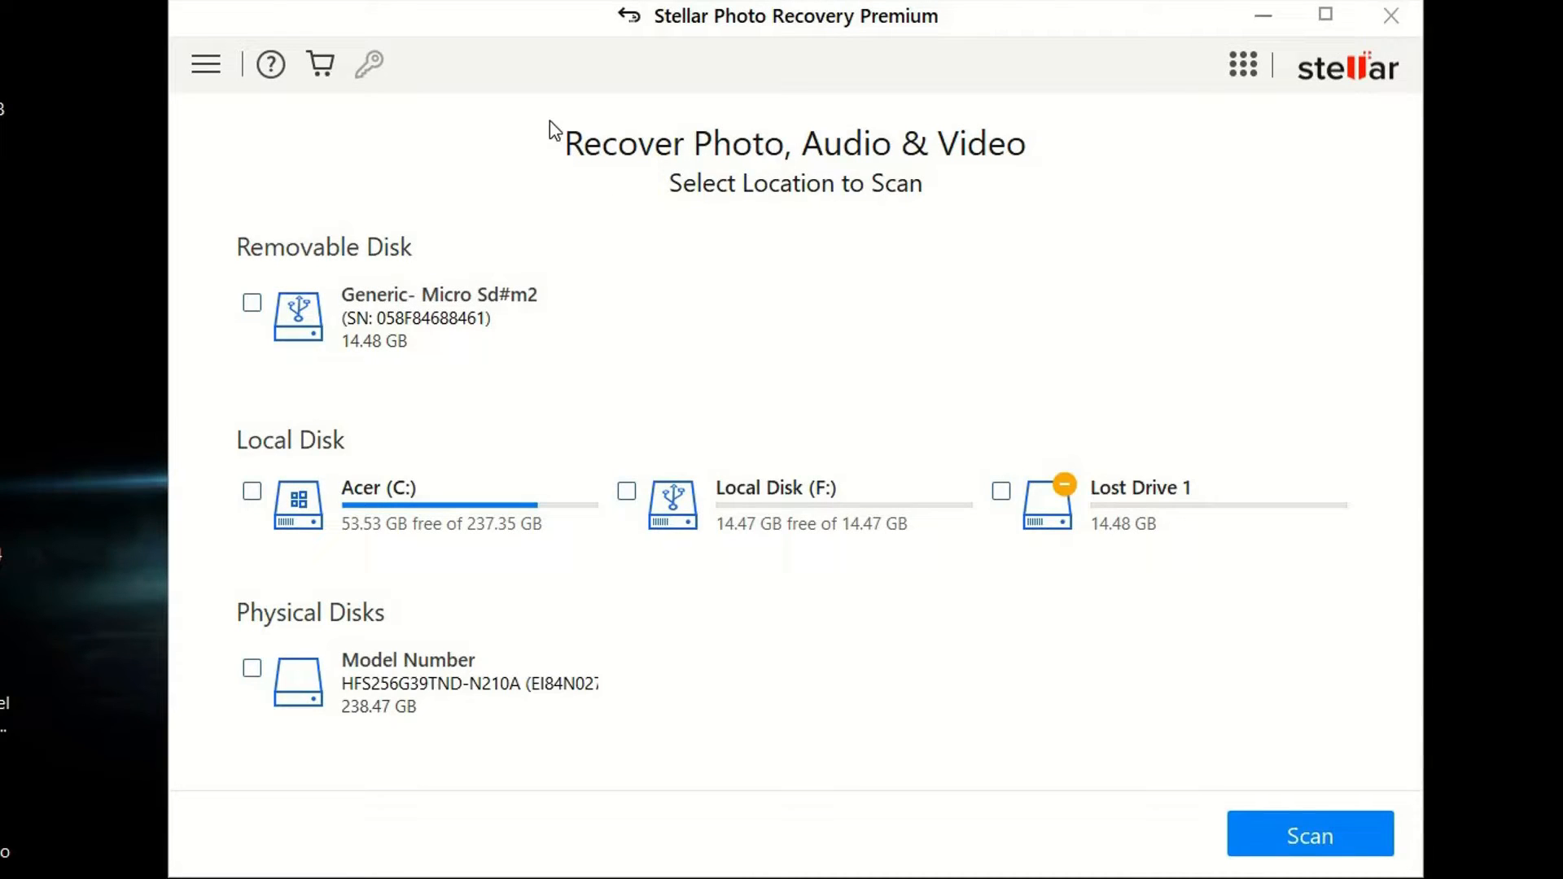
mouse_move(749, 63)
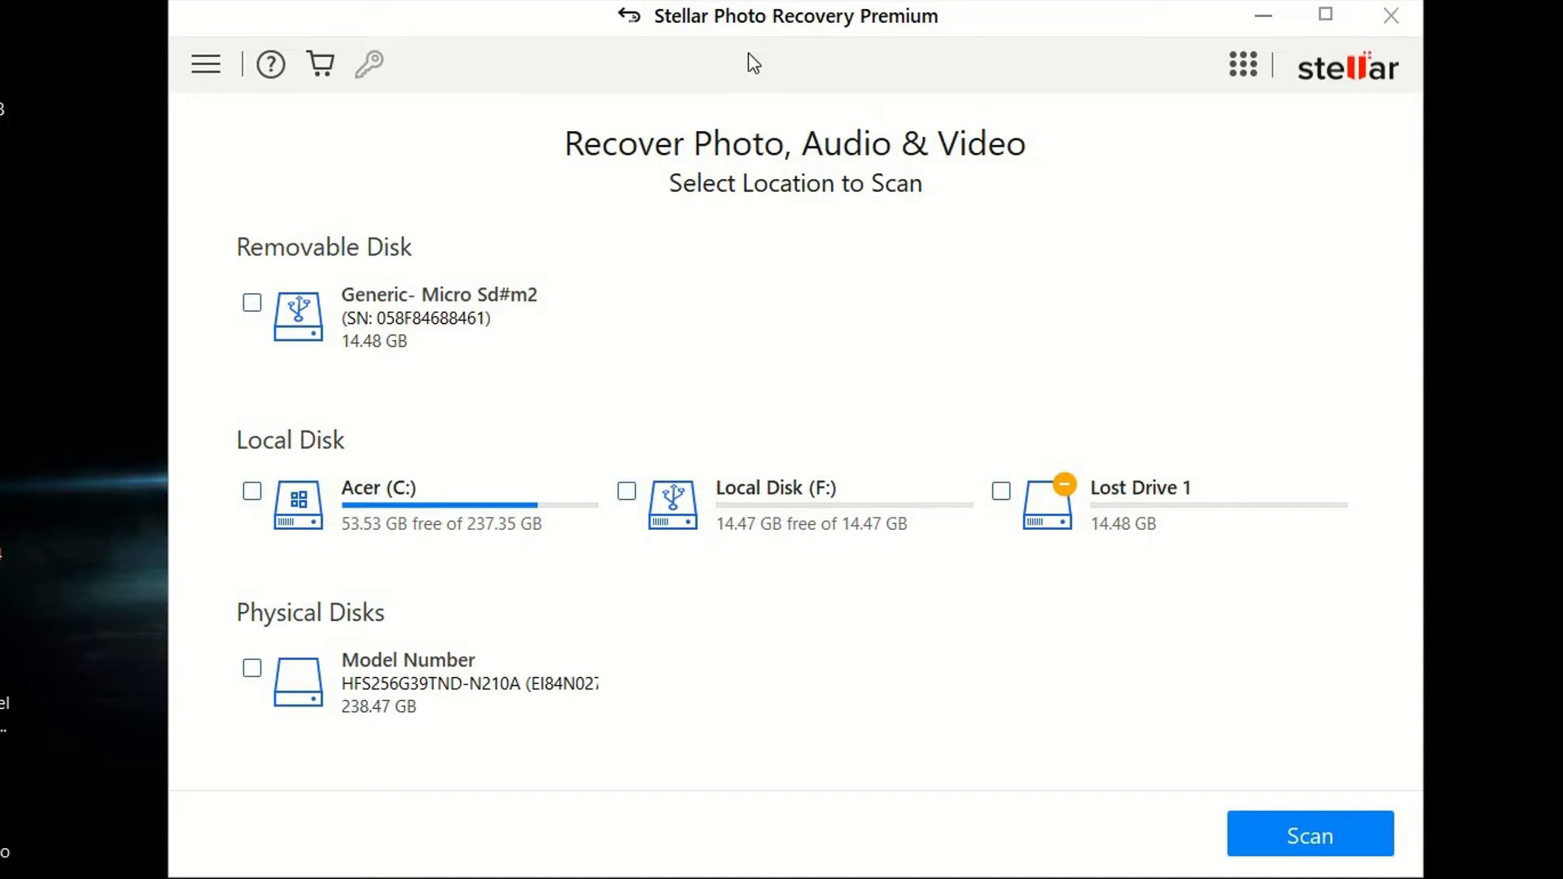
mouse_move(962, 248)
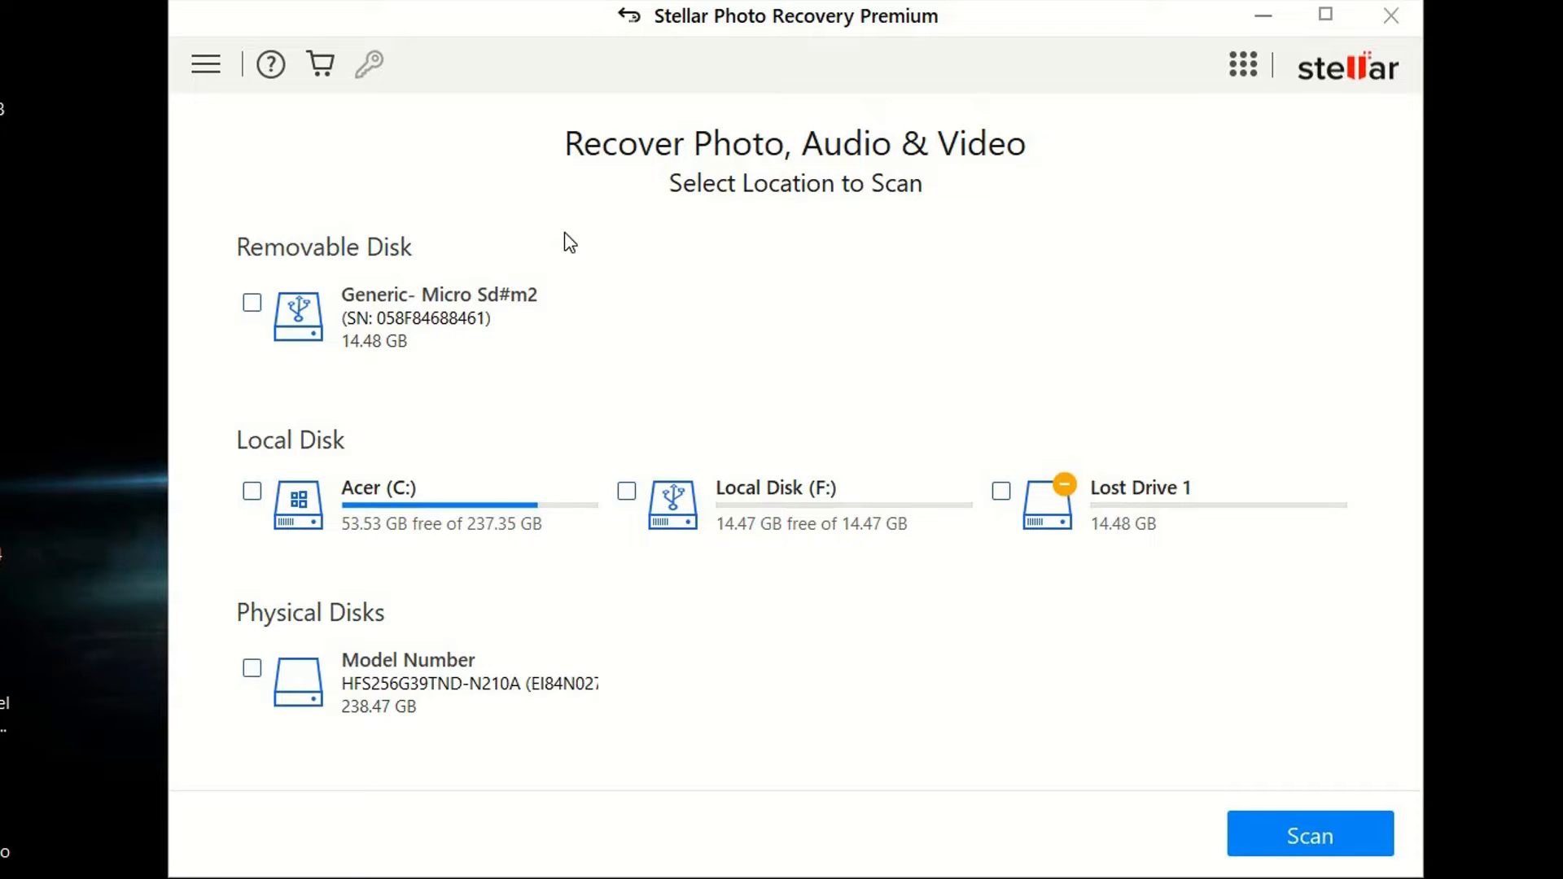
mouse_move(720, 238)
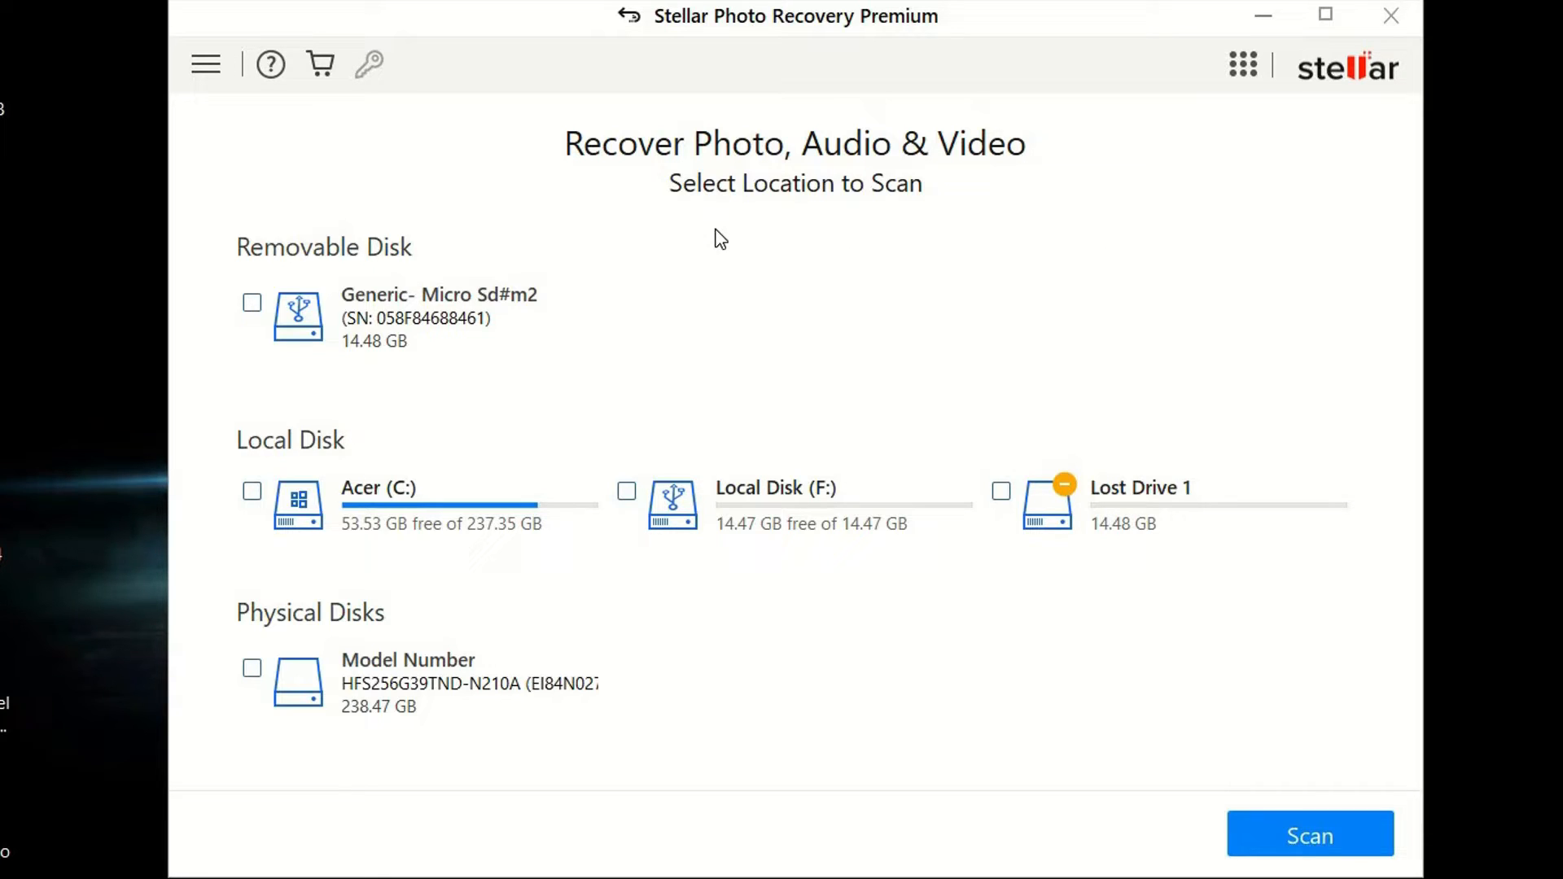
mouse_move(936, 33)
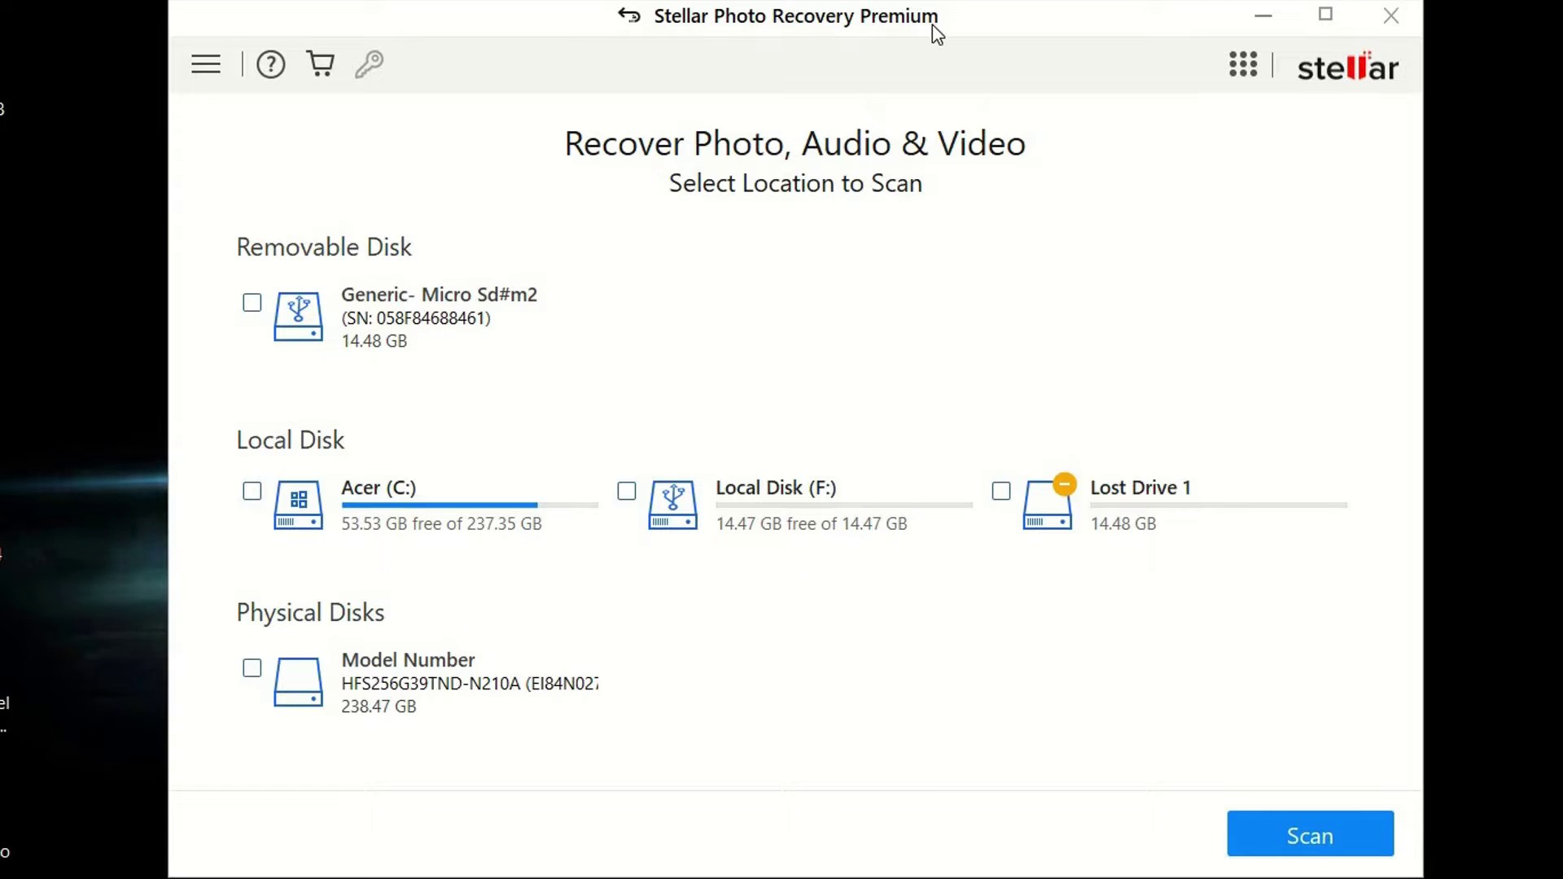
mouse_move(915, 49)
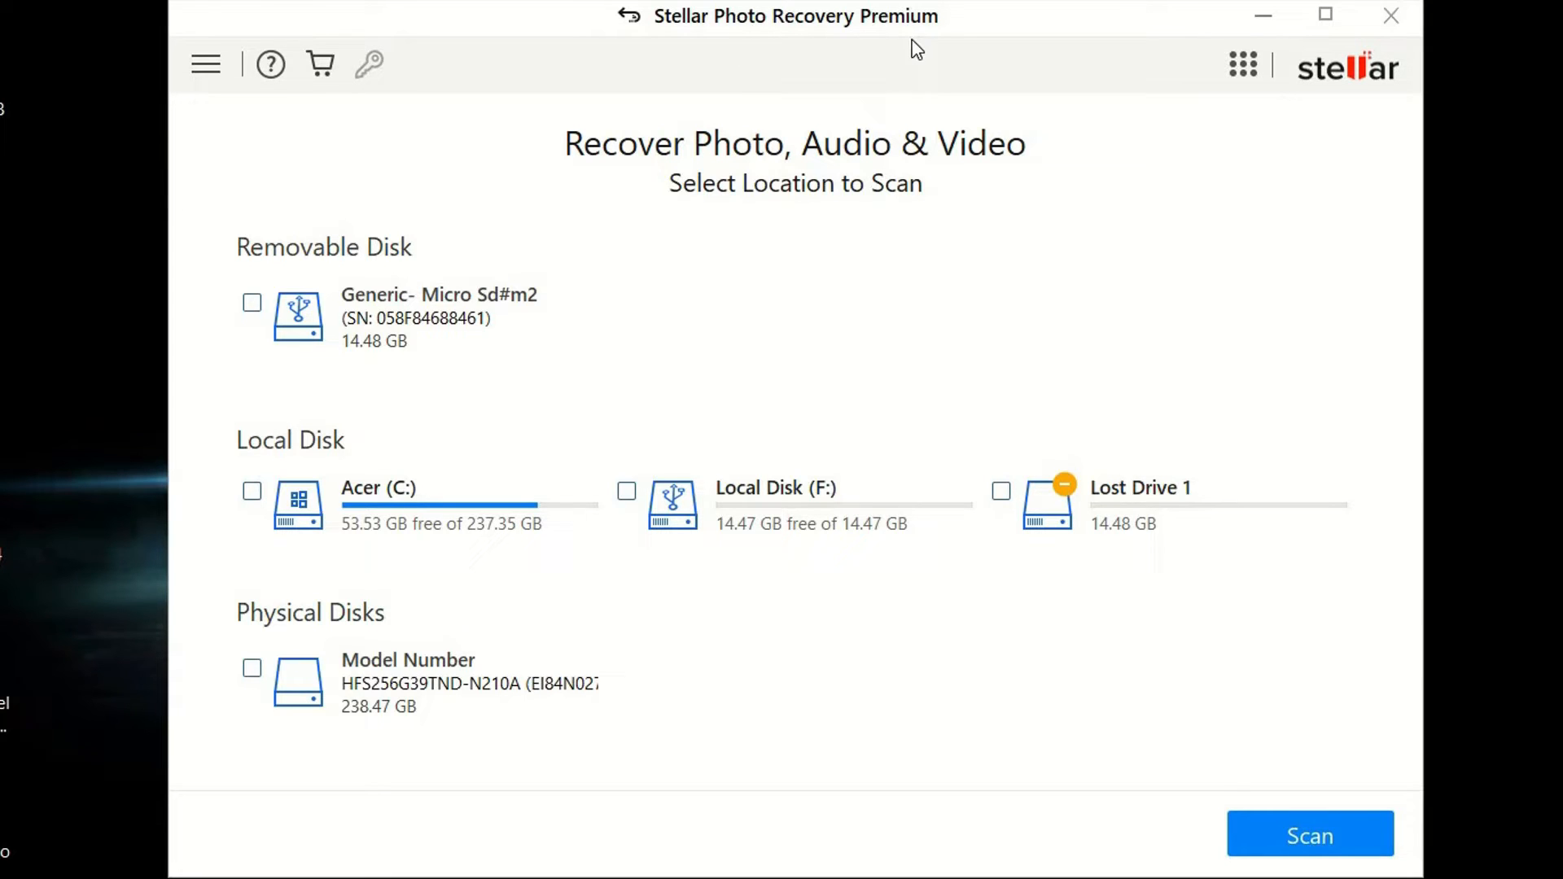
mouse_move(811, 133)
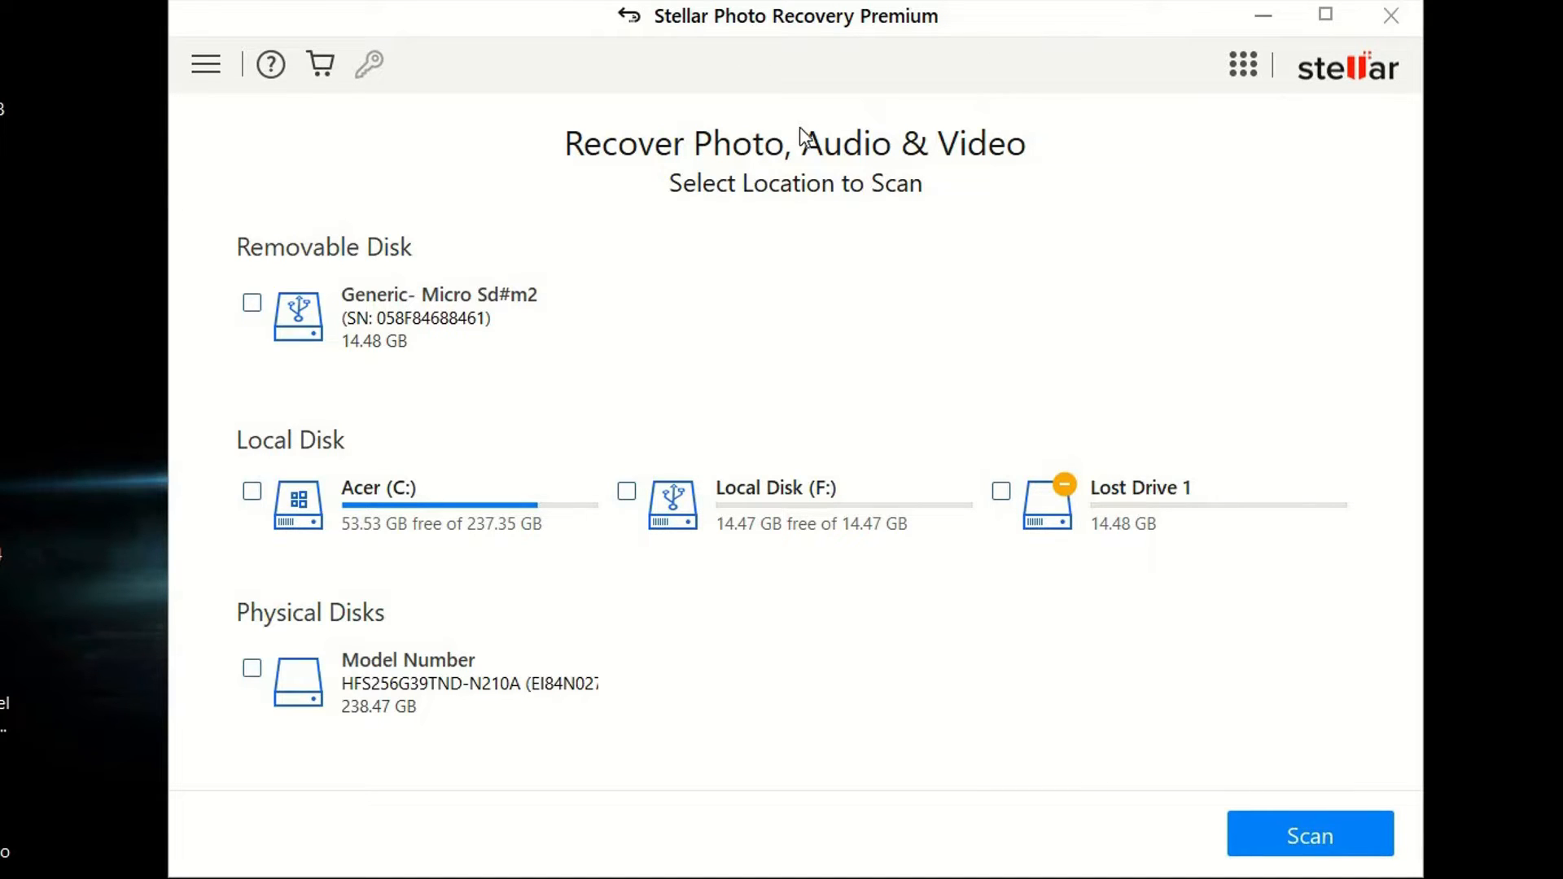
mouse_move(1188, 554)
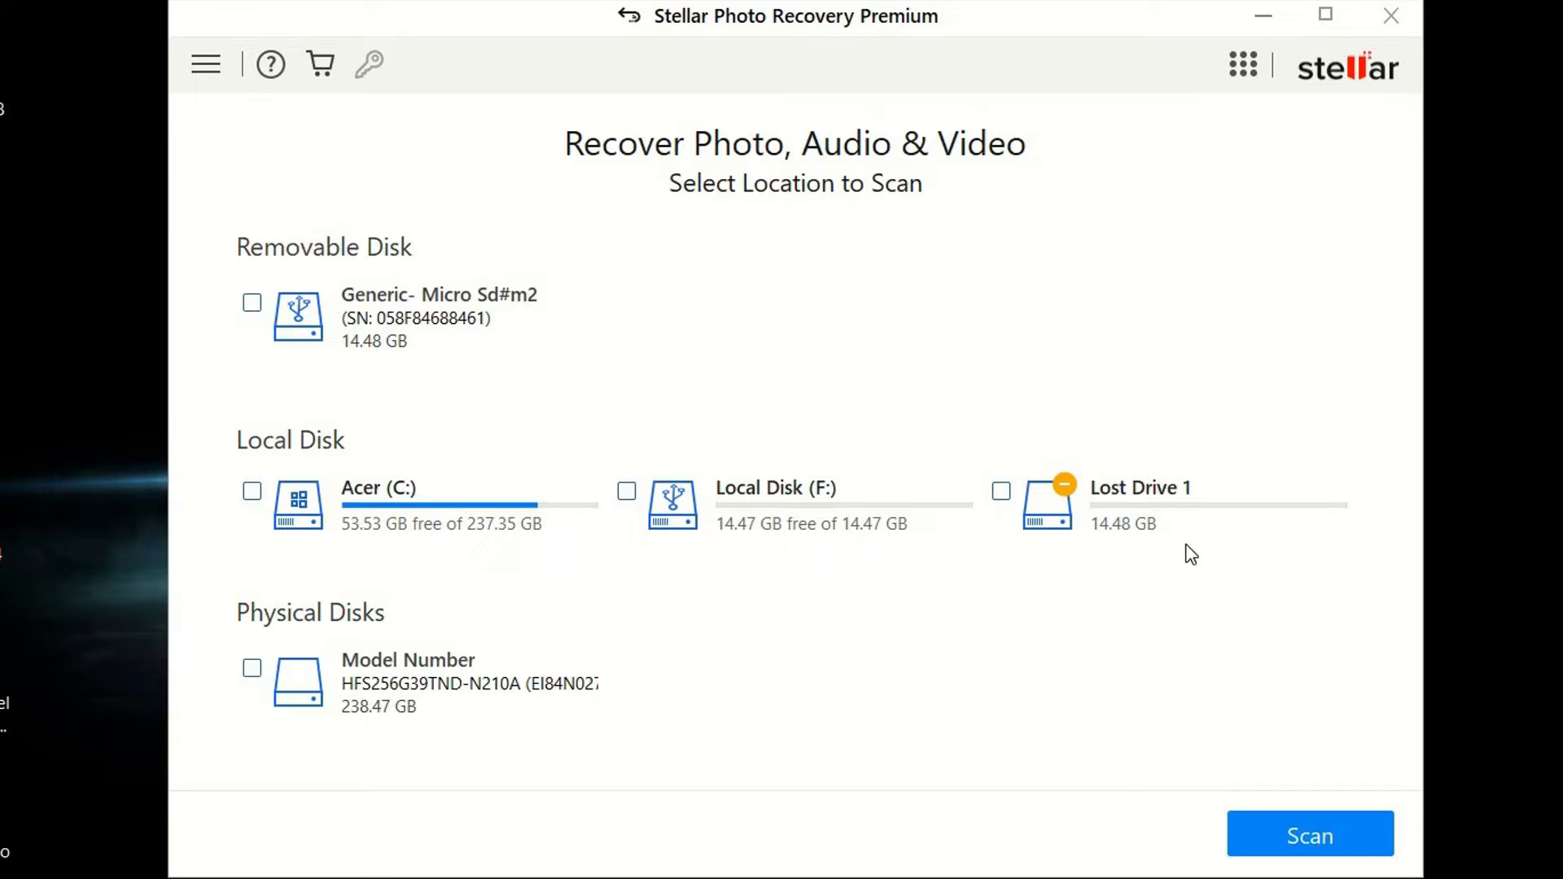
mouse_move(498, 532)
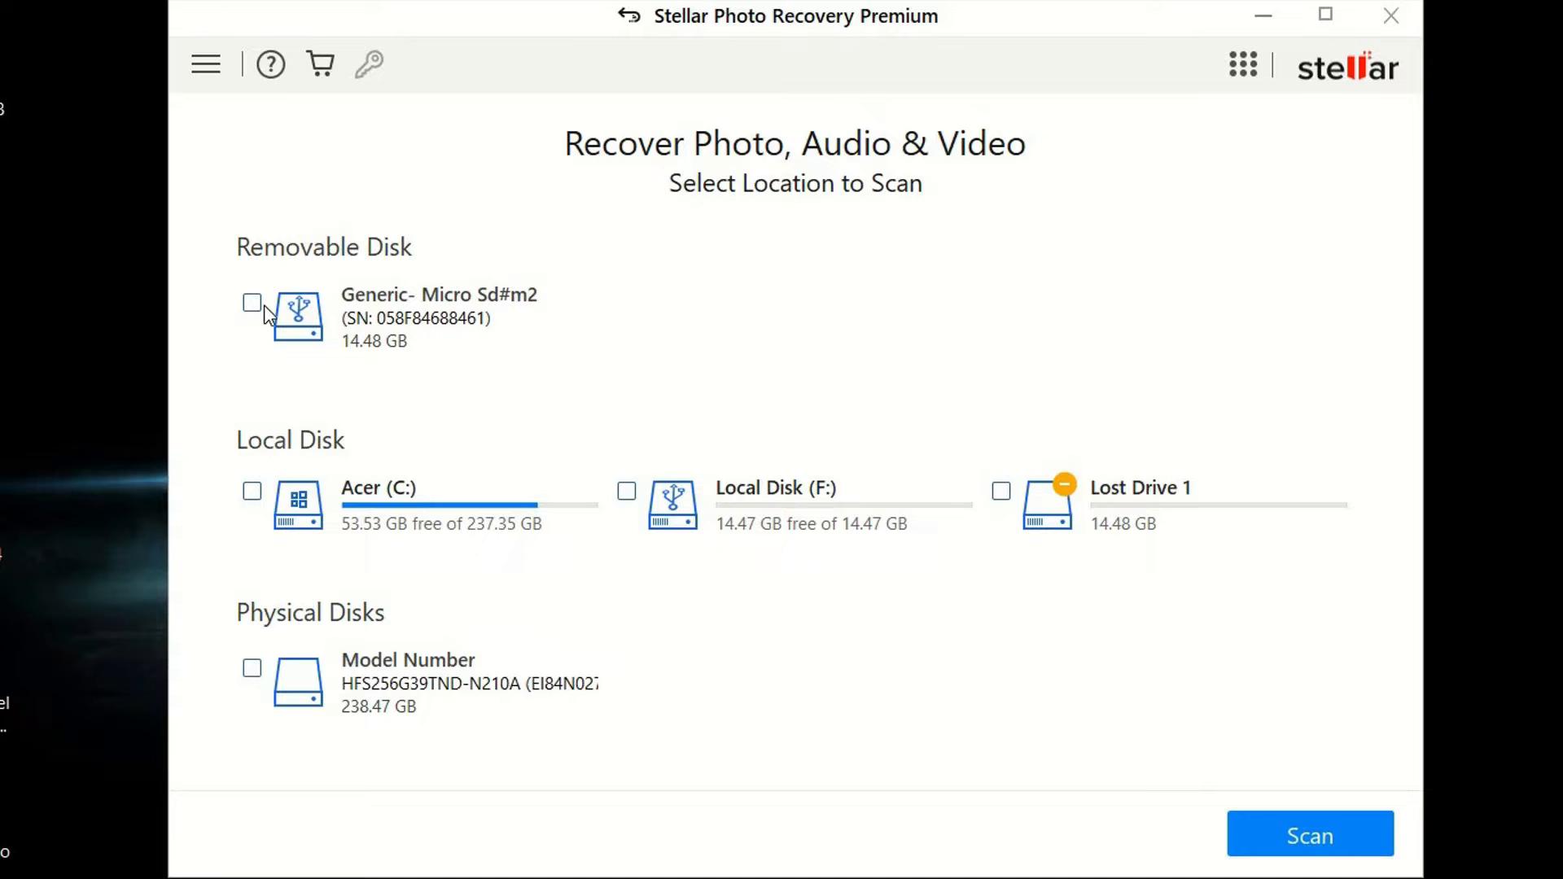
mouse_move(495, 332)
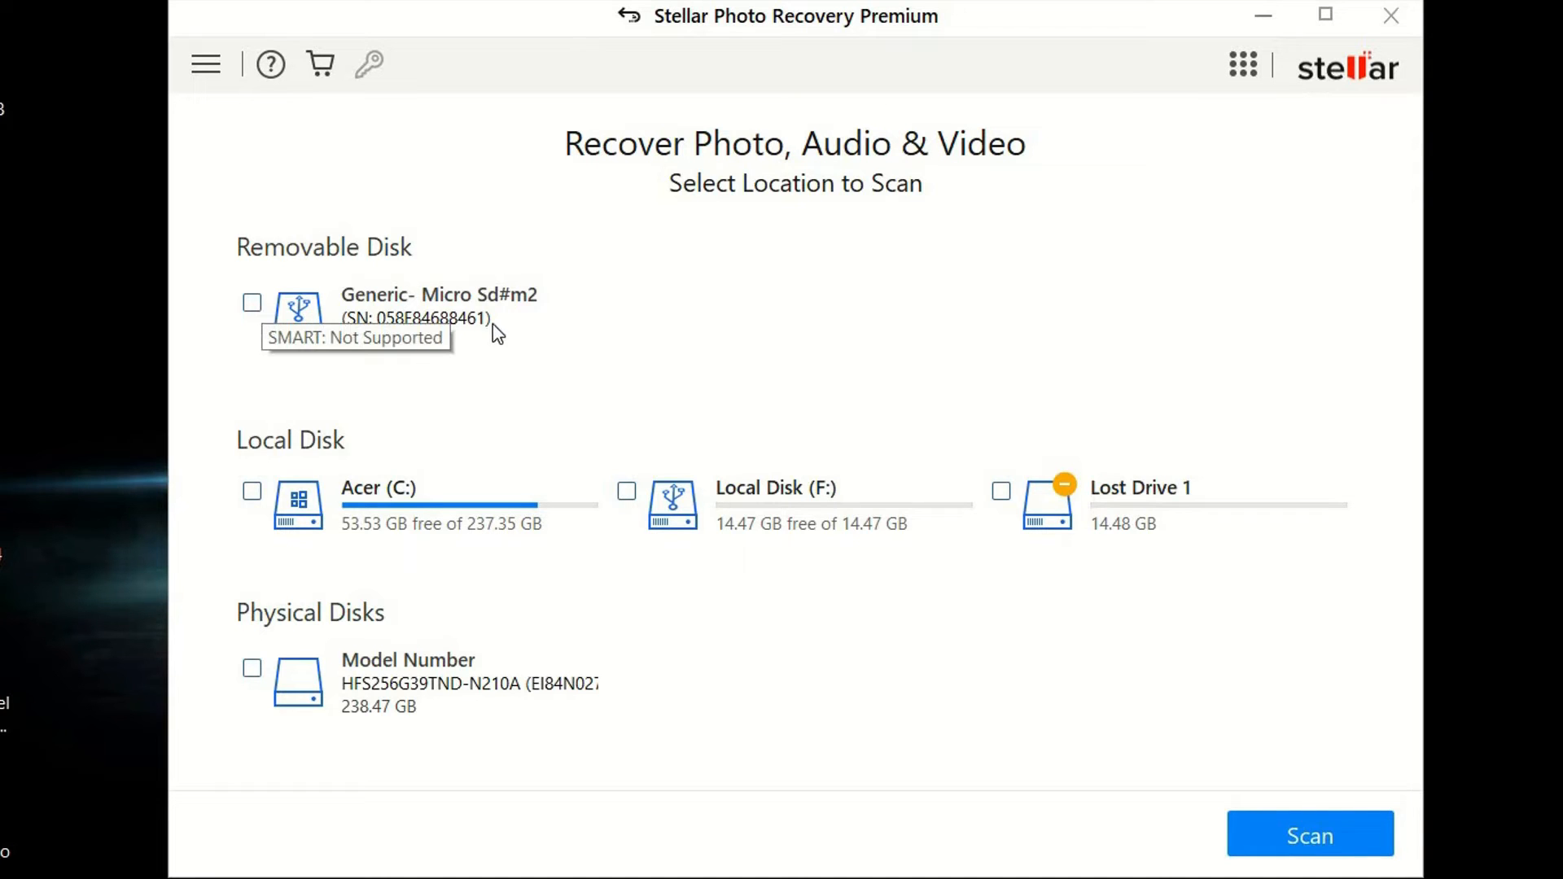
mouse_move(454, 319)
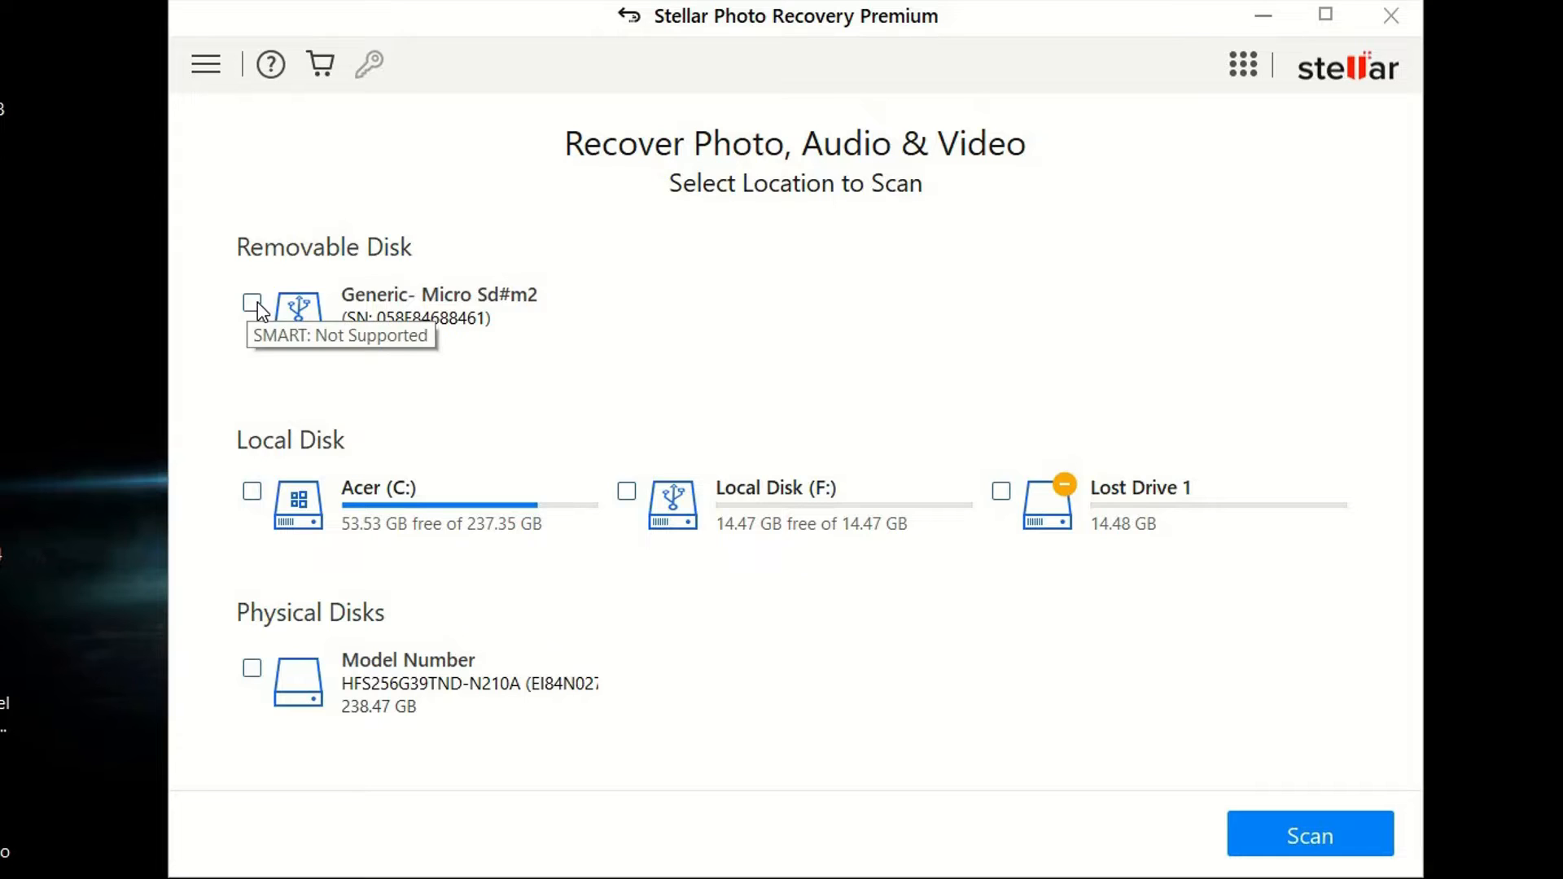
Scan the Generic- Micro Sd#m2 removable disk for recoverable media.
left_click(252, 303)
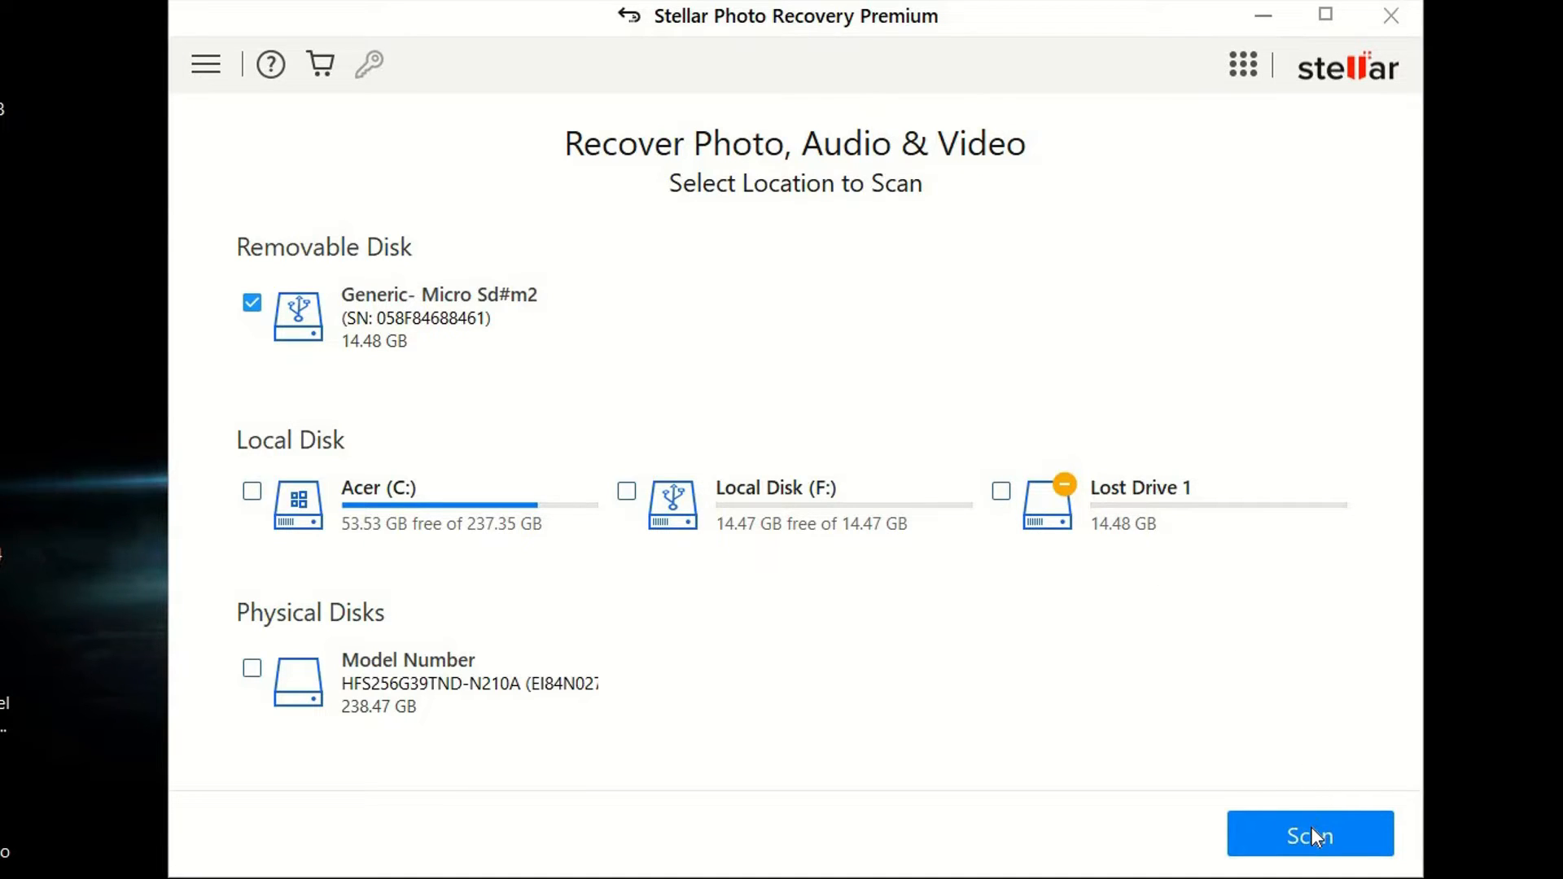
left_click(1310, 857)
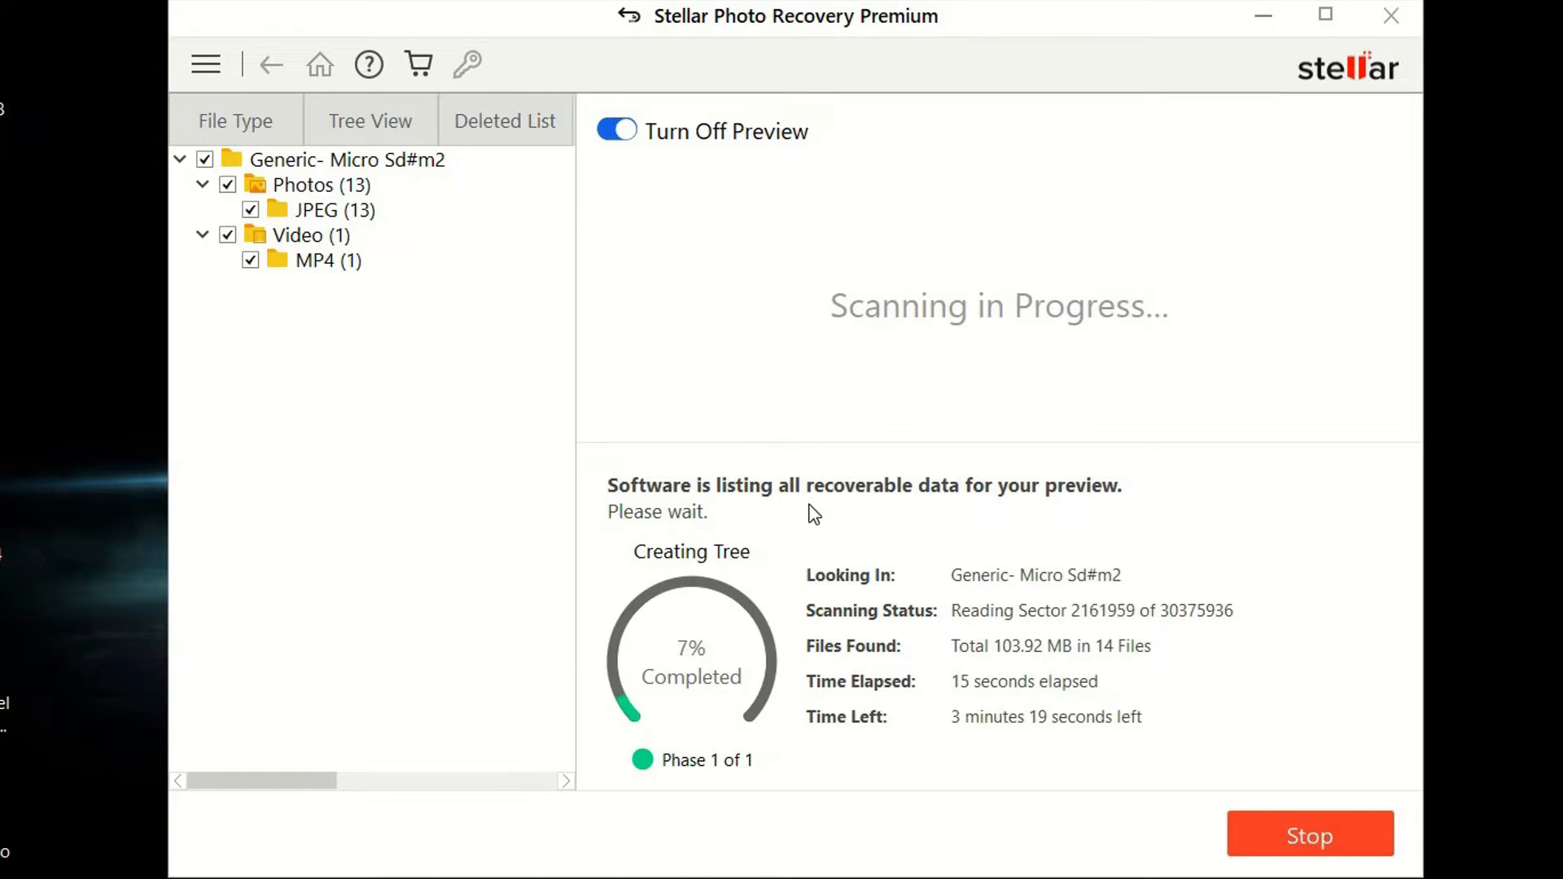
mouse_move(1084, 531)
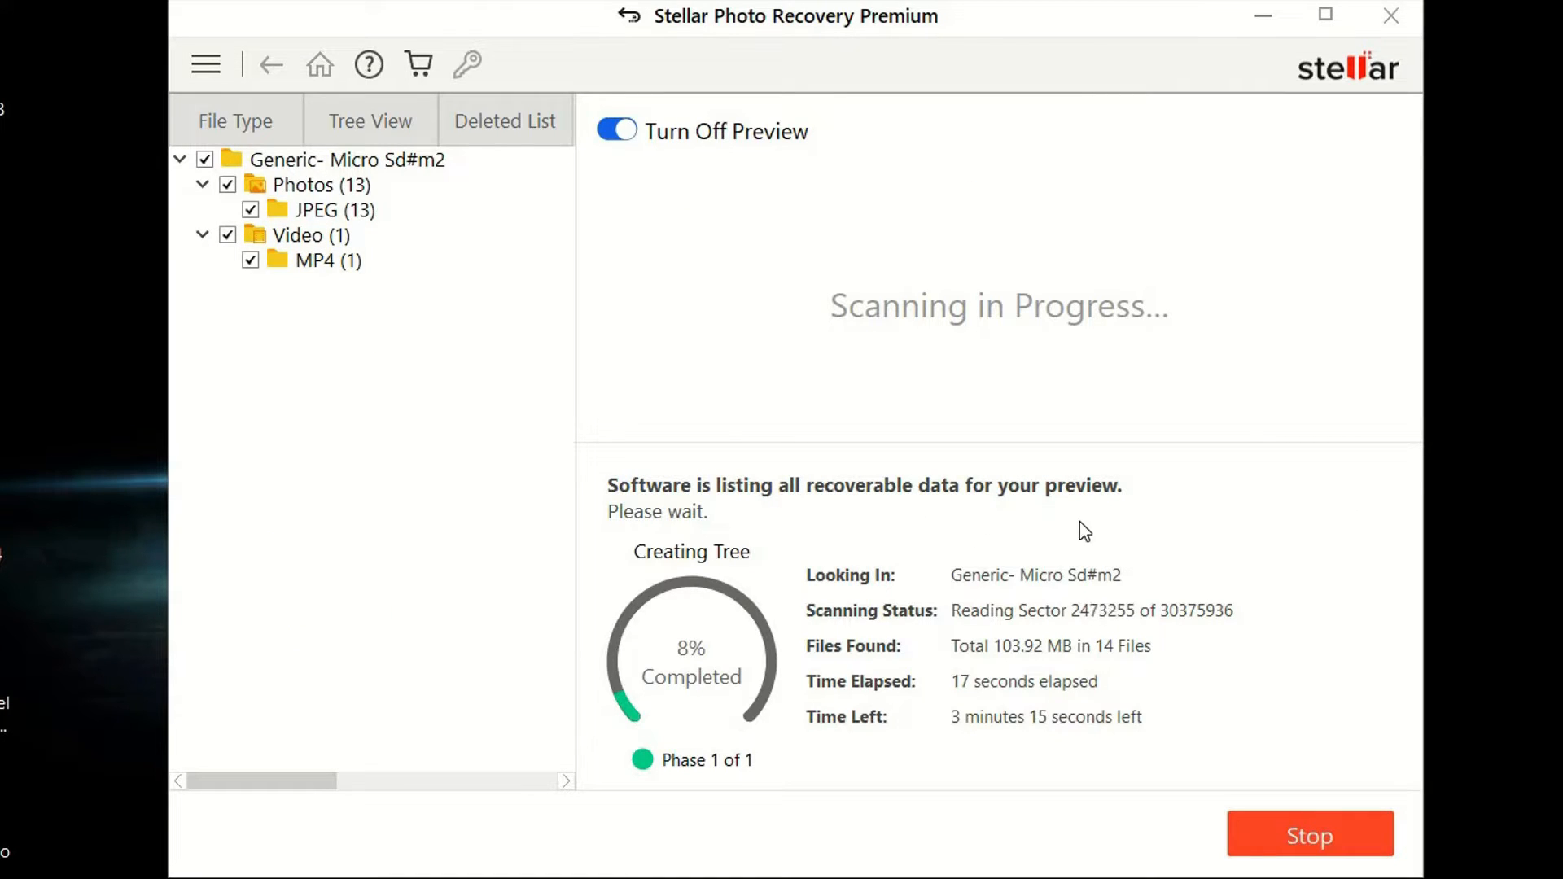
mouse_move(732, 360)
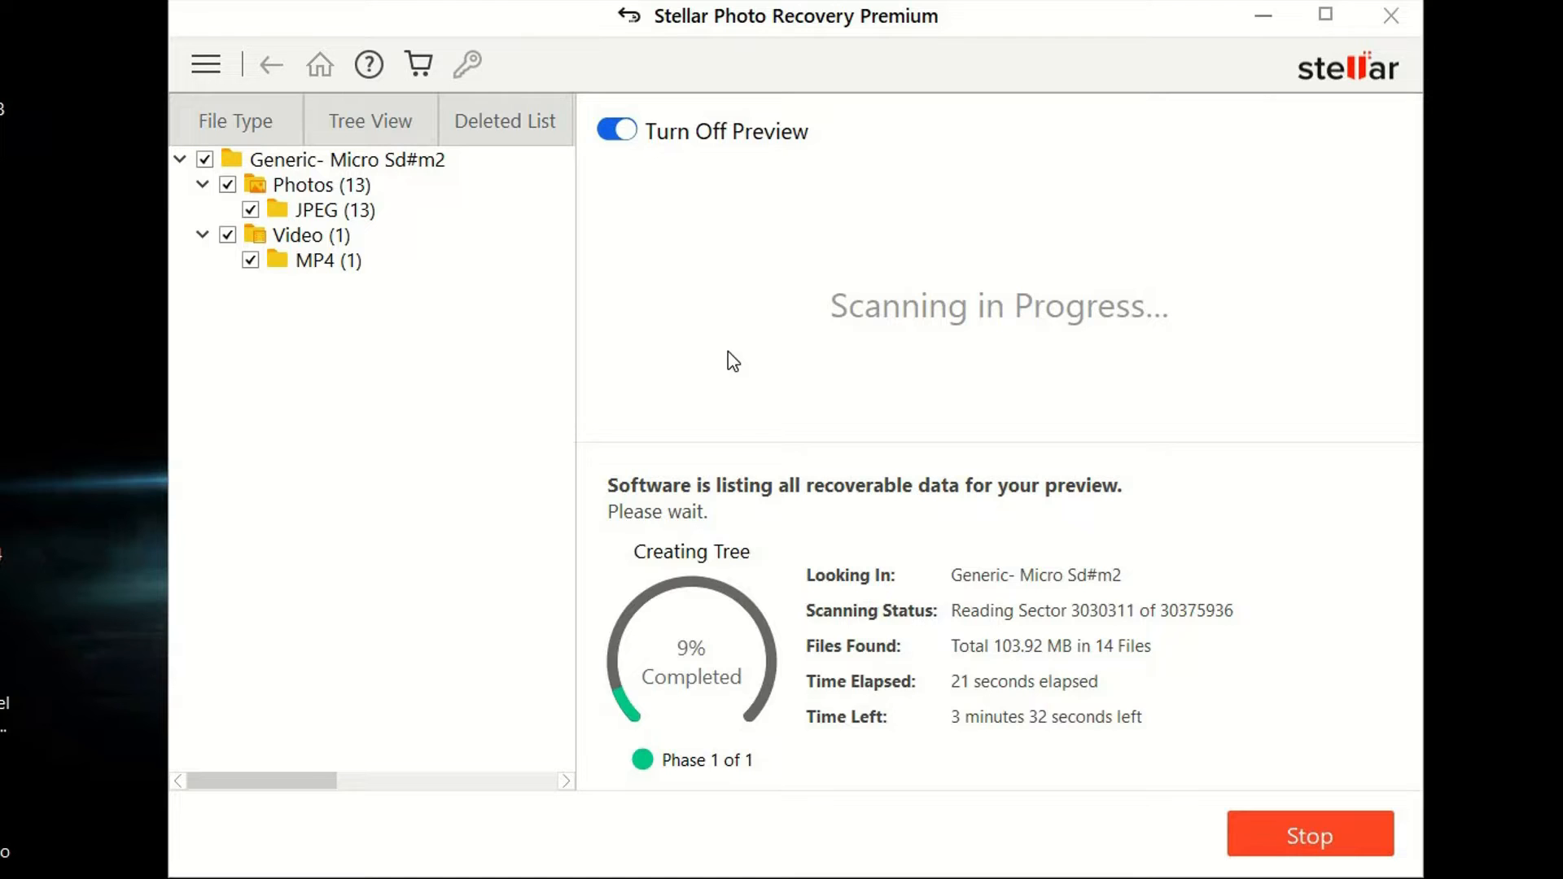
mouse_move(984, 108)
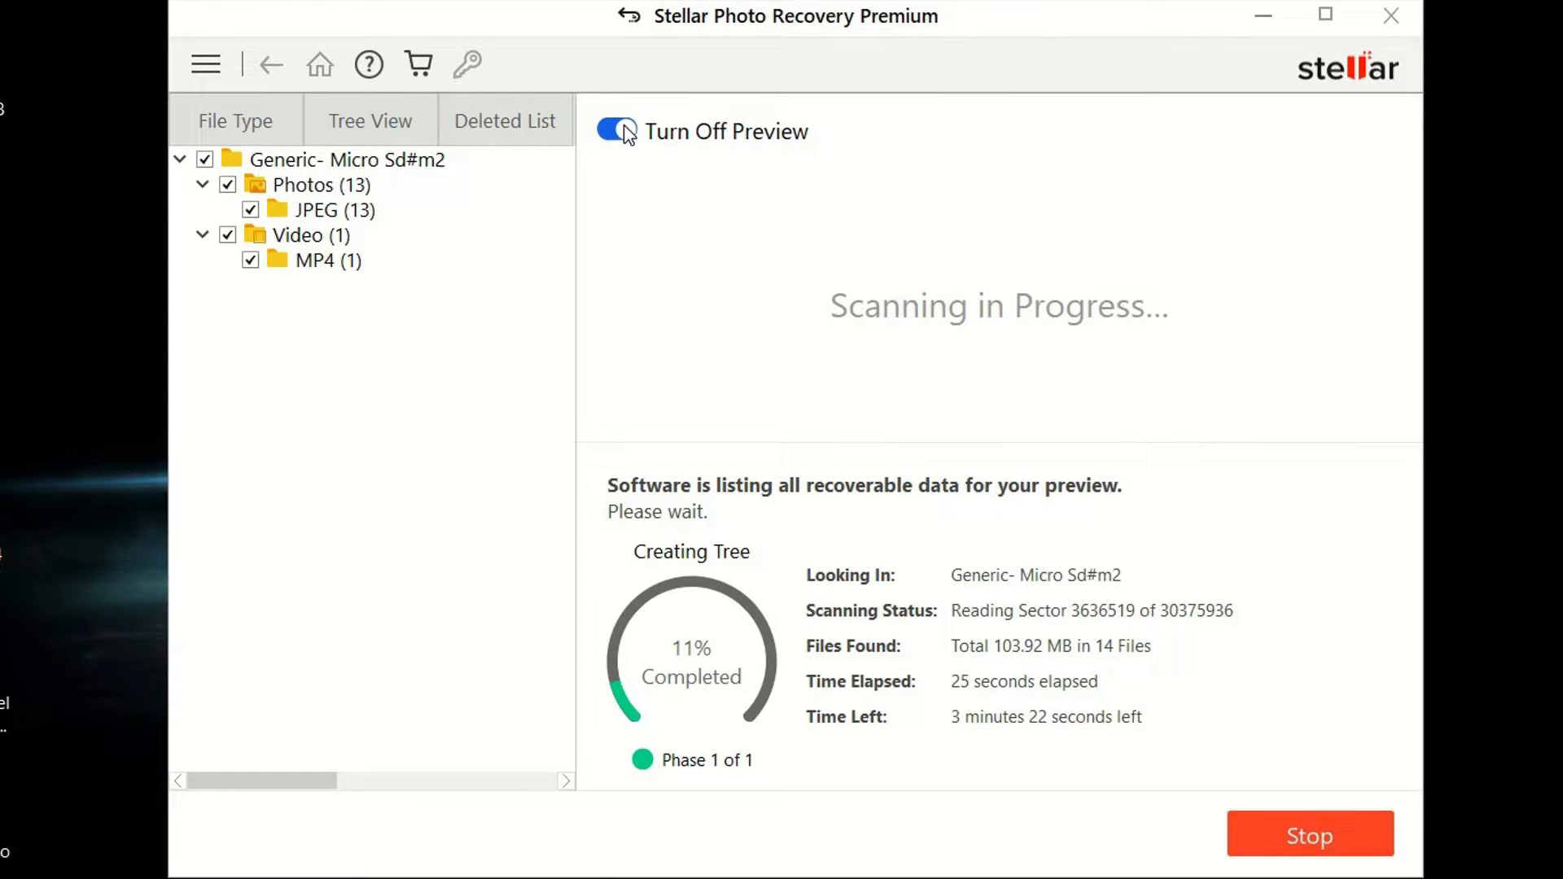
Hide and then restore the file preview while the micro SD scan runs.
left_click(616, 130)
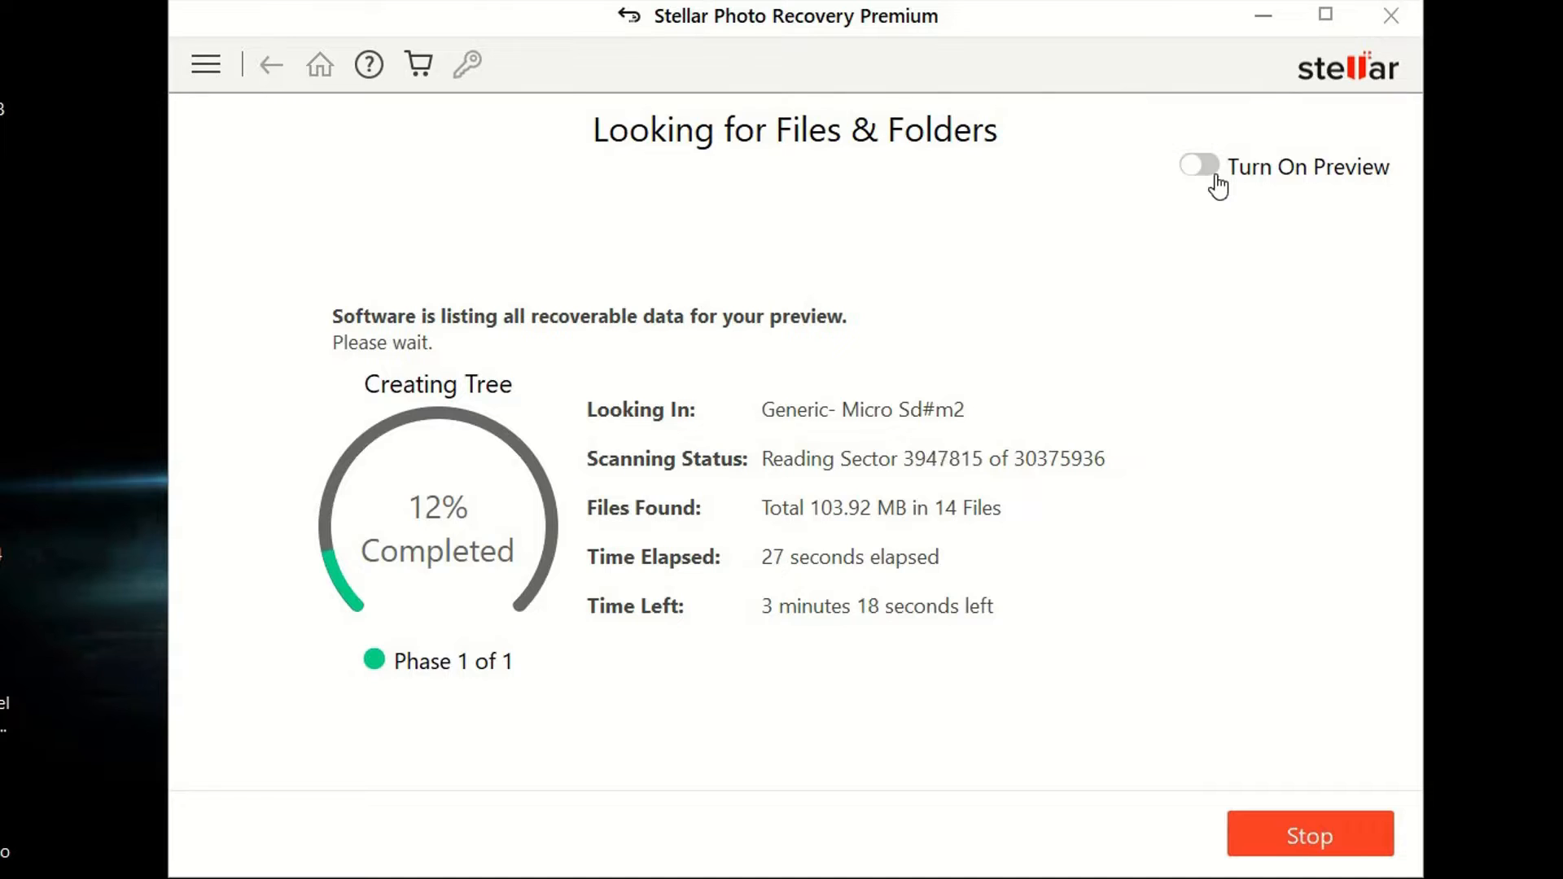
left_click(1198, 166)
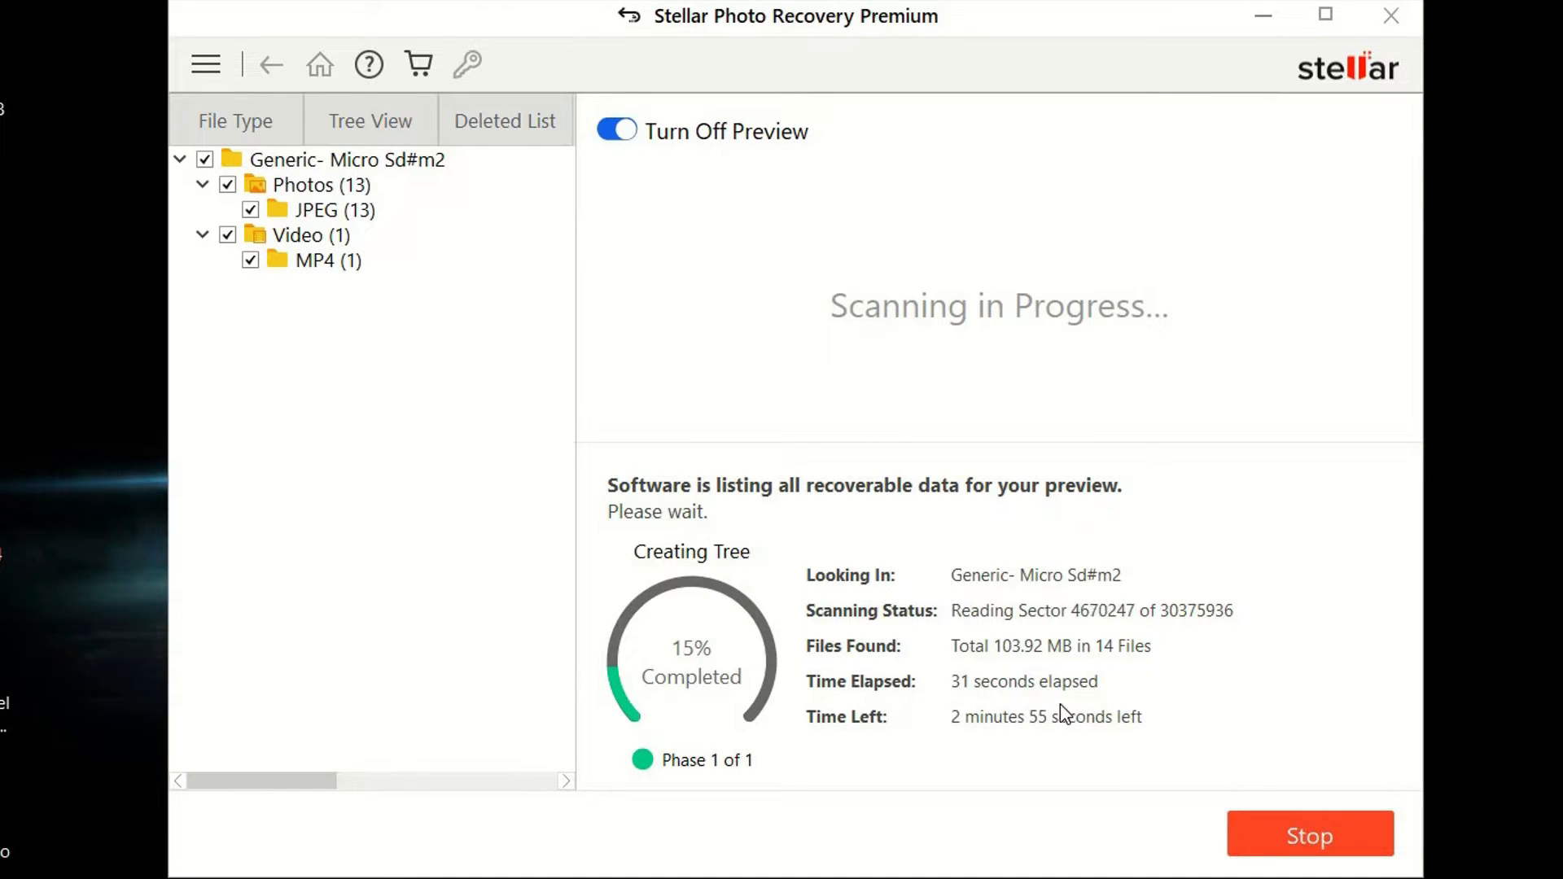
mouse_move(1126, 664)
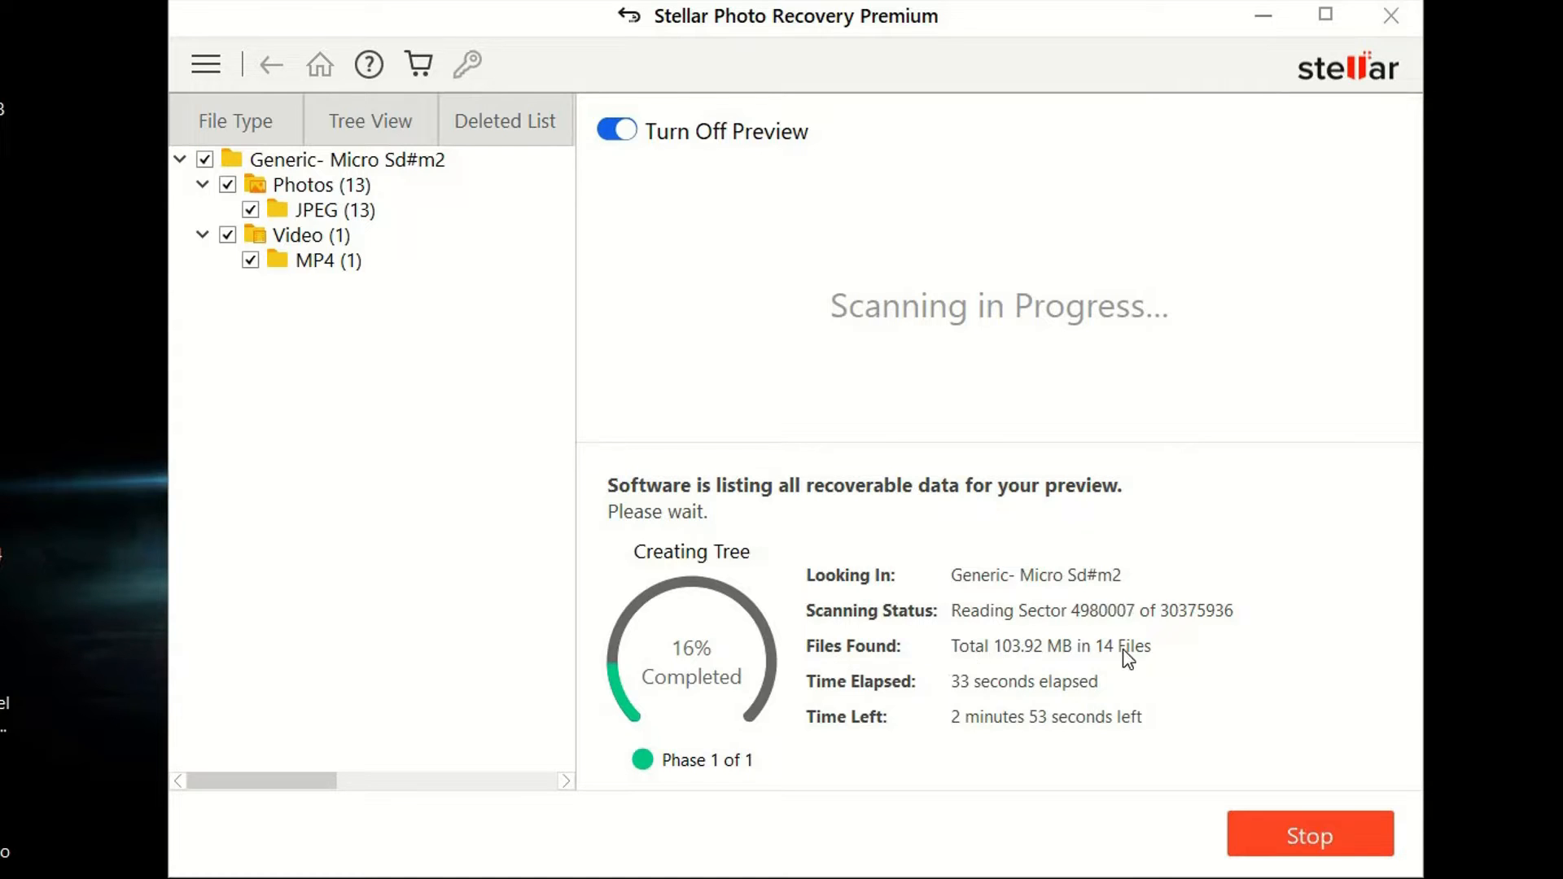
mouse_move(1046, 756)
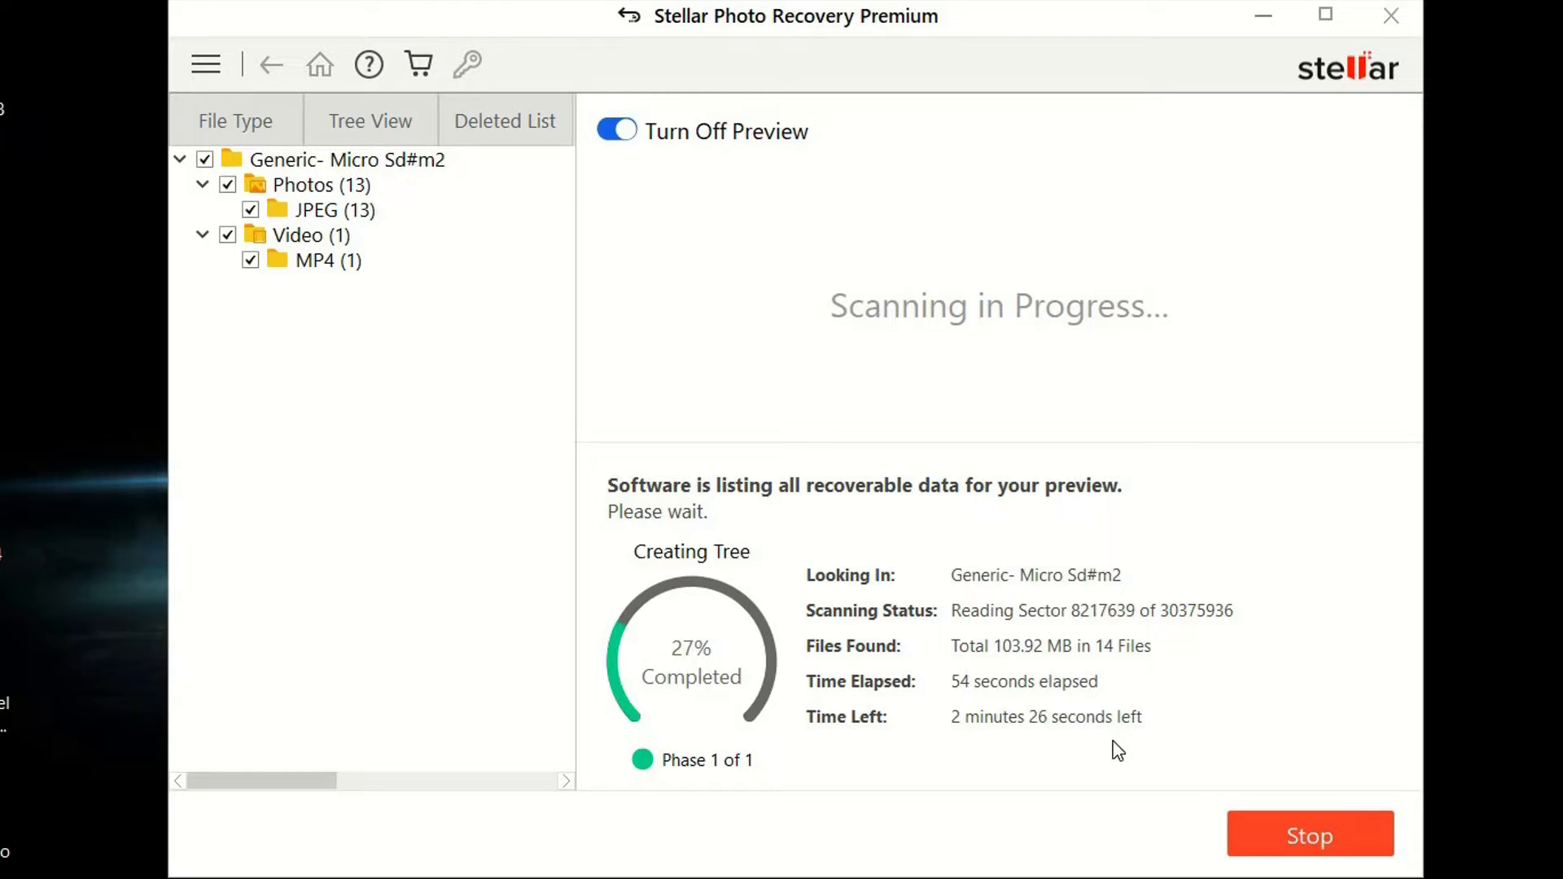
mouse_move(1187, 739)
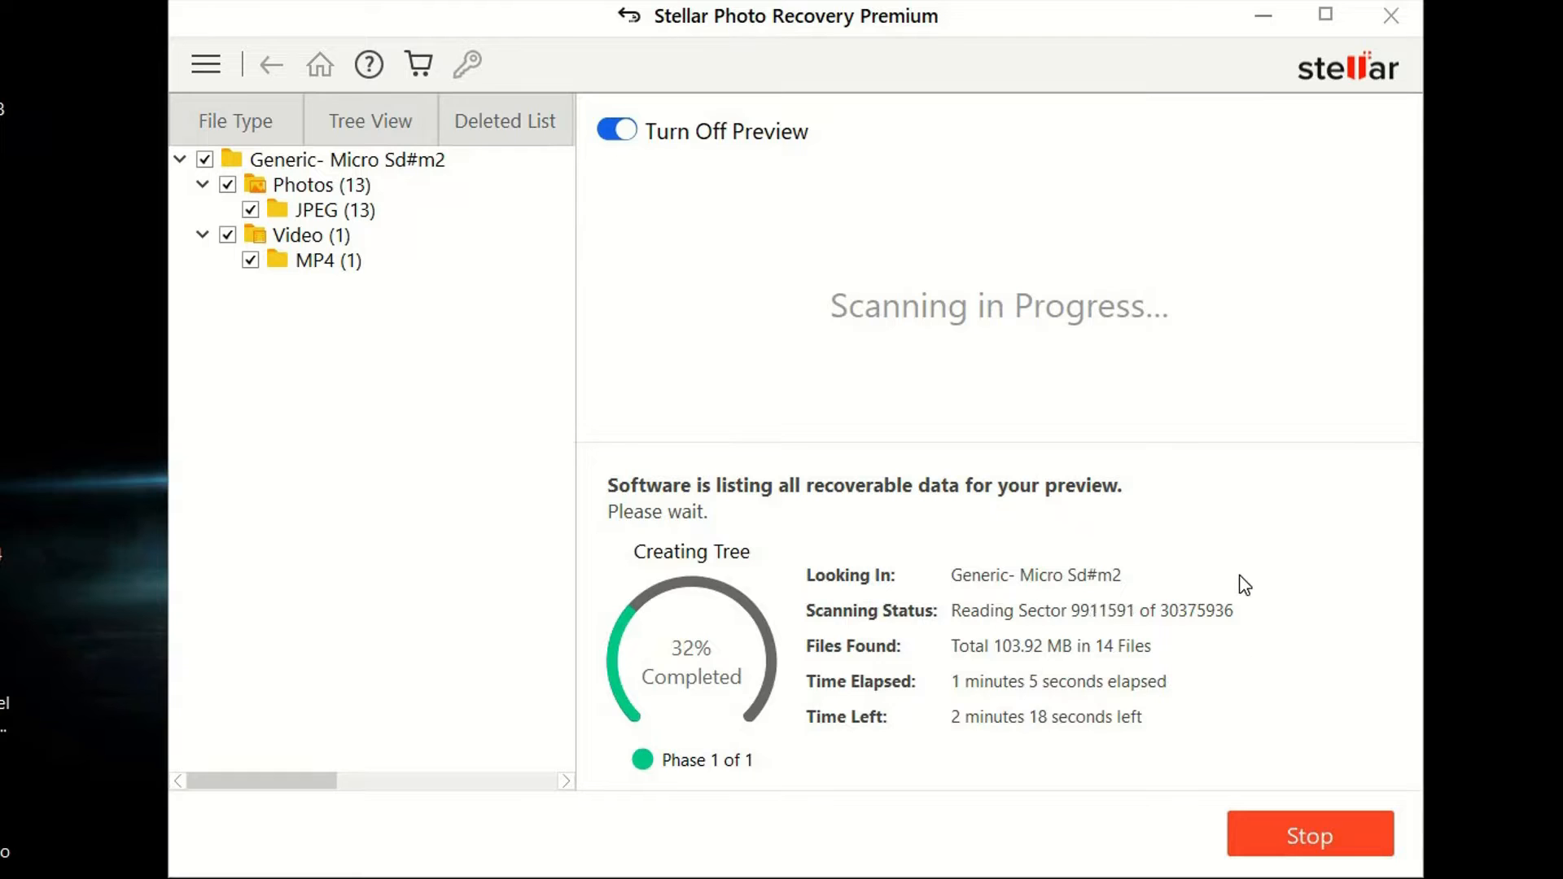
mouse_move(1211, 410)
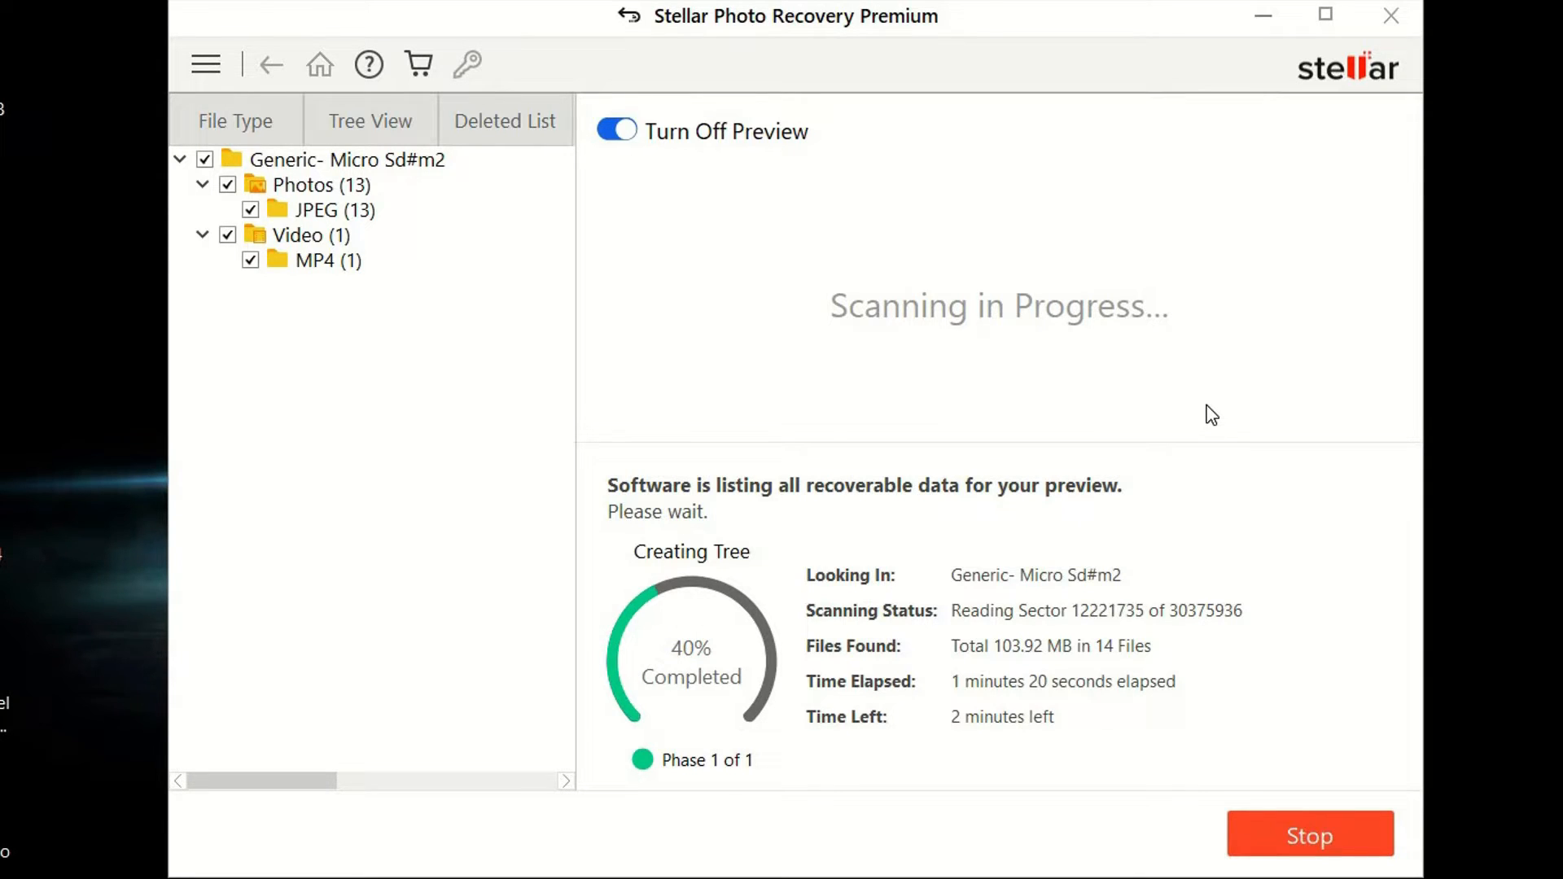
mouse_move(1267, 314)
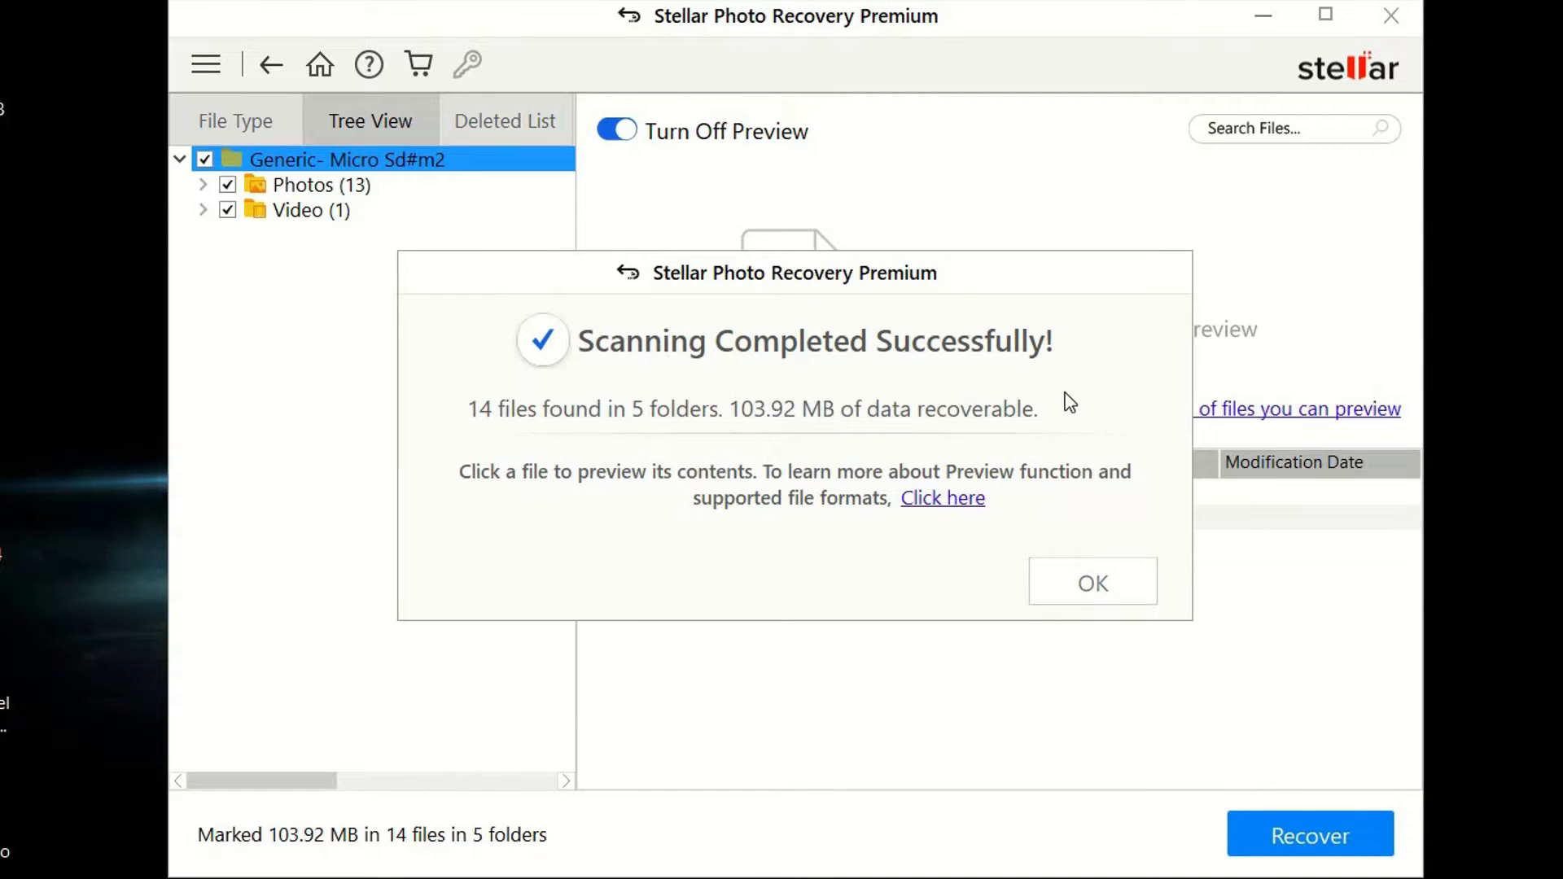
mouse_move(519, 429)
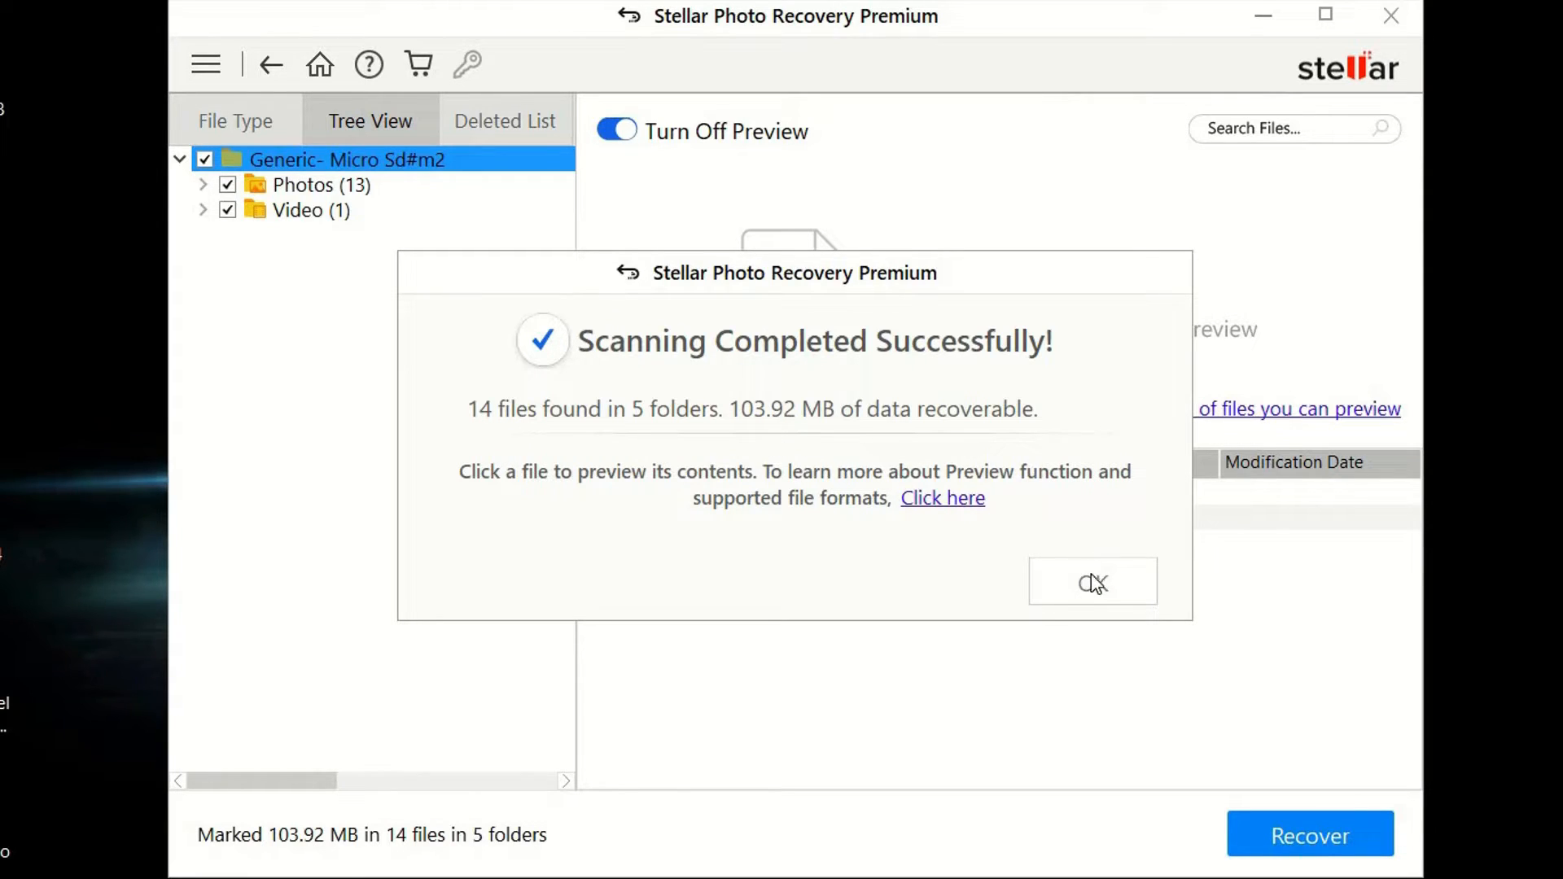
Dismiss the Scanning Completed Successfully summary of 14 files found.
left_click(1092, 581)
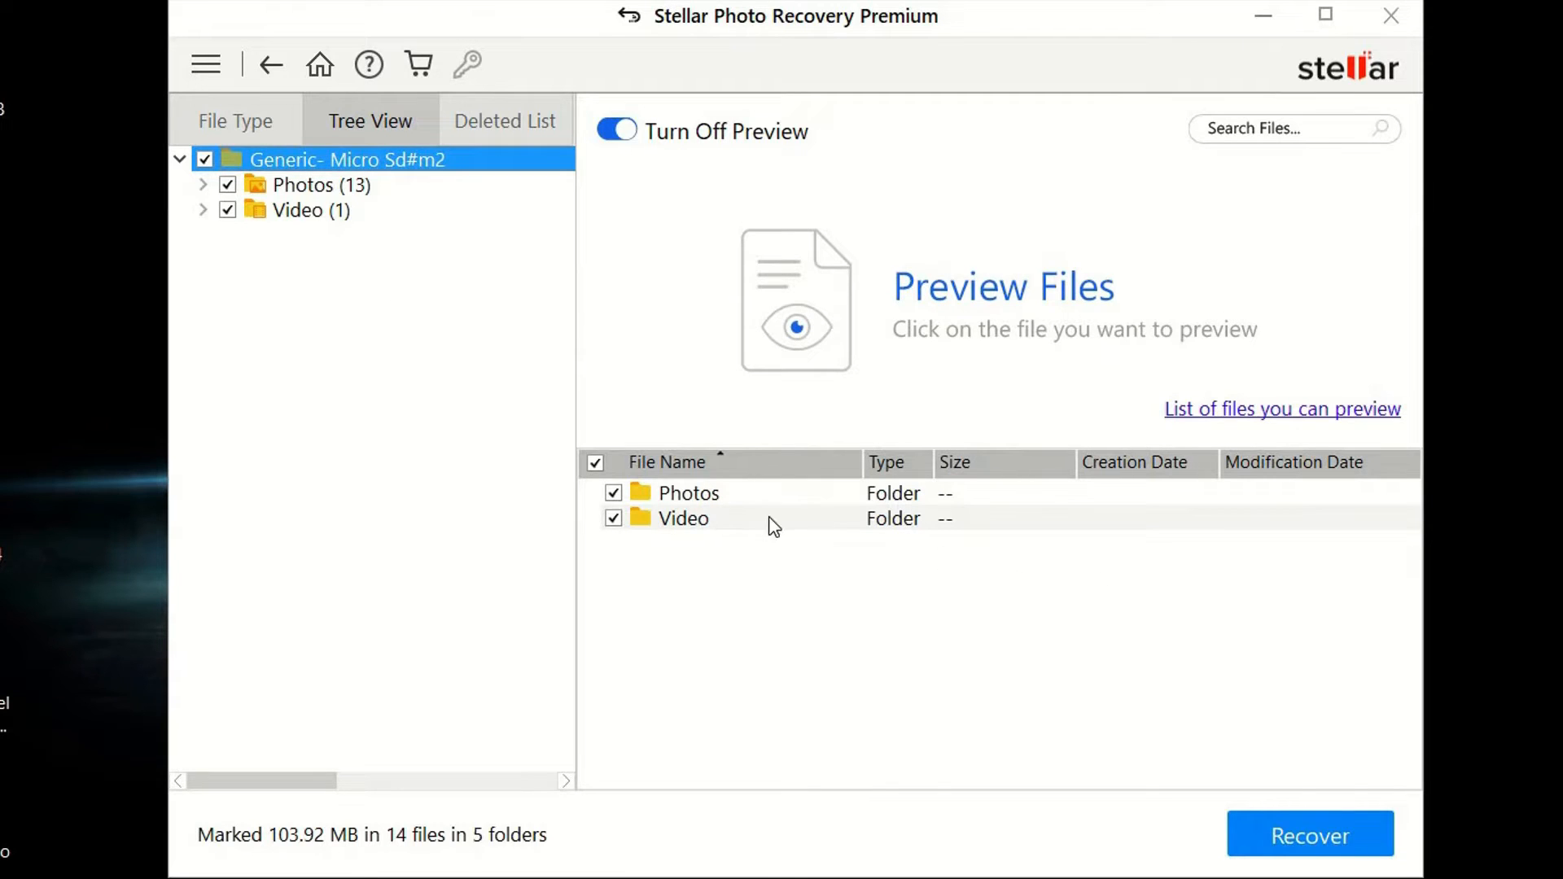
Preview found JPEGs and unmark six, leaving 7 files (86.36 MB) for recovery.
left_click(710, 524)
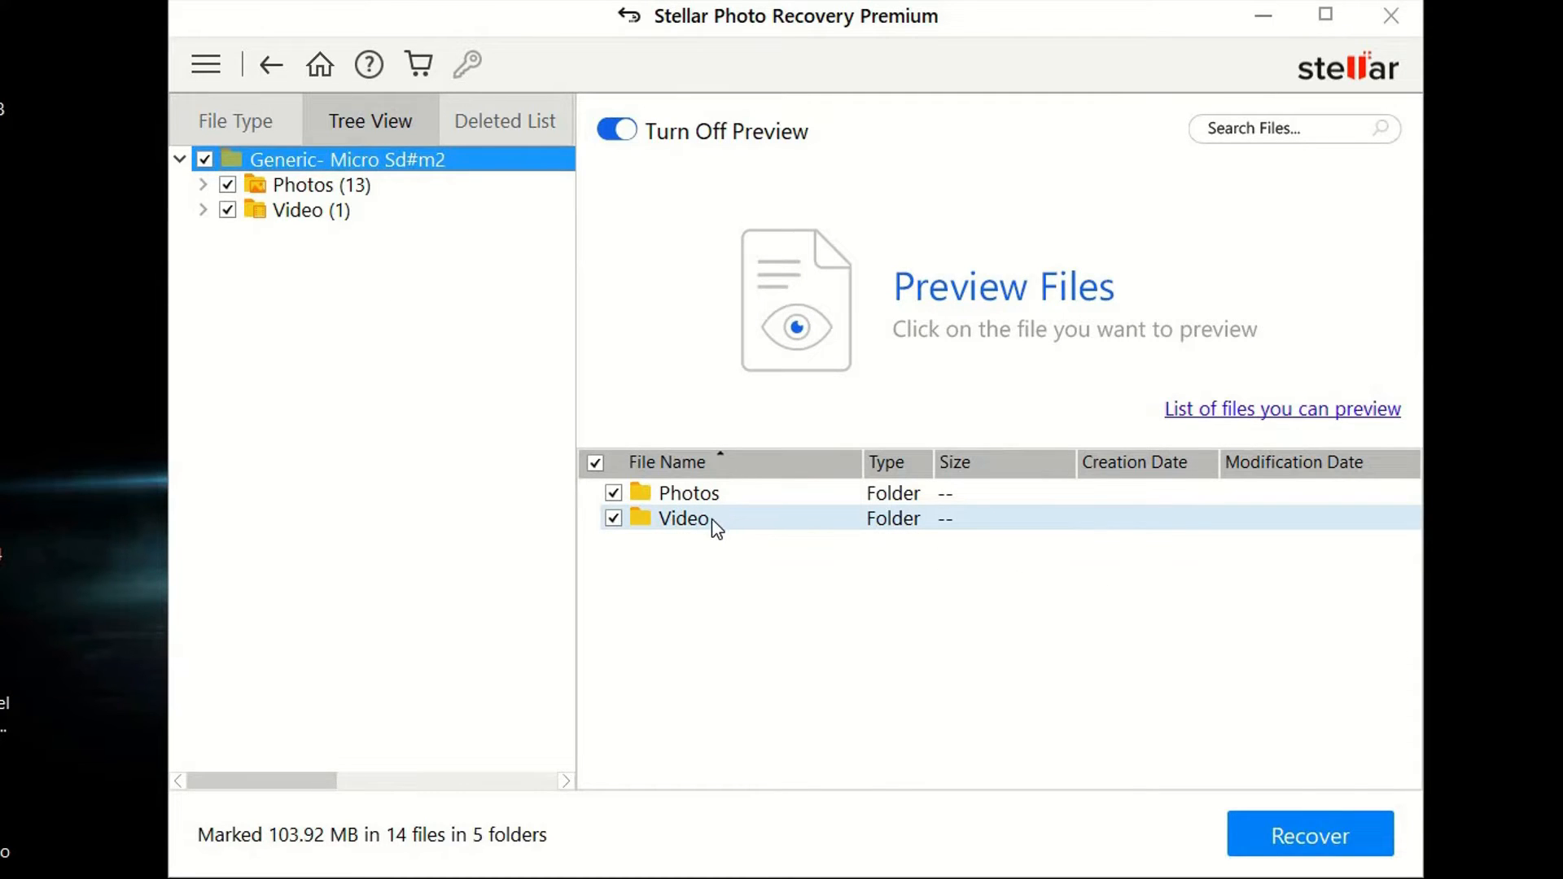
mouse_move(723, 498)
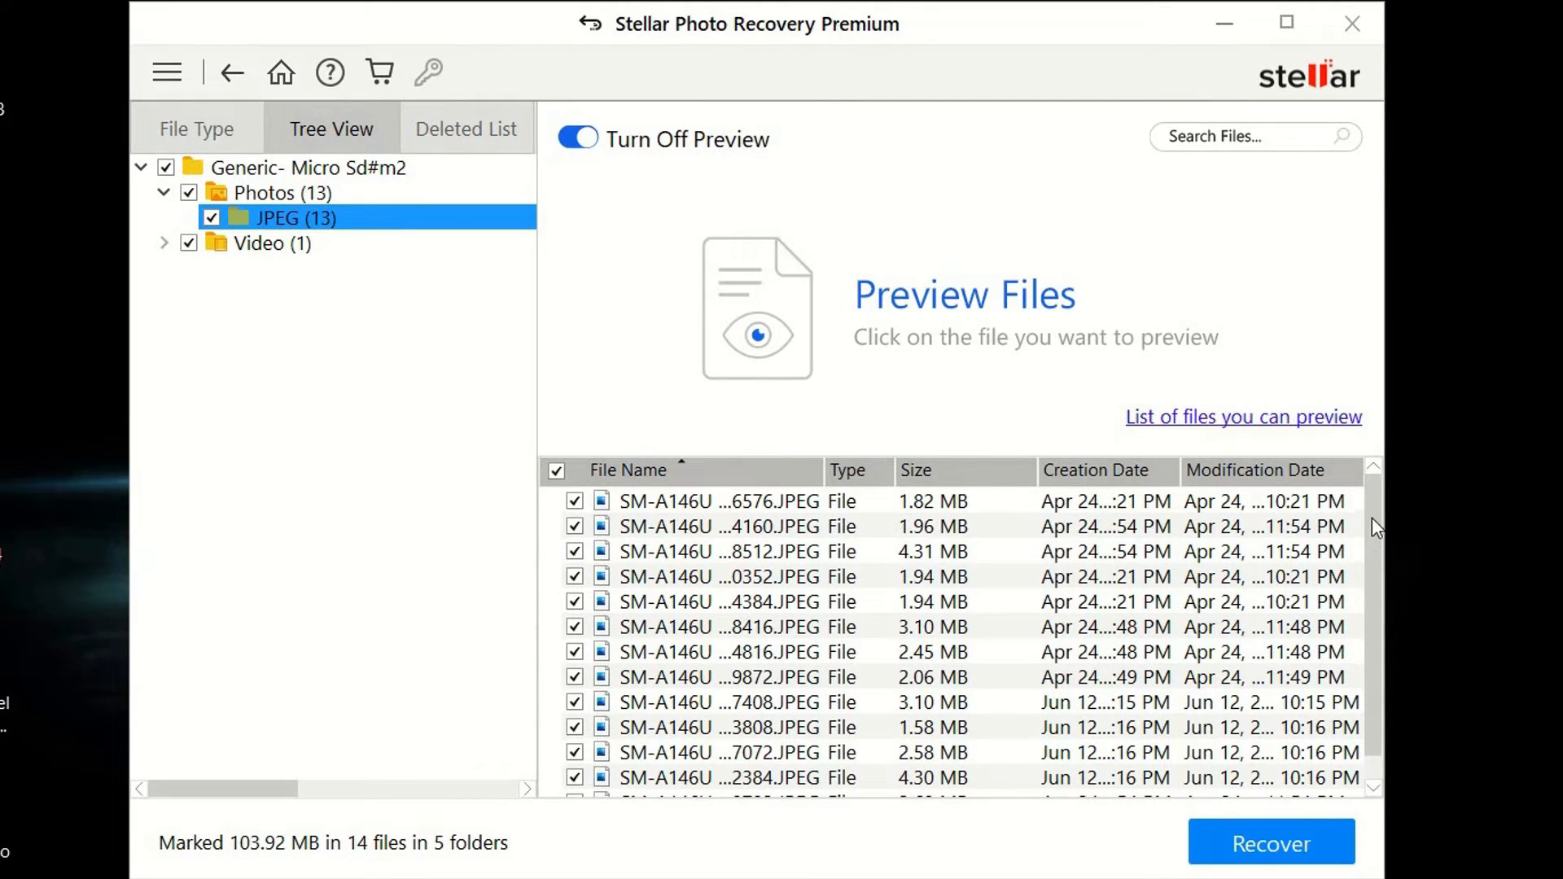
scroll("down", 3)
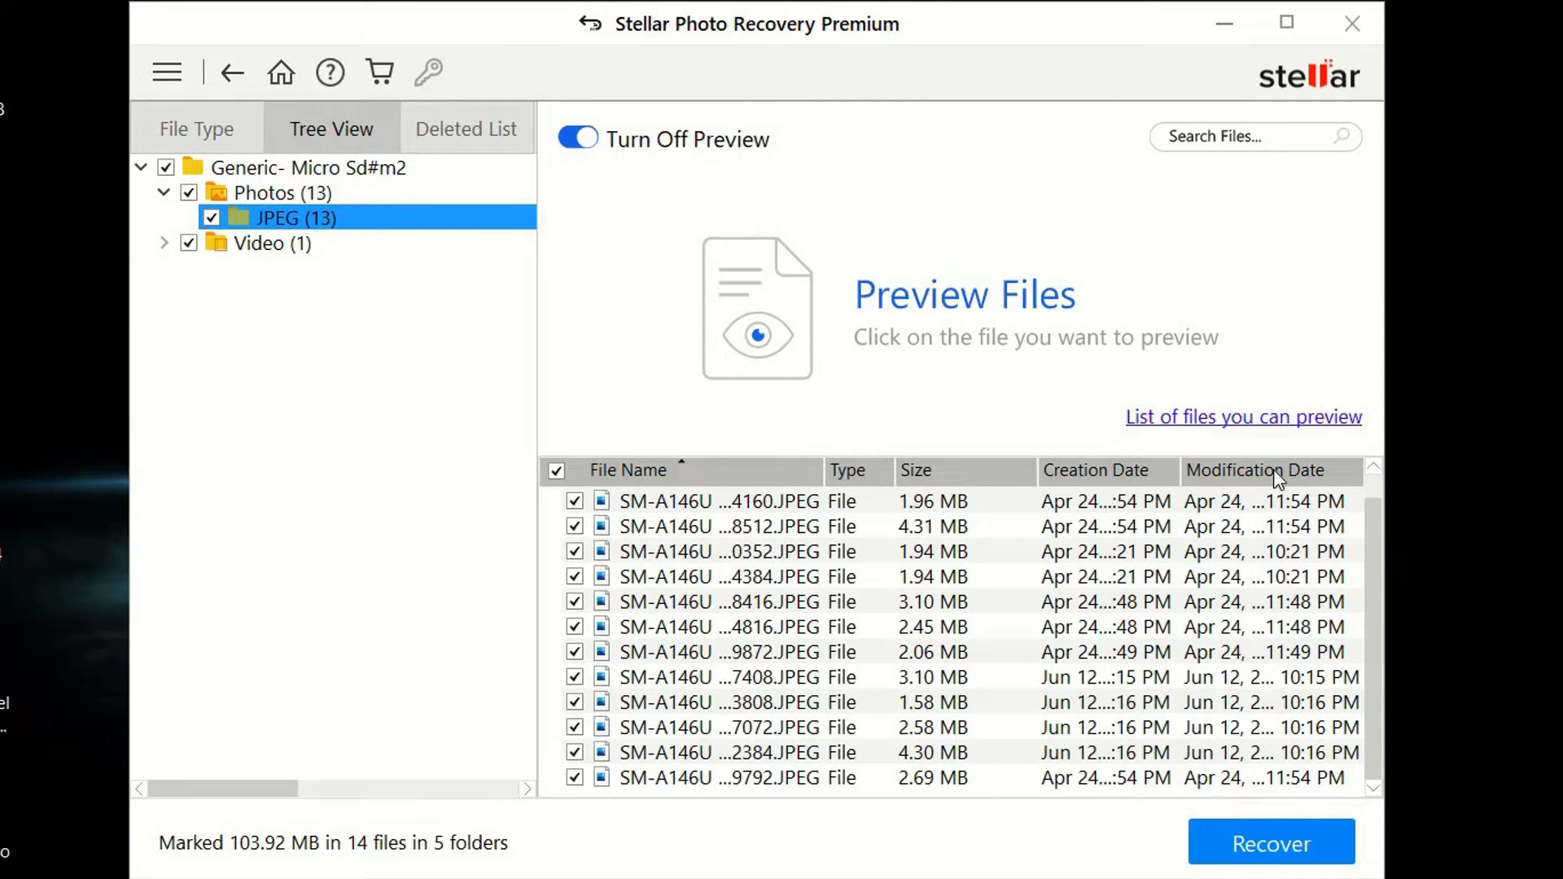
mouse_move(918, 479)
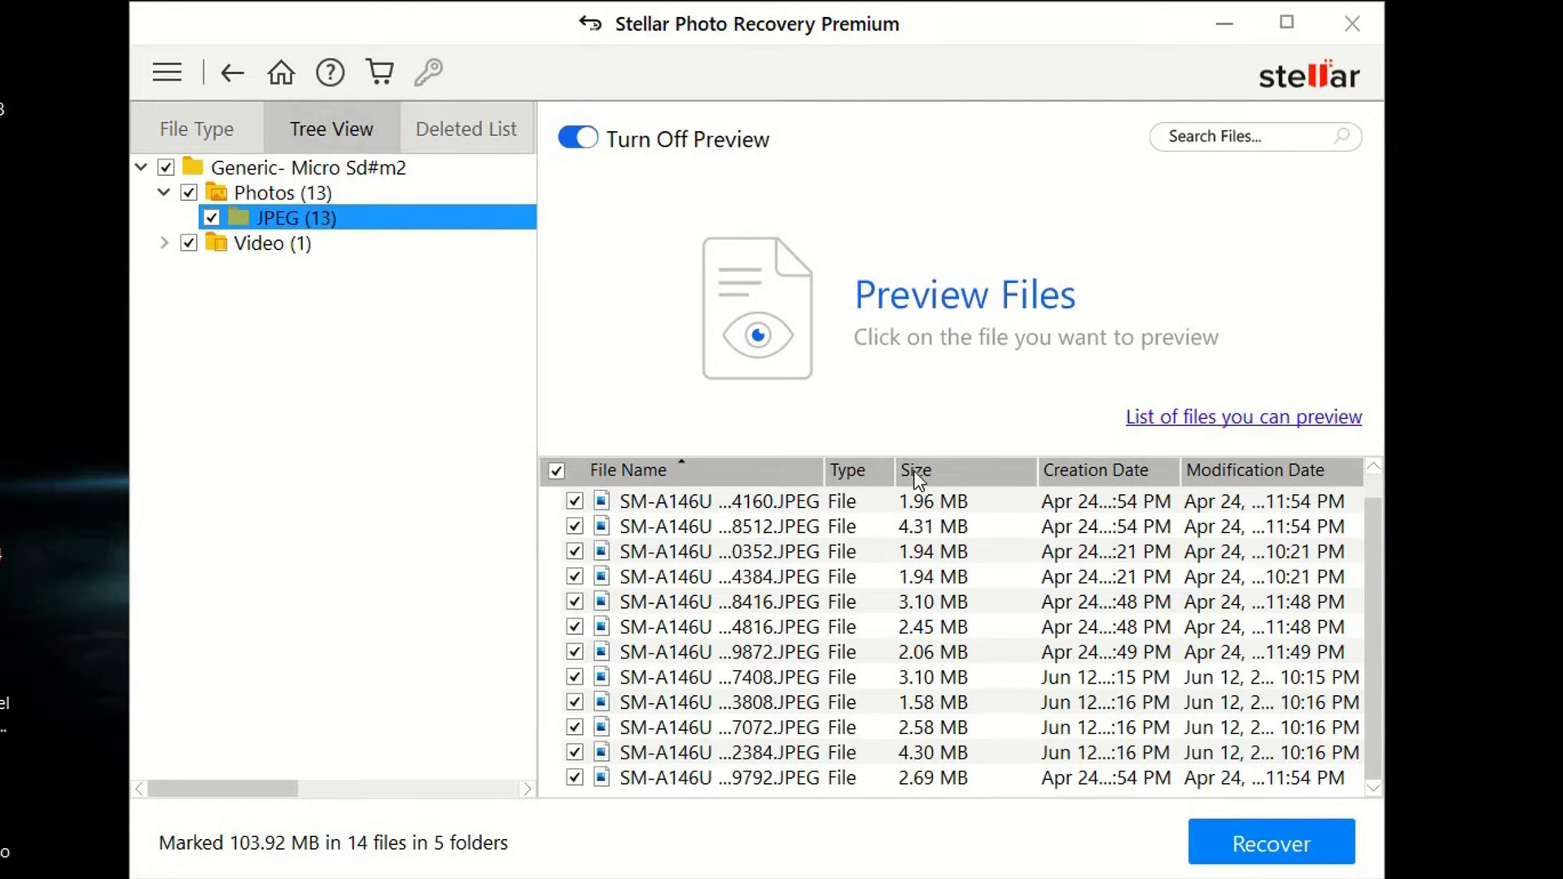
mouse_move(1013, 494)
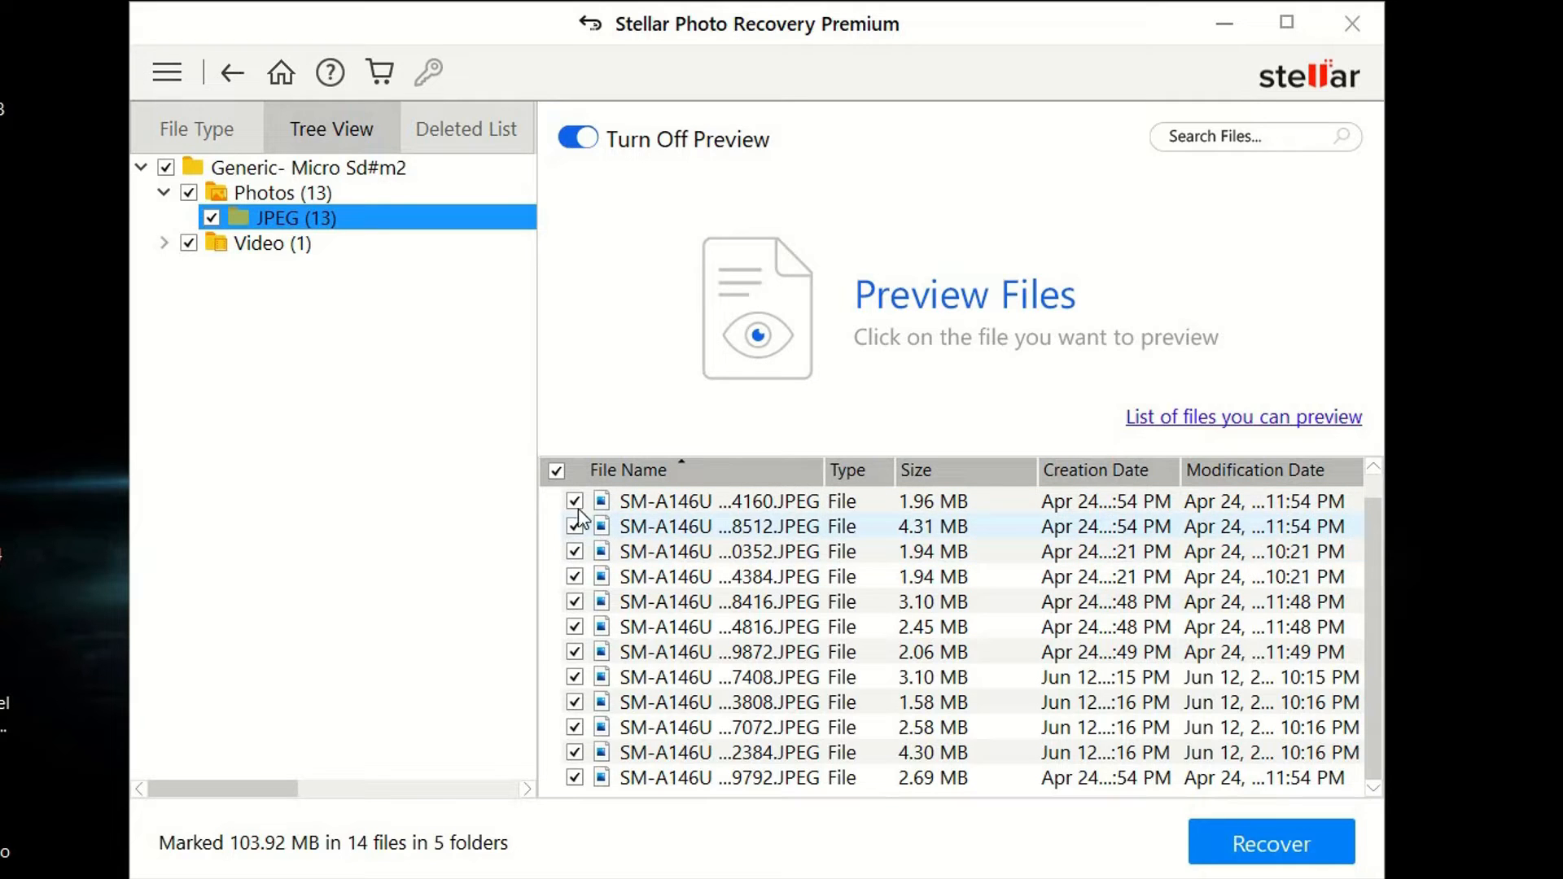
mouse_move(677, 533)
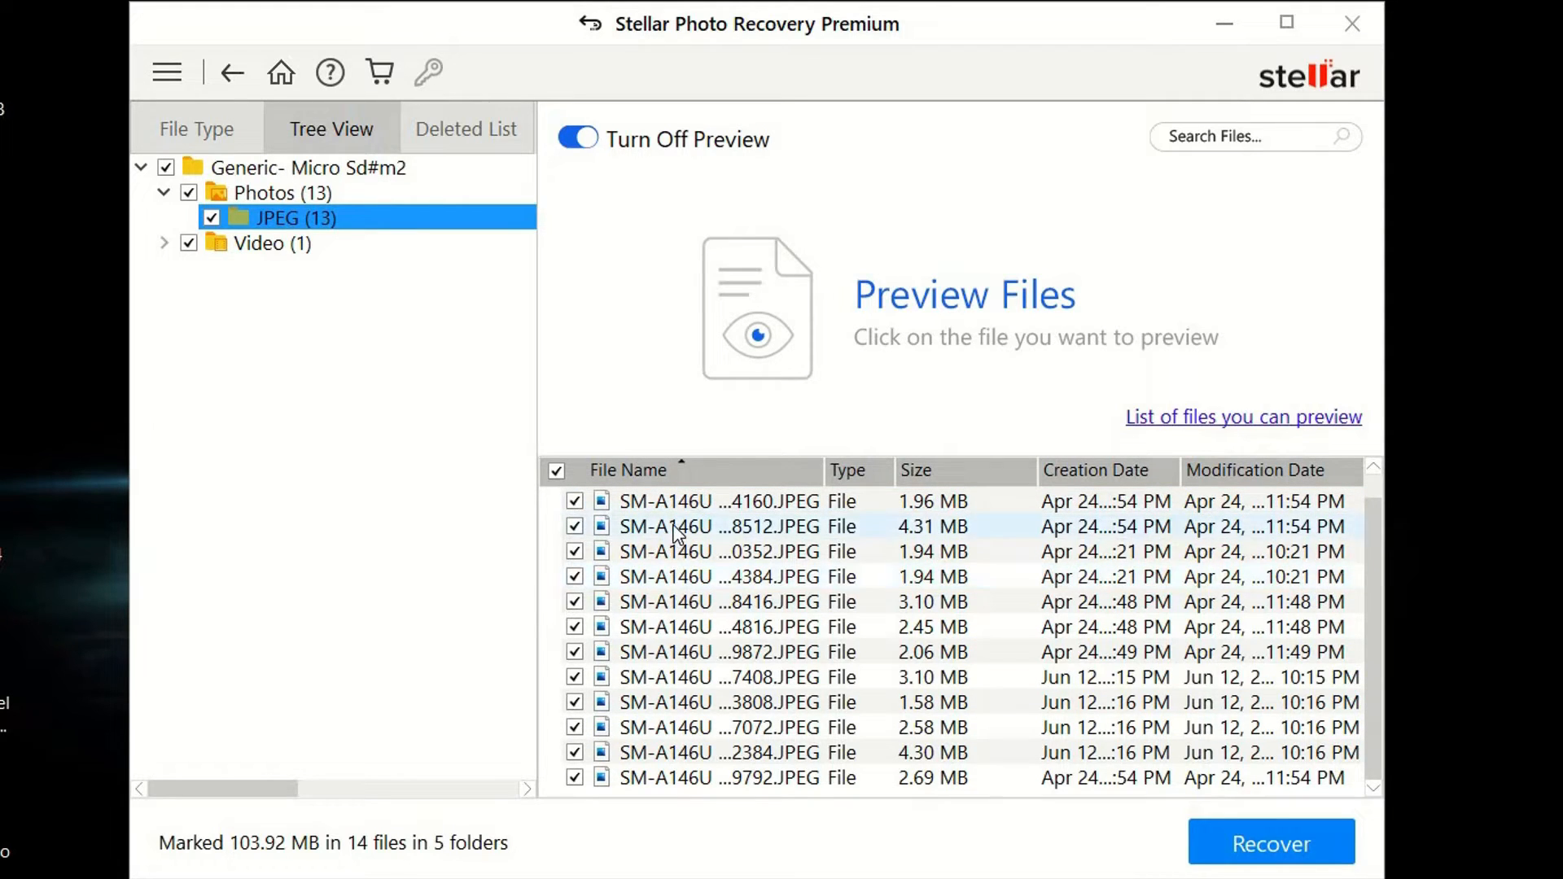
left_click(716, 576)
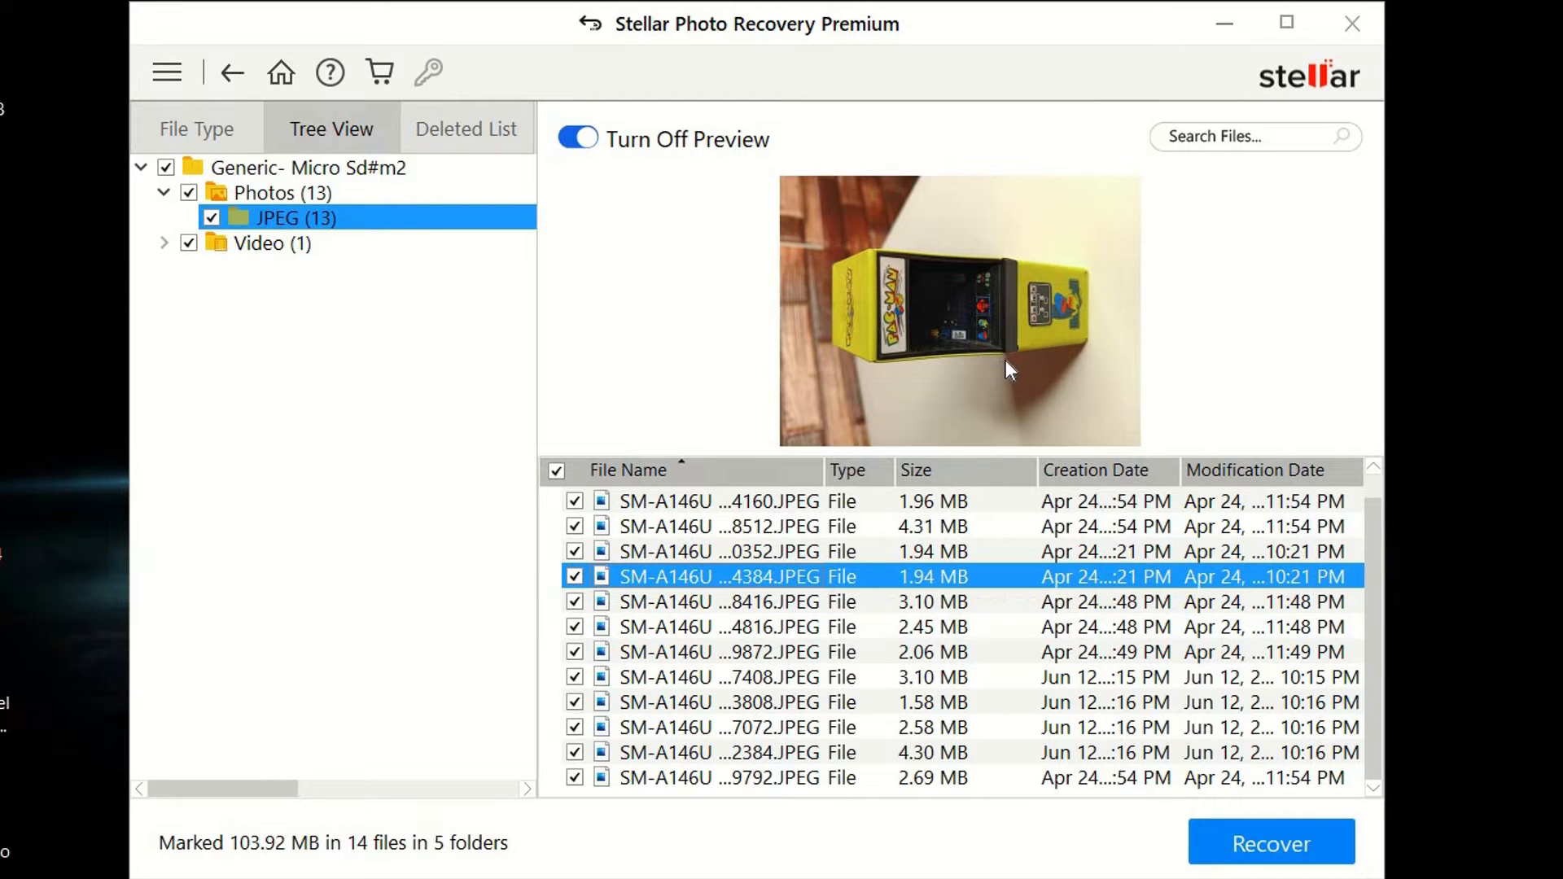
mouse_move(798, 607)
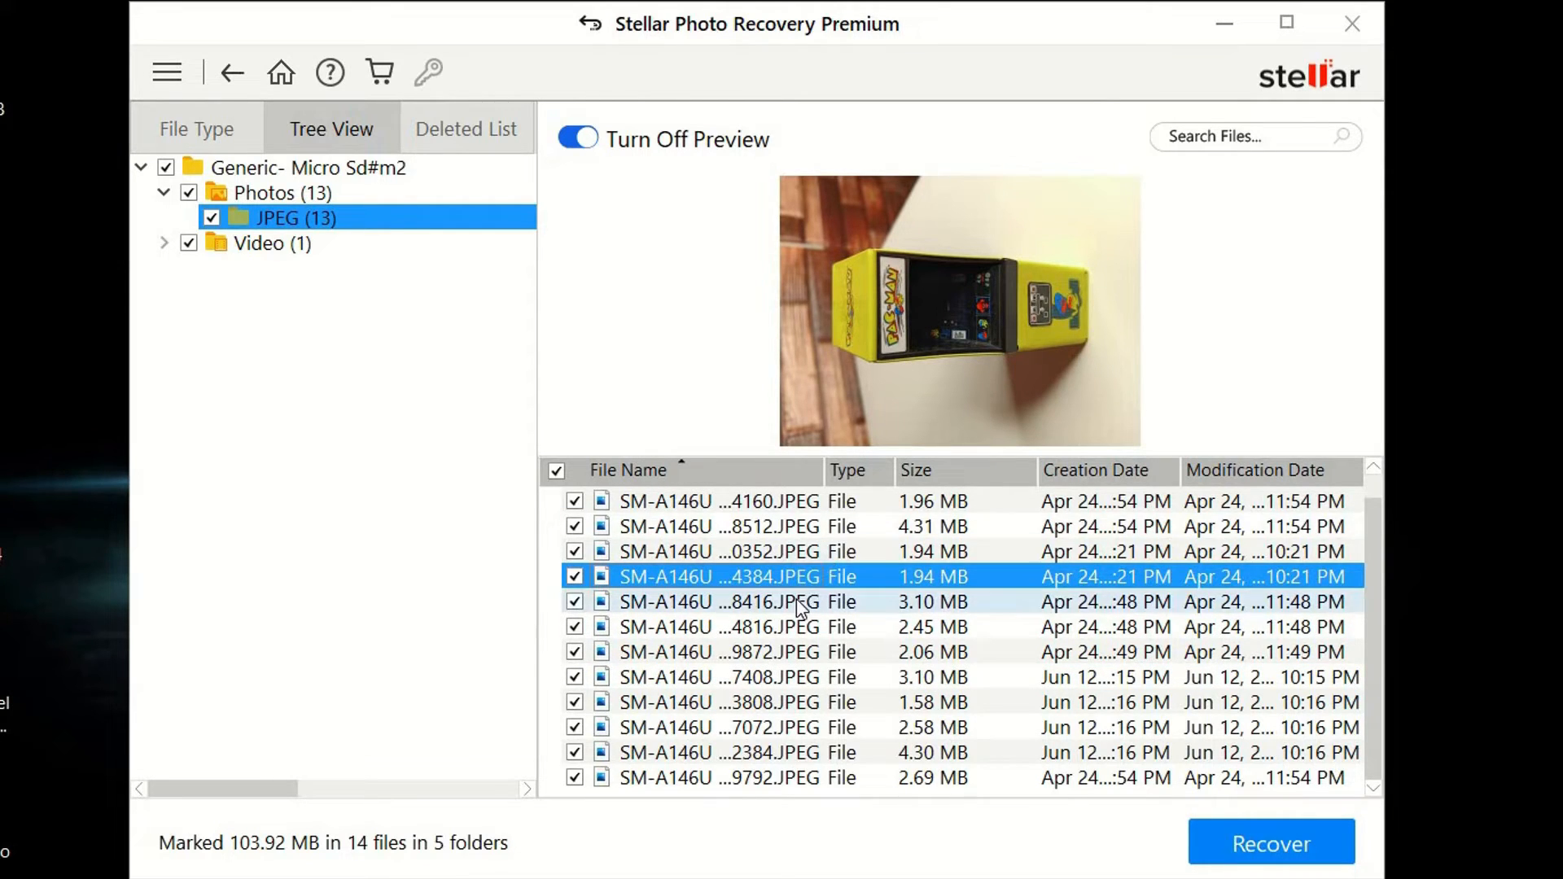
left_click(710, 626)
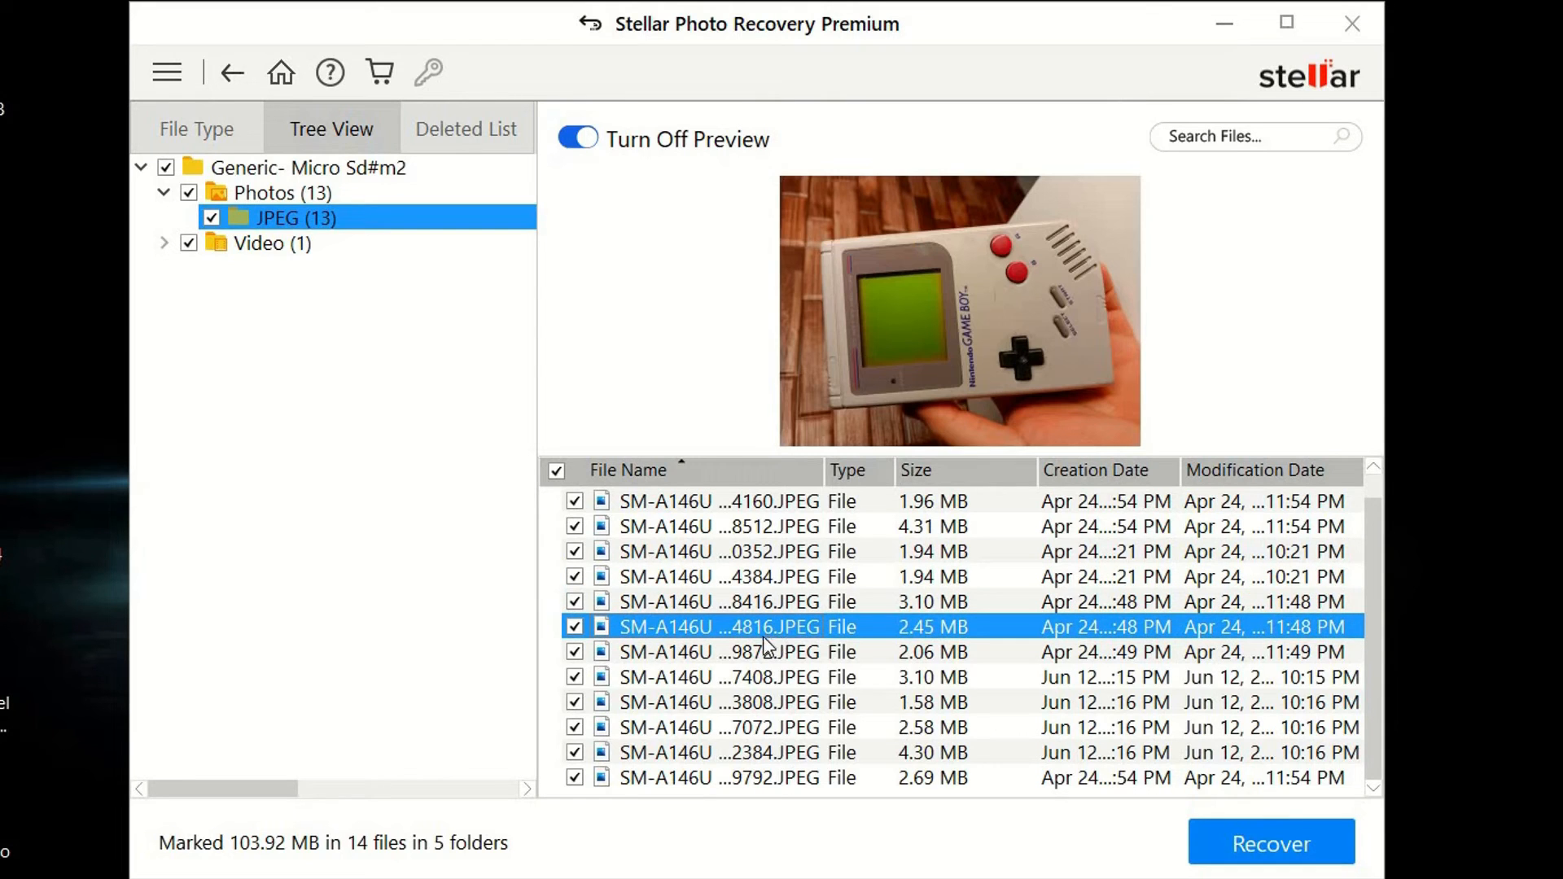
left_click(710, 677)
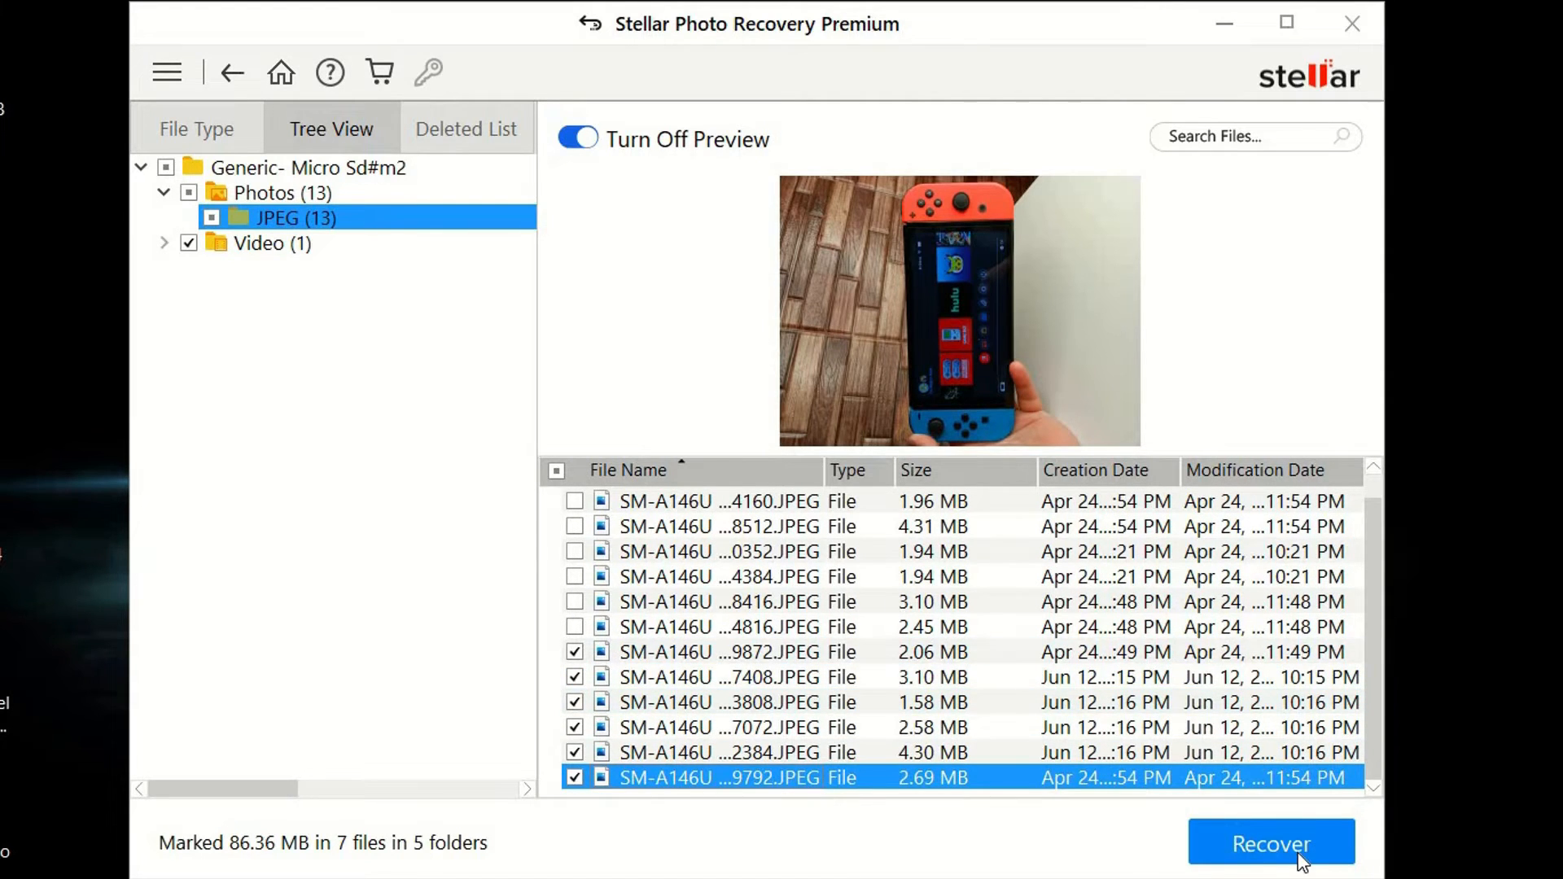
Recover the marked files, saving them to the Desktop.
left_click(1272, 866)
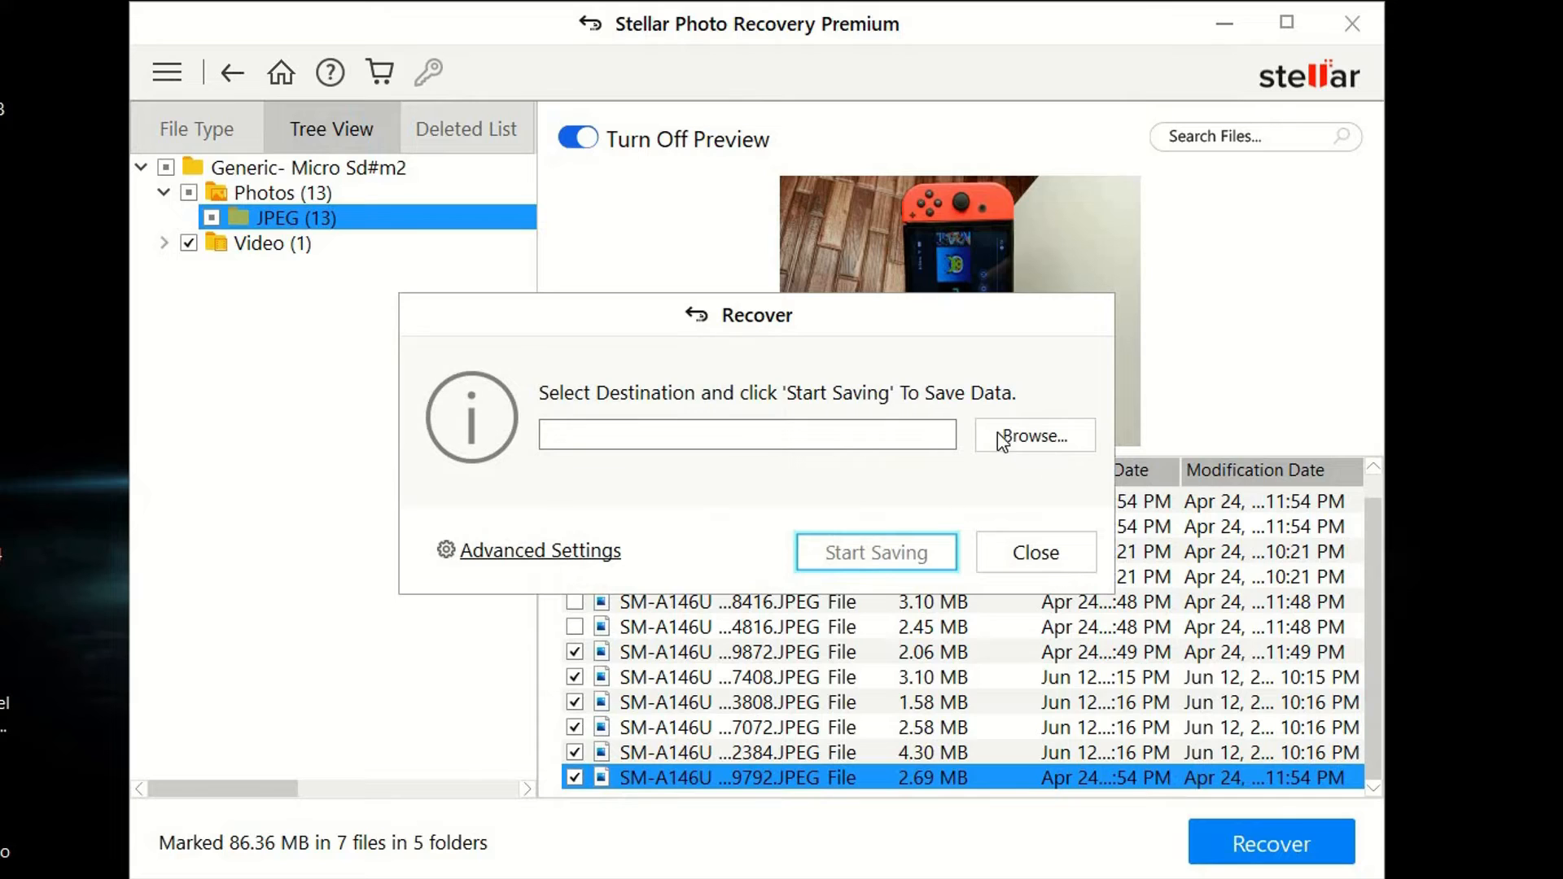
mouse_move(1022, 441)
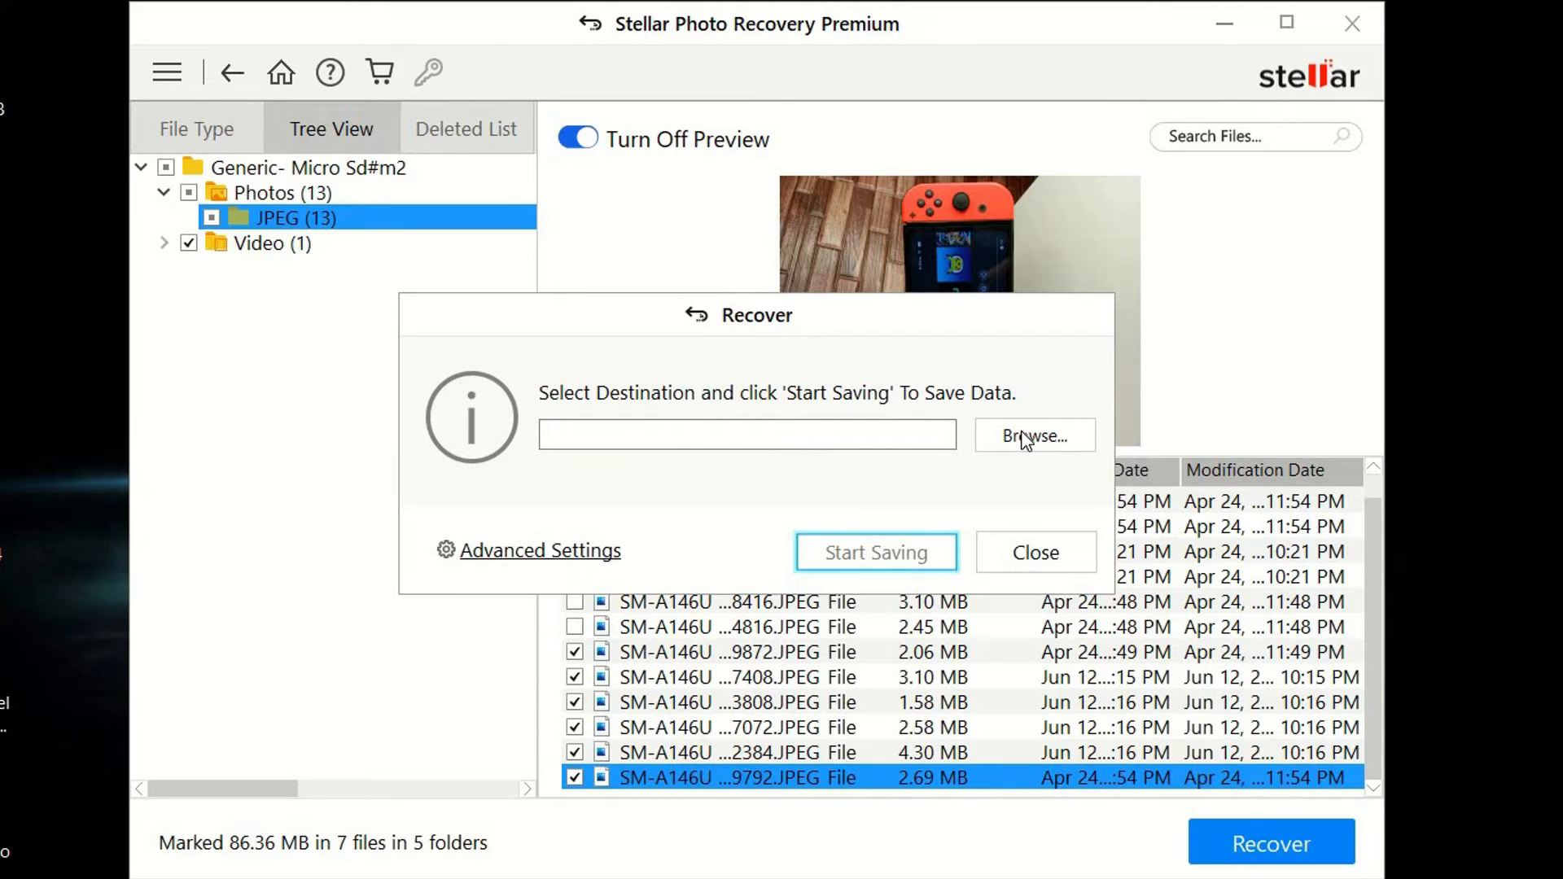
left_click(1034, 437)
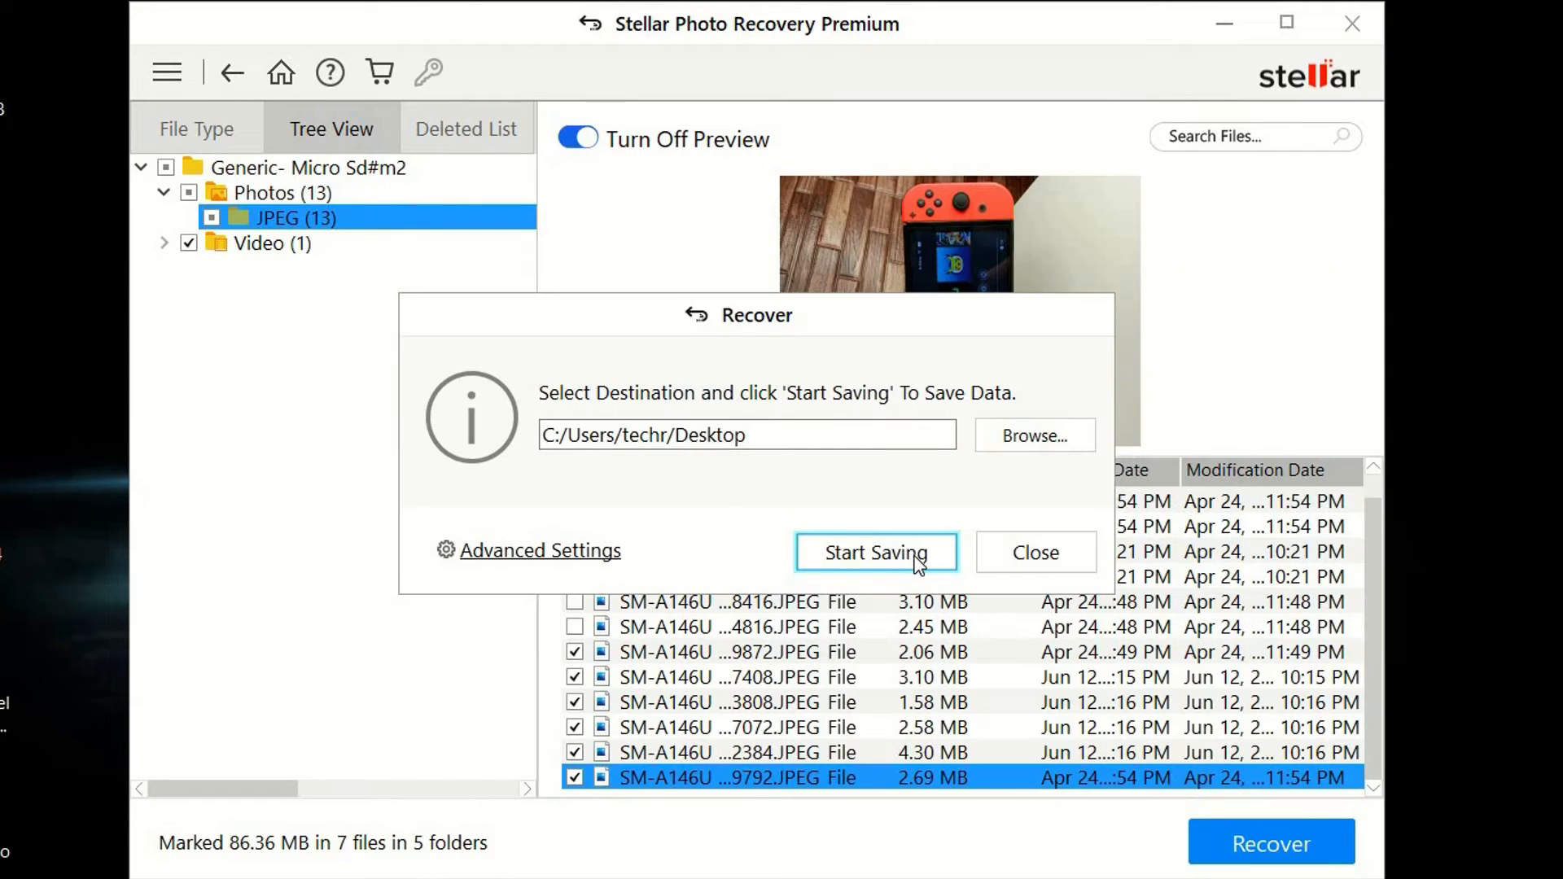
left_click(876, 551)
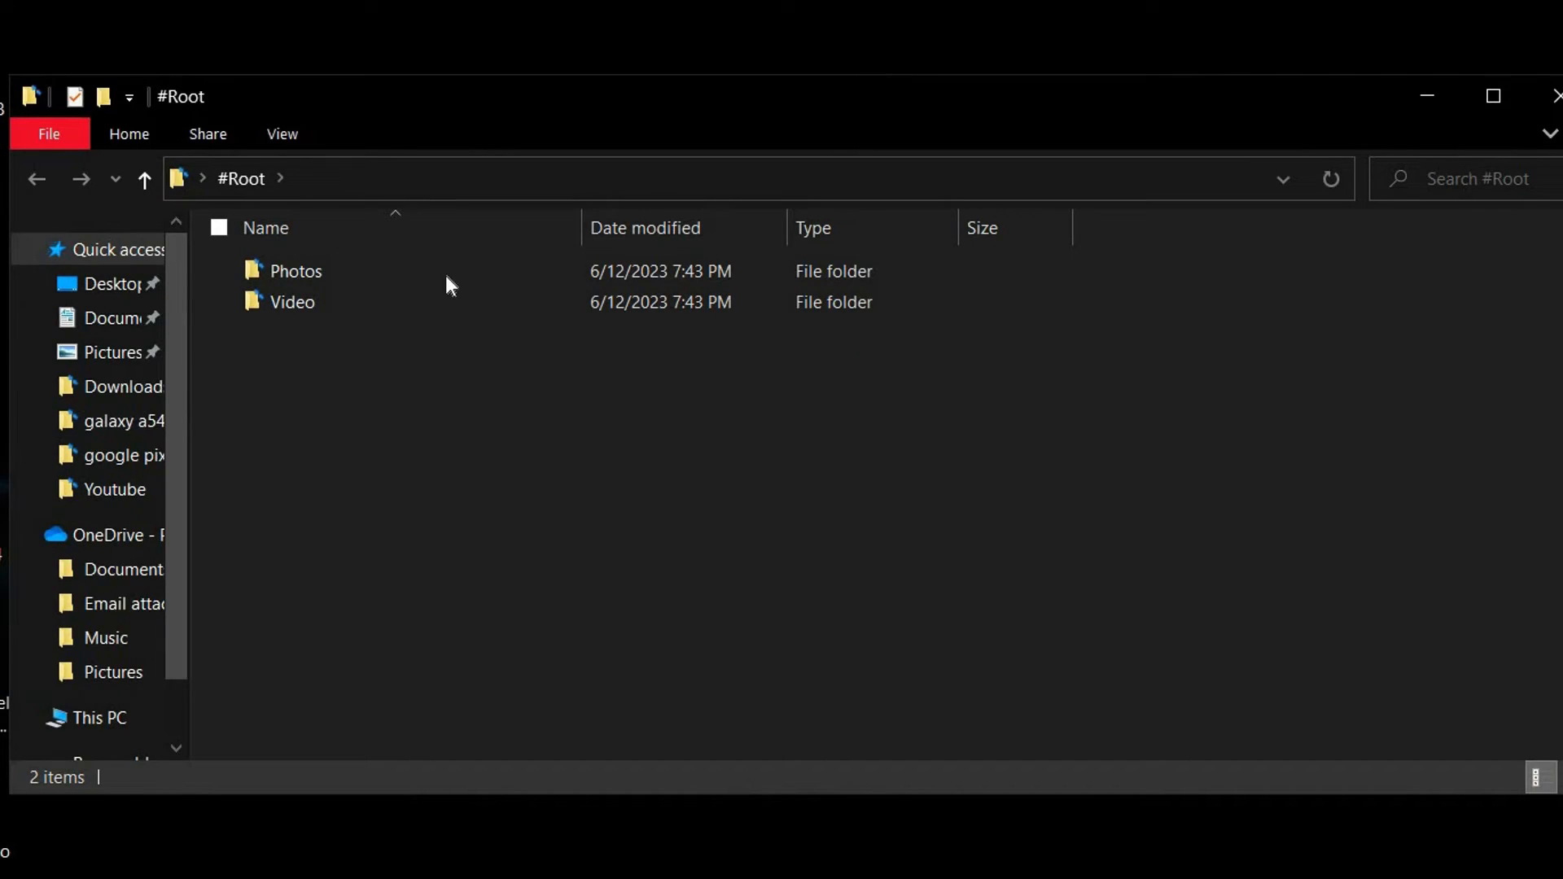
View the six recovered JPEGs in #Root > Photos > JPEG, including the Nintendo Switch photo.
double_click(295, 270)
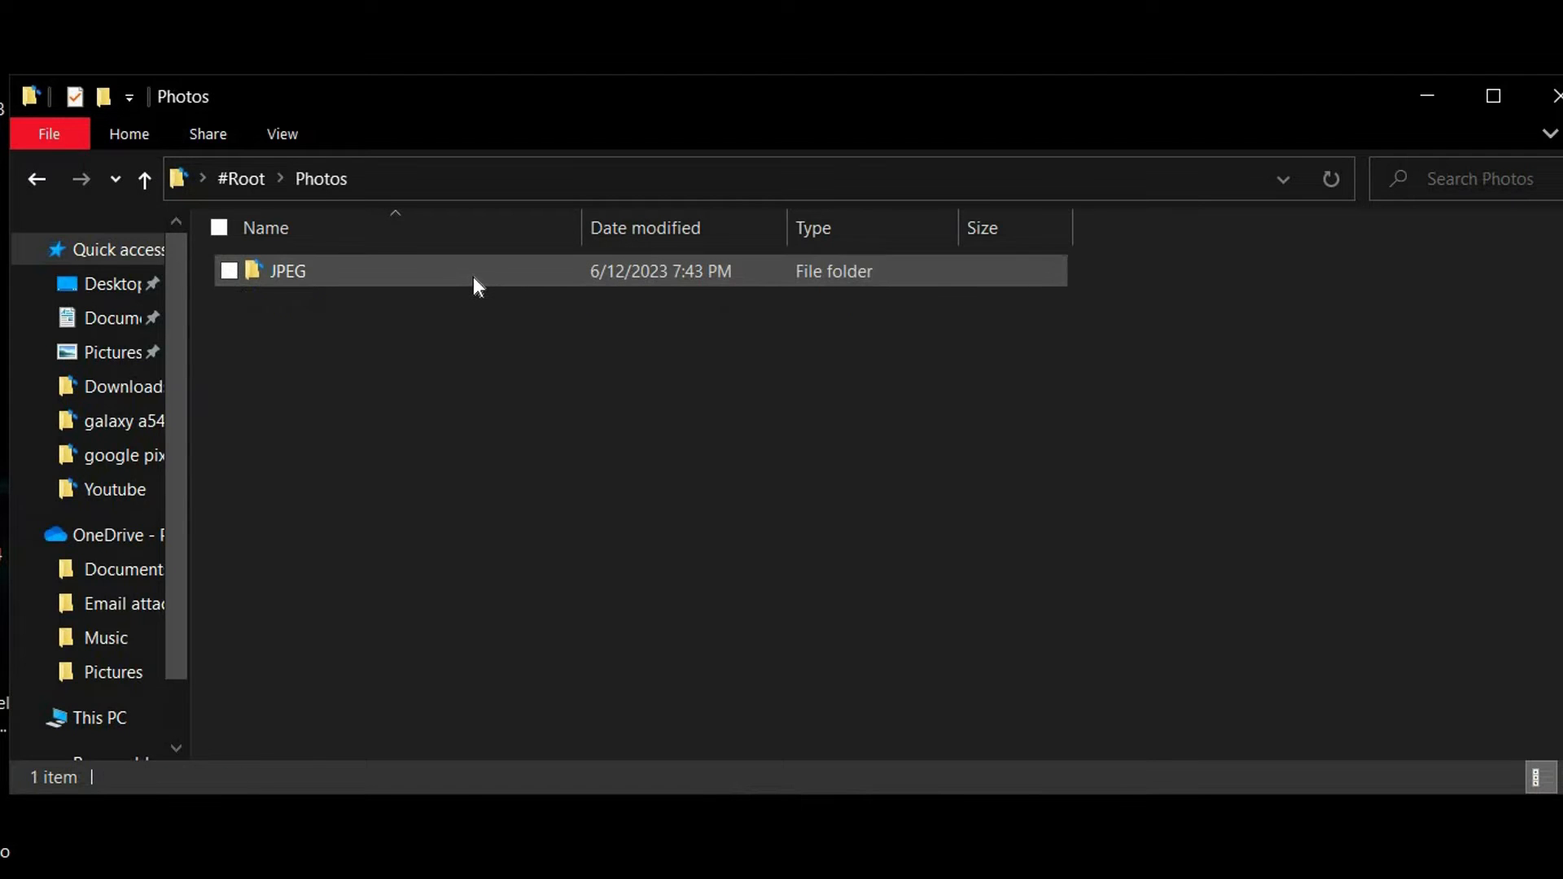
double_click(290, 270)
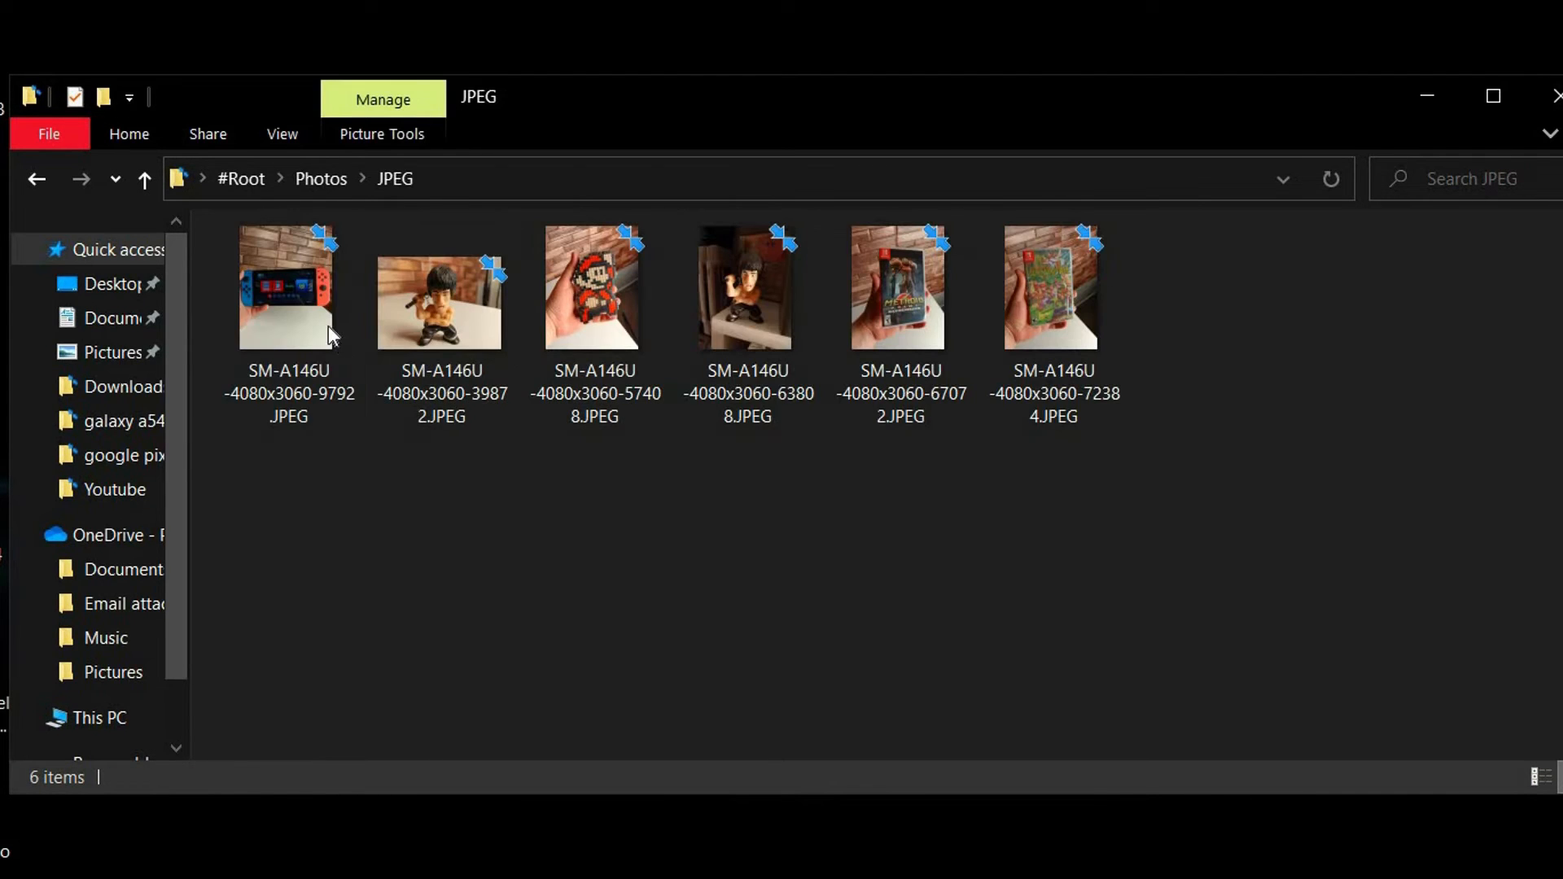
double_click(280, 293)
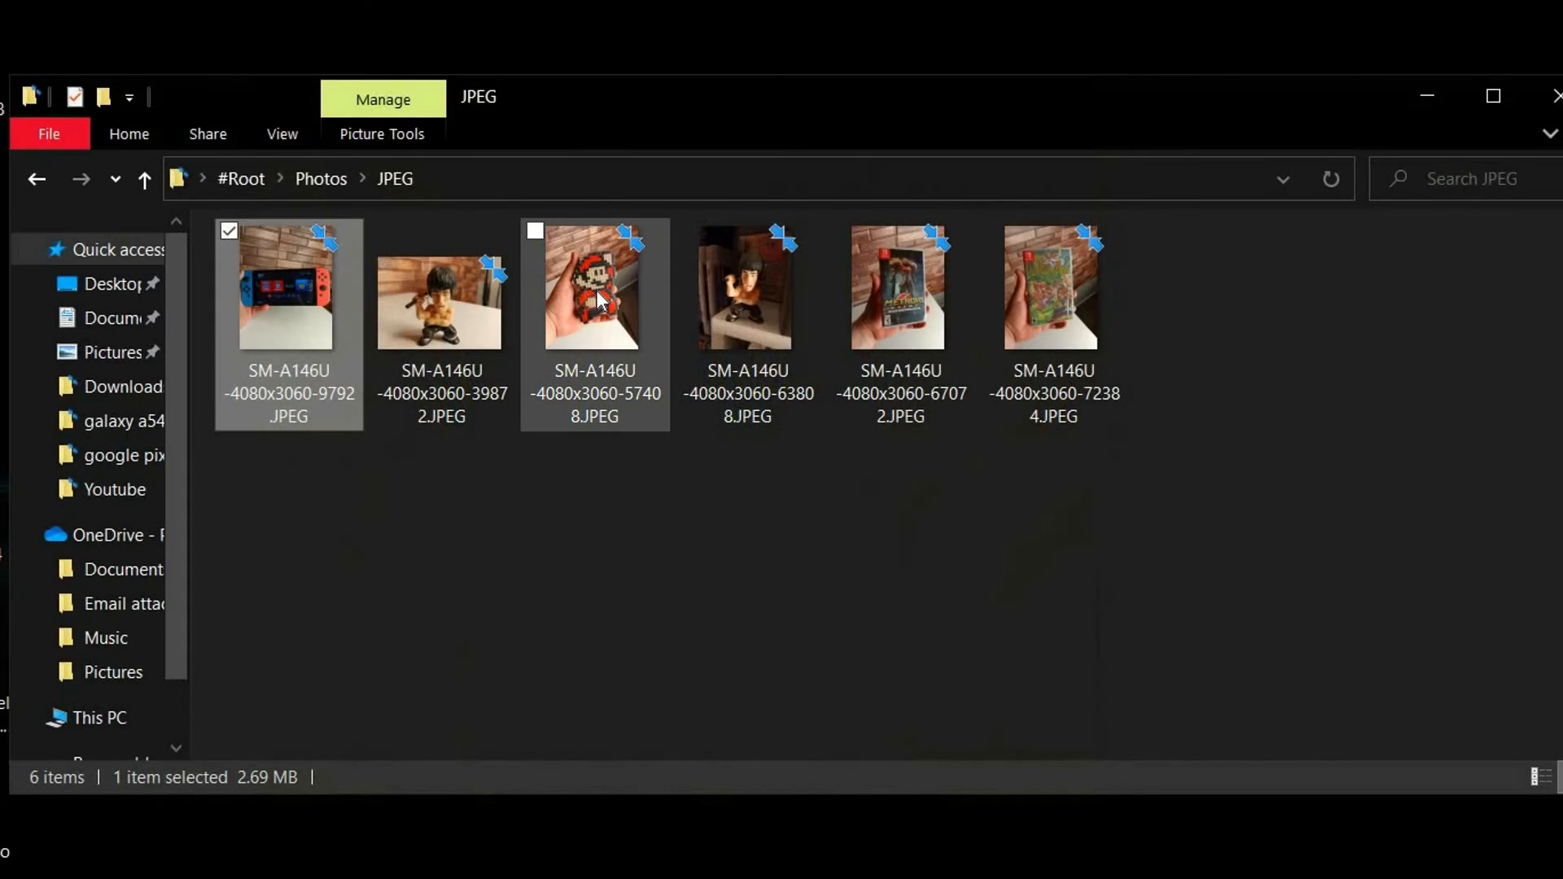
scroll("down", 3)
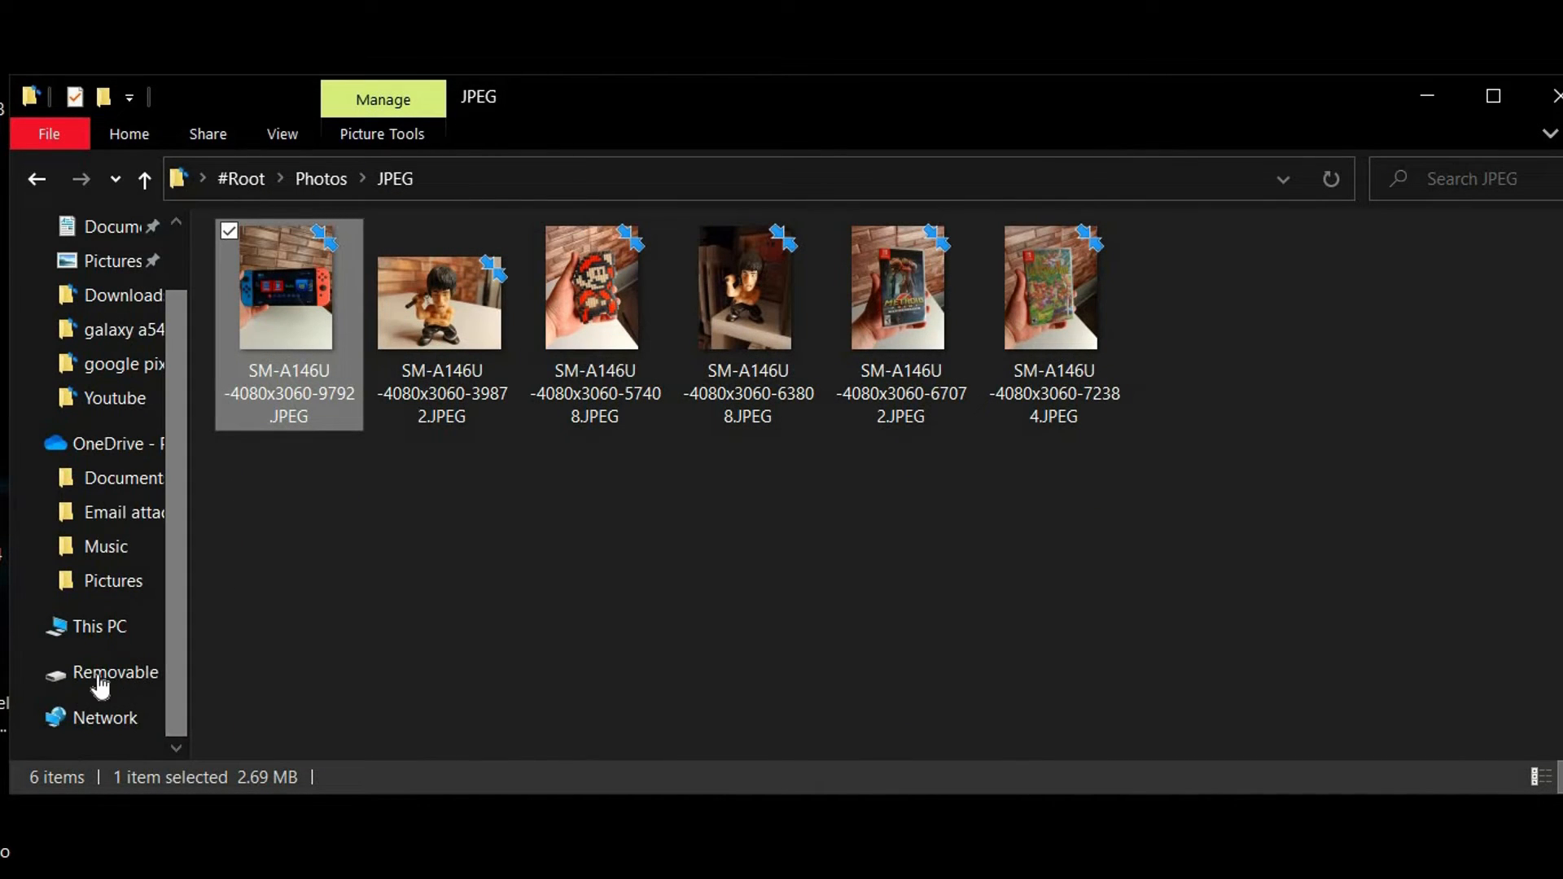
left_click(117, 672)
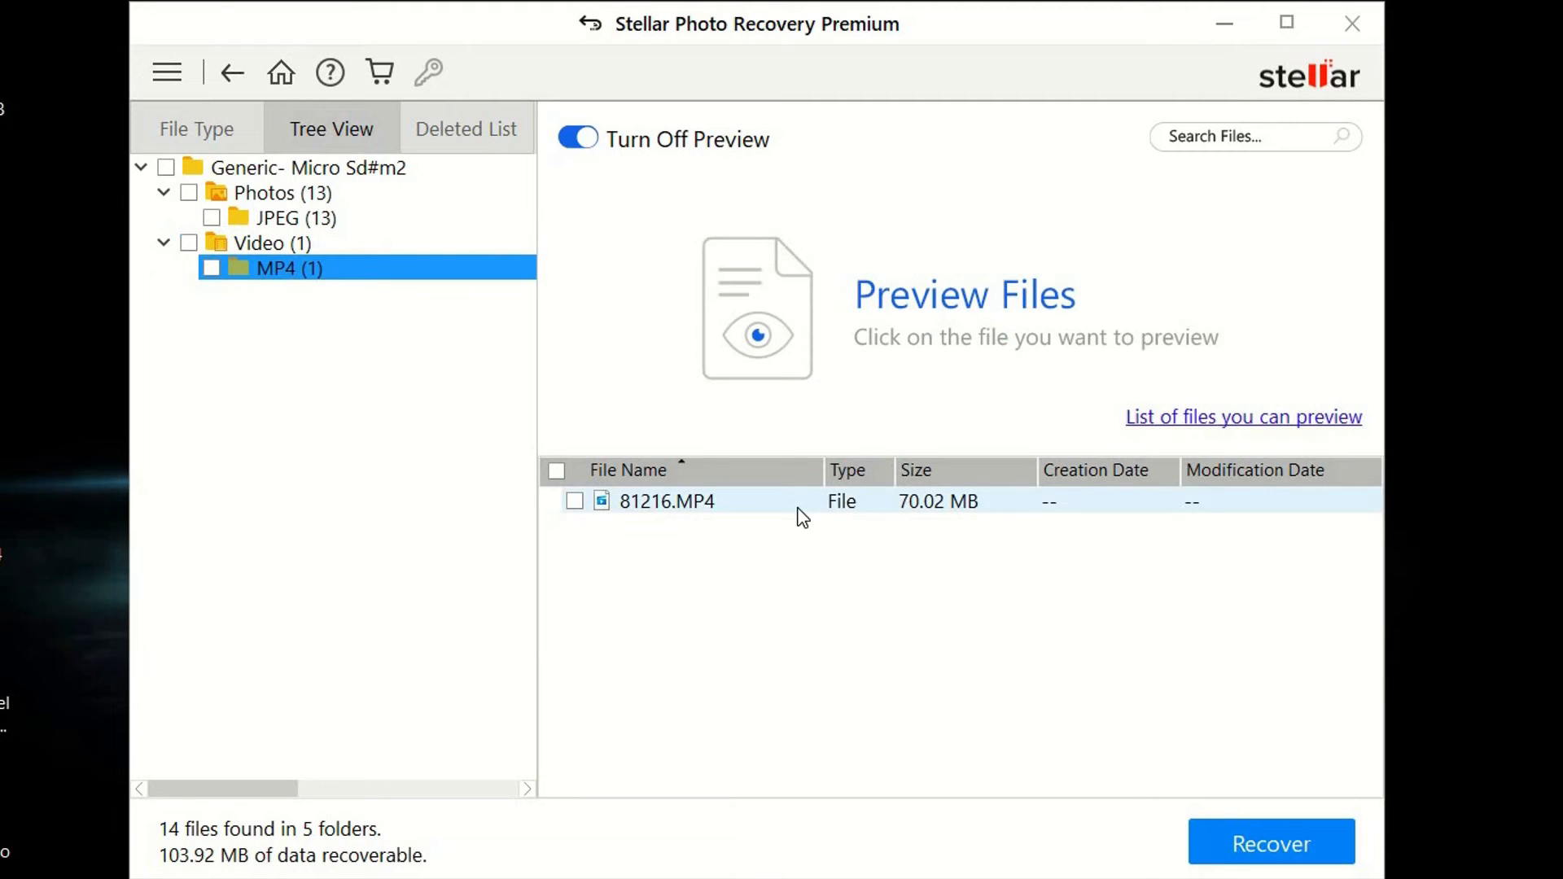
Preview the 70 MB 81216.MP4 video and mark it for recovery.
left_click(667, 501)
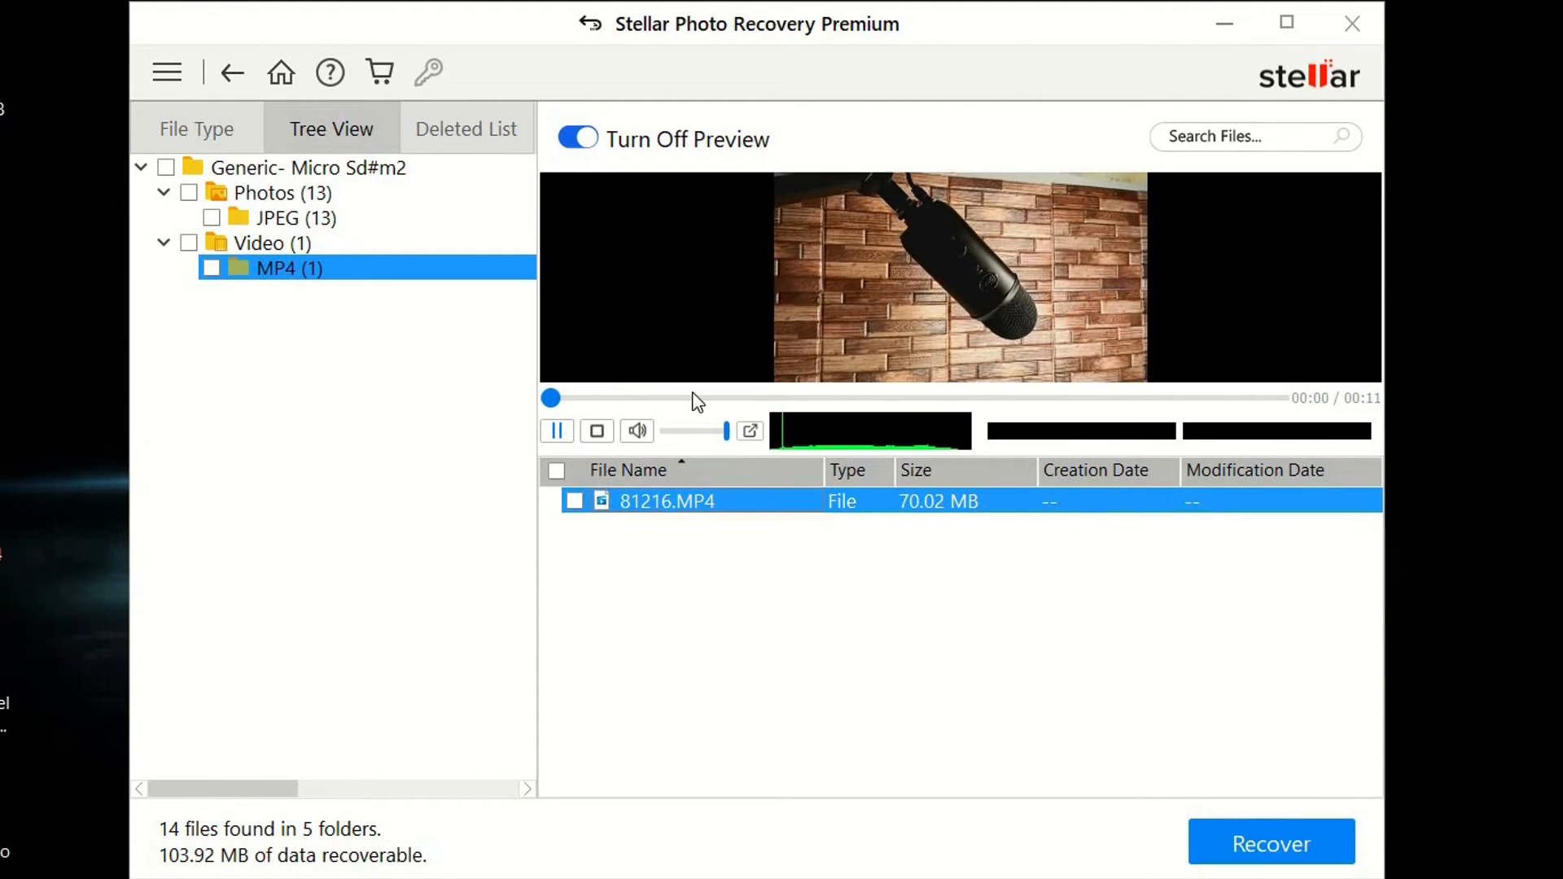
left_click(557, 429)
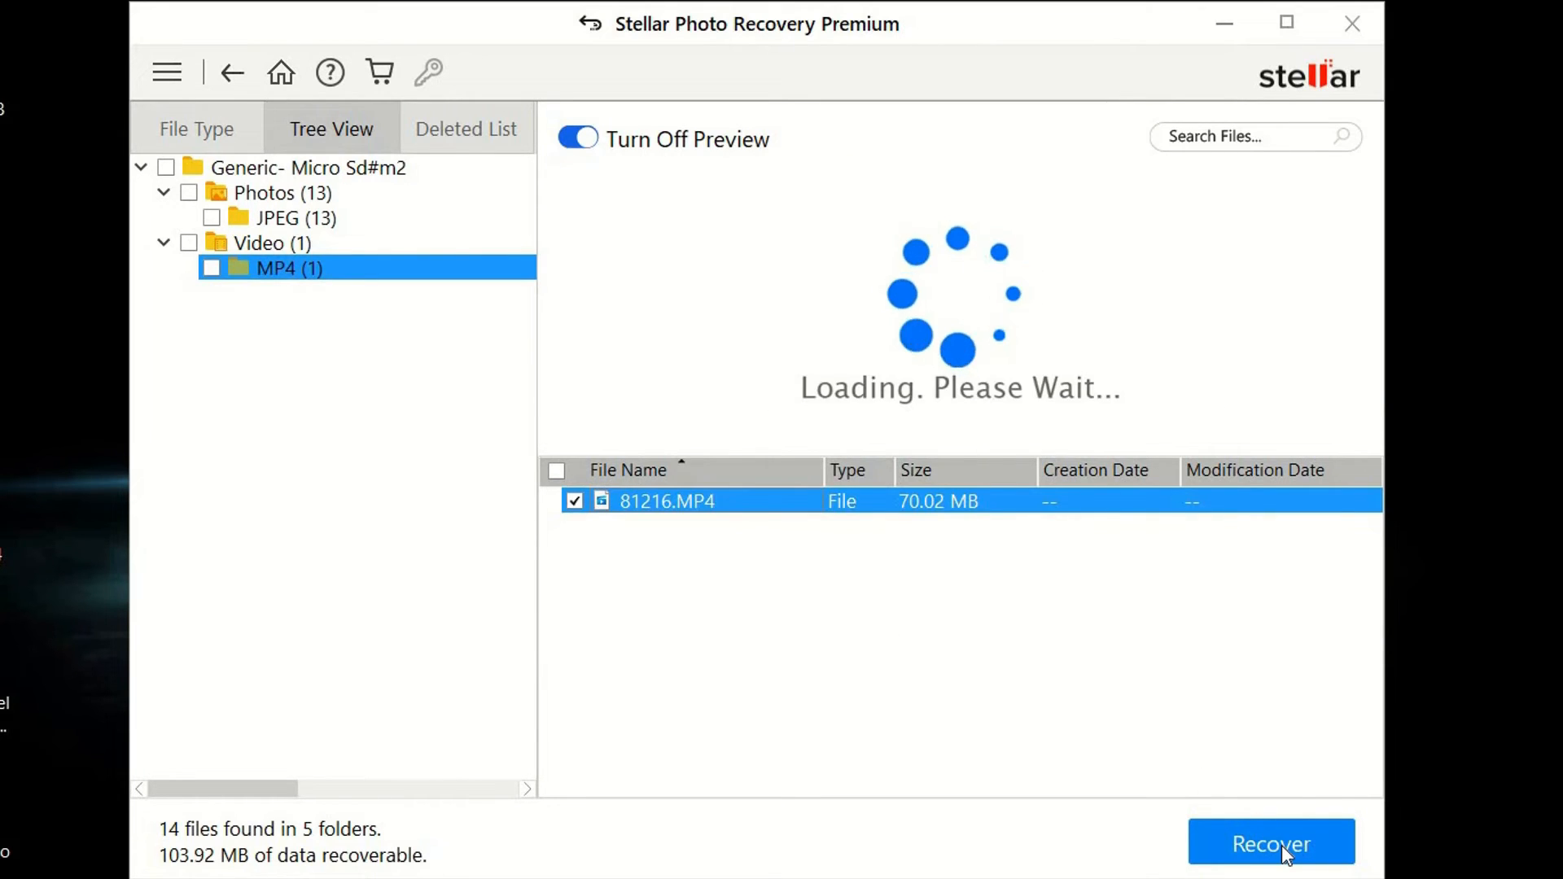
Recover 81216.MP4 to the Desktop and view it in #Root > Video > MP4.
left_click(1272, 863)
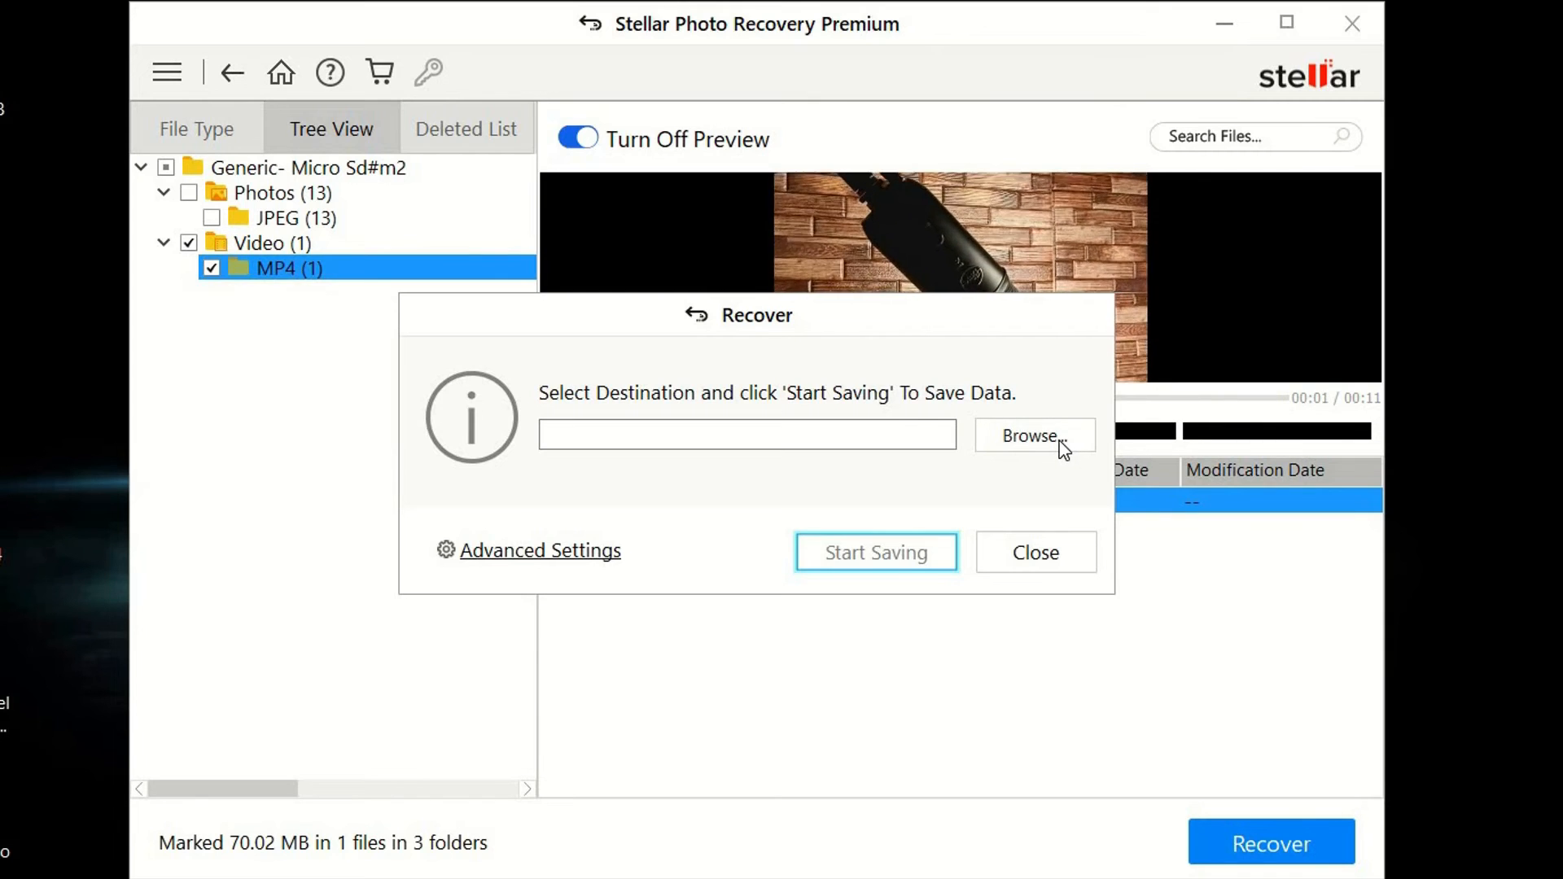
left_click(1028, 436)
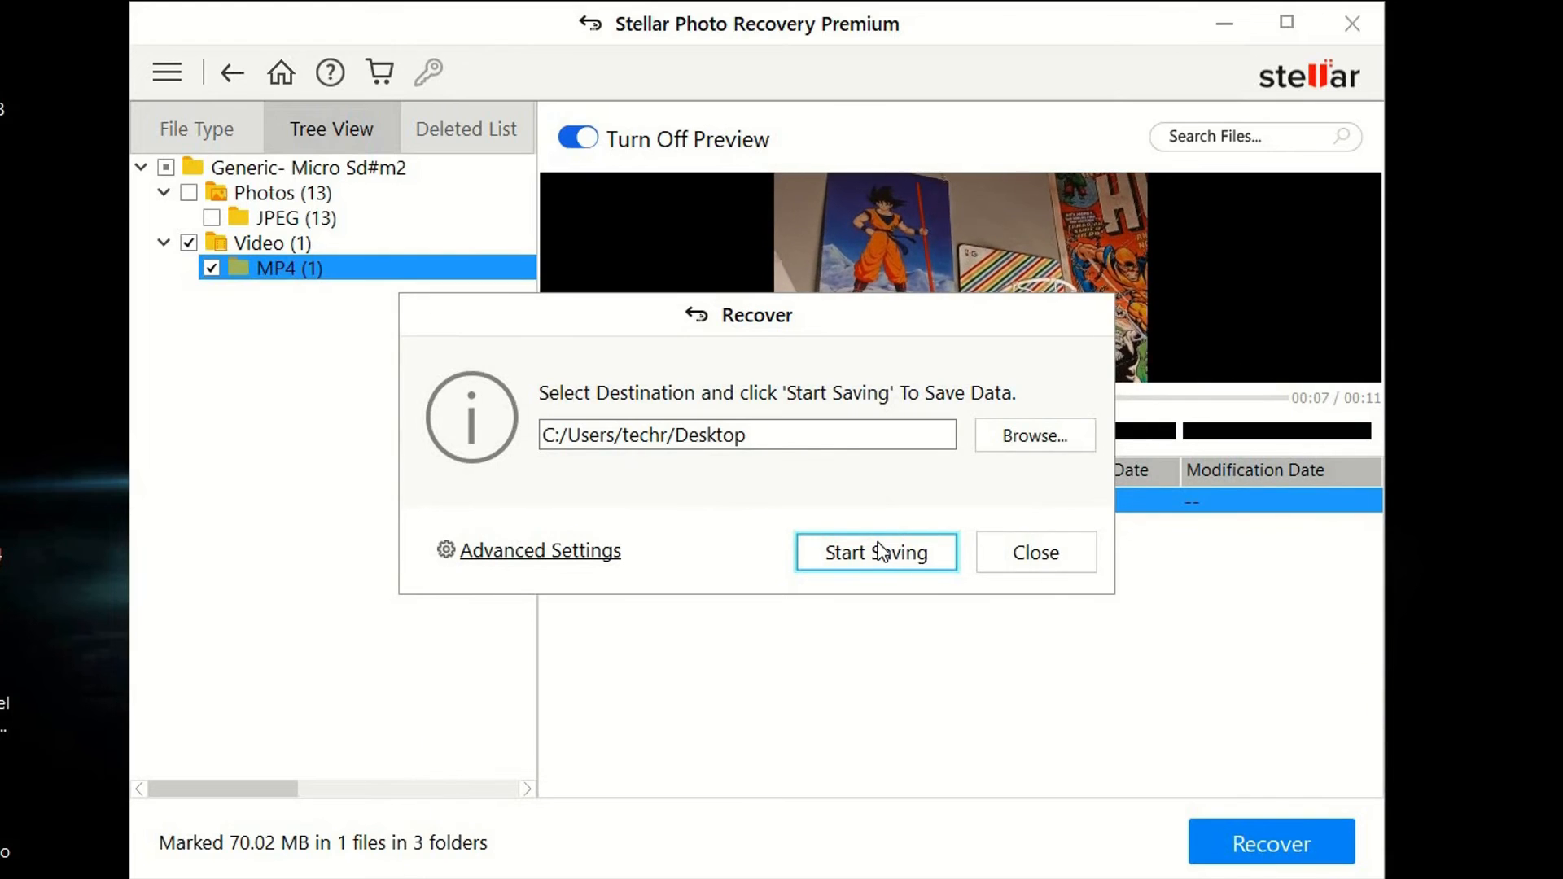
left_click(876, 551)
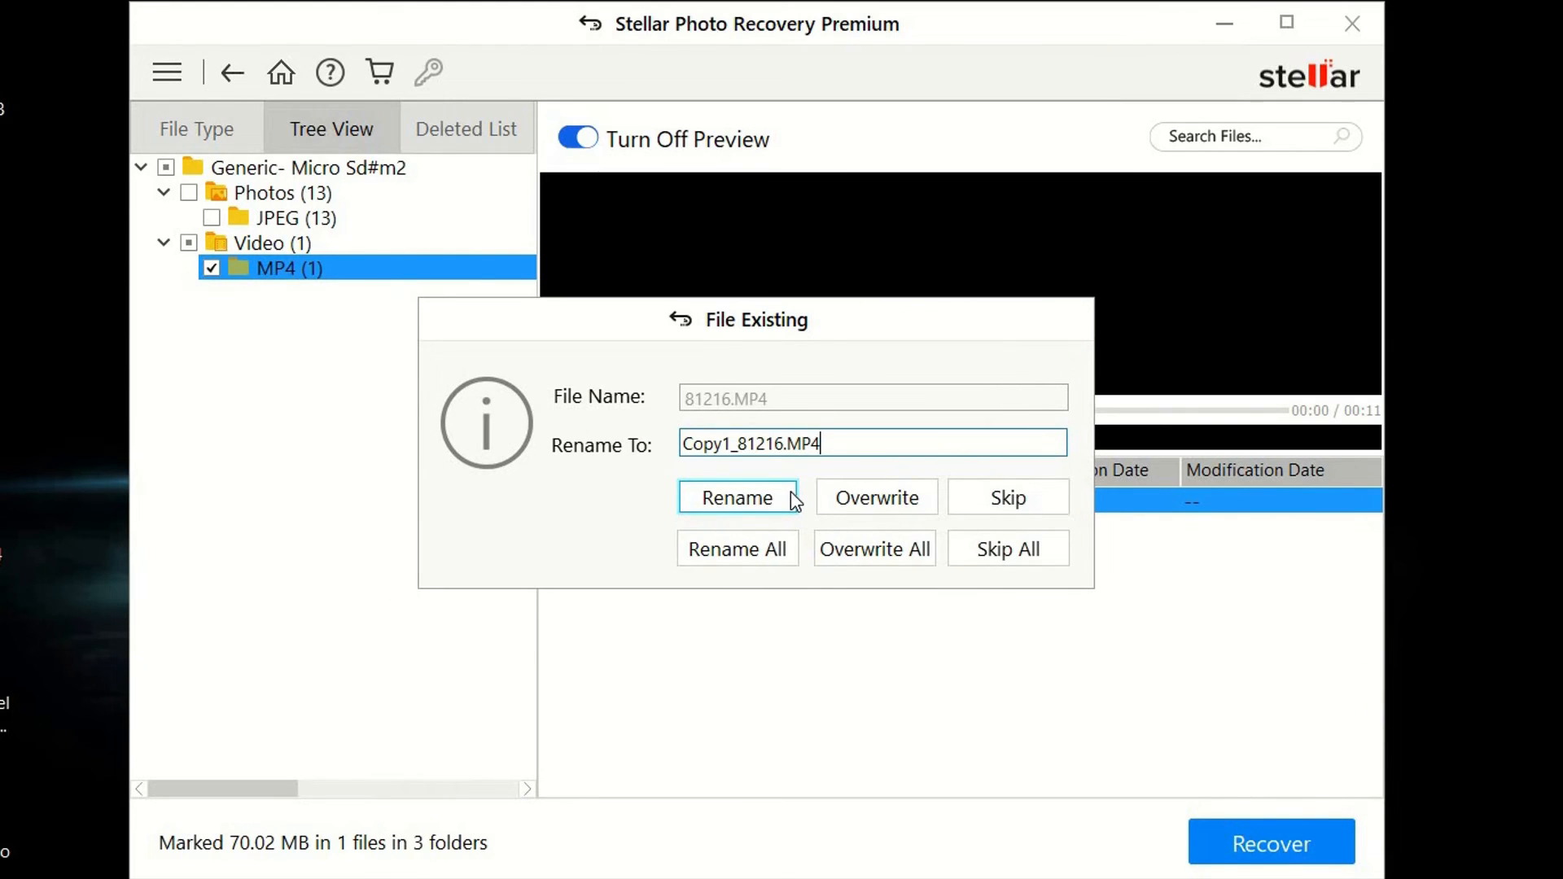
mouse_move(884, 518)
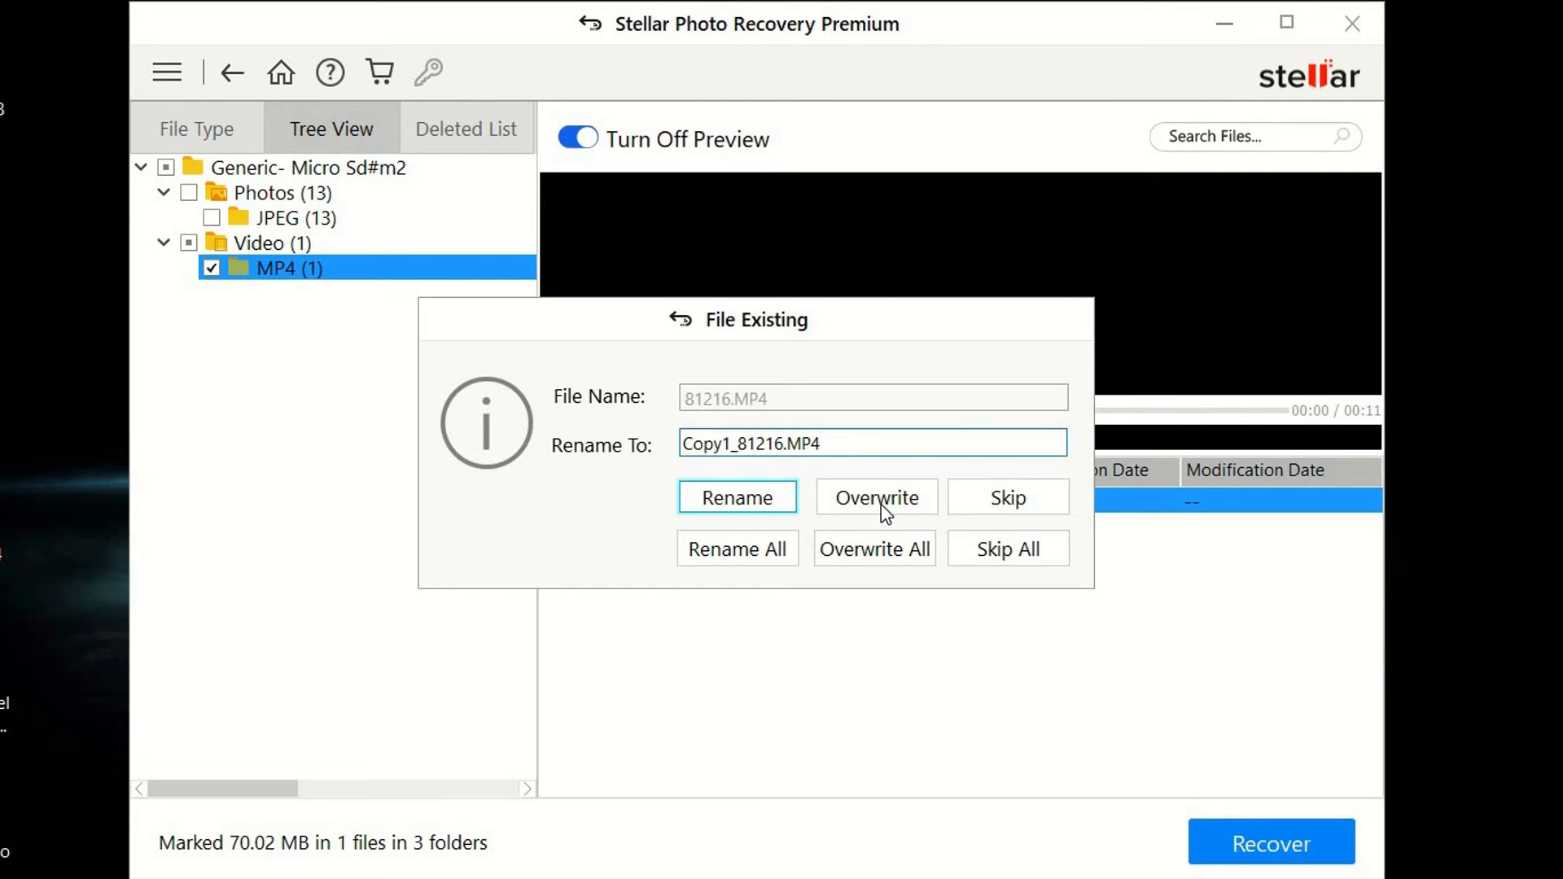
mouse_move(978, 499)
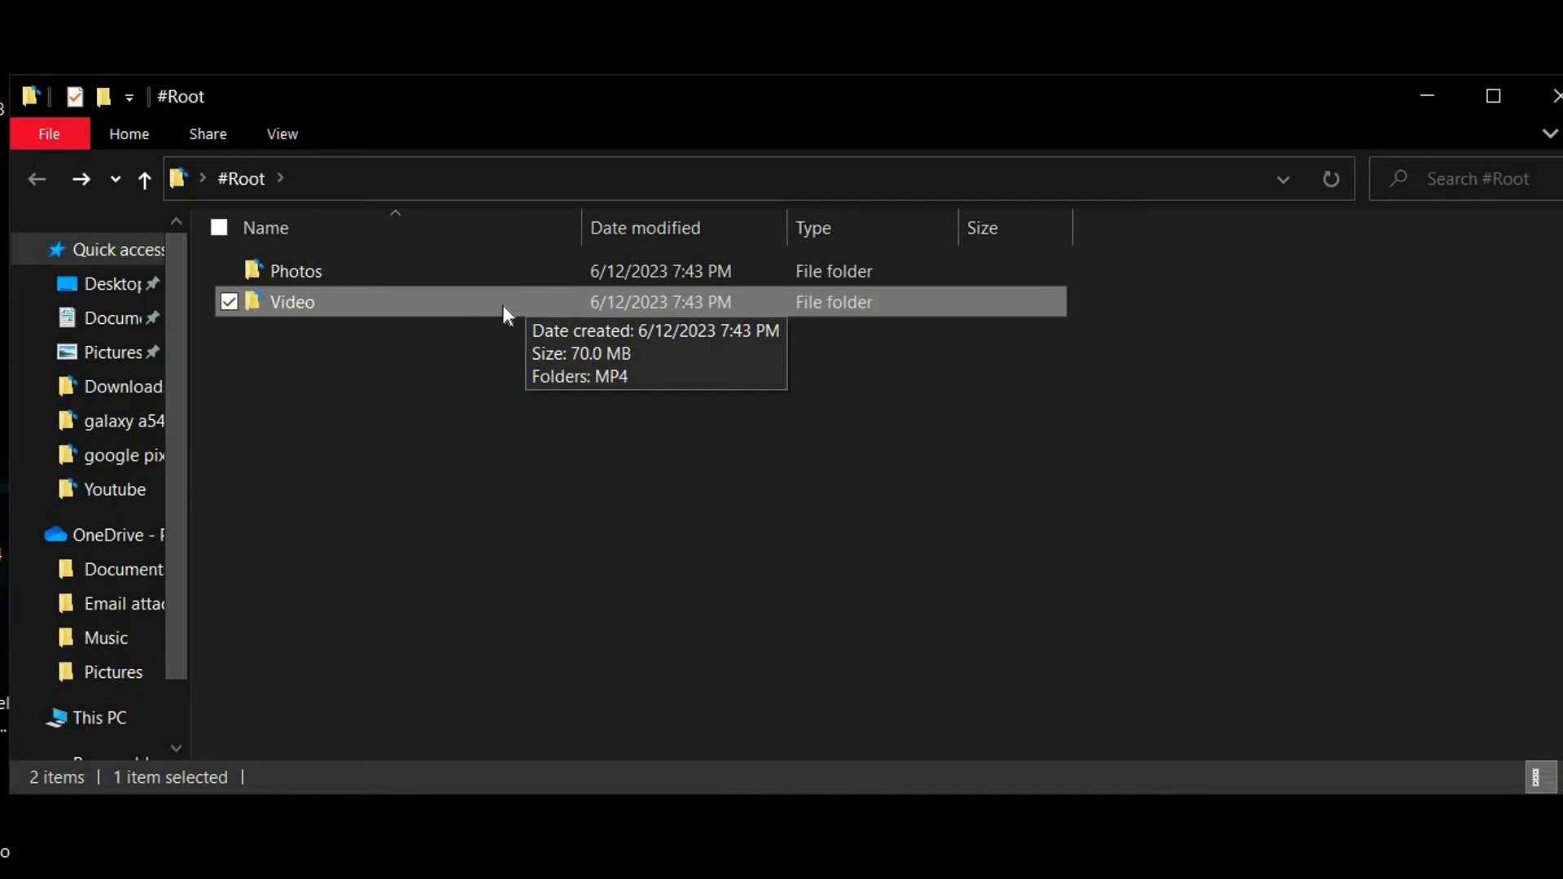
double_click(291, 303)
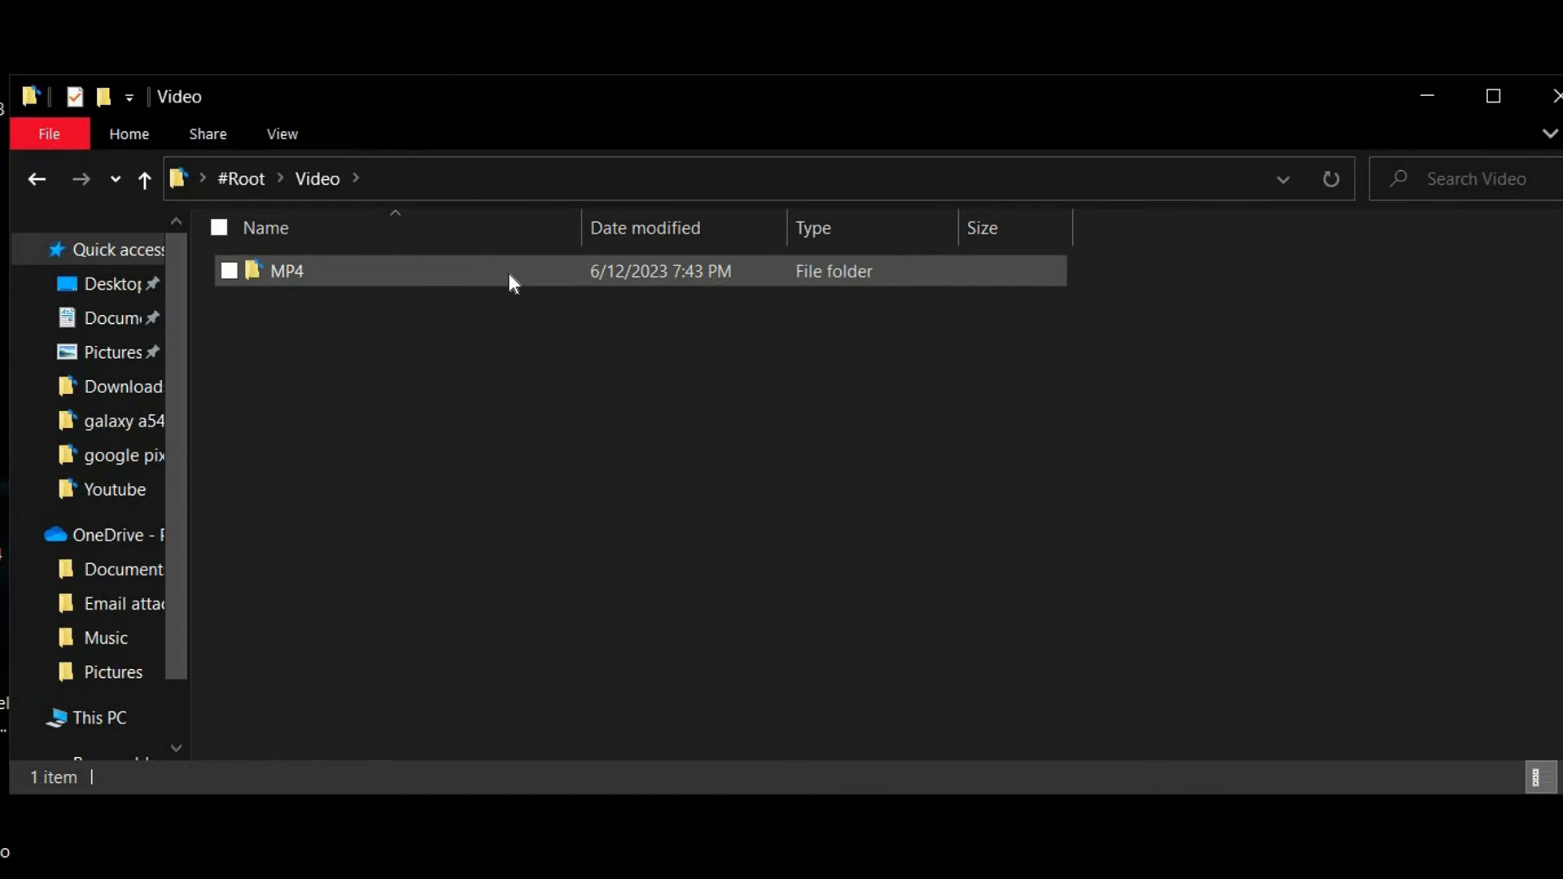
double_click(289, 271)
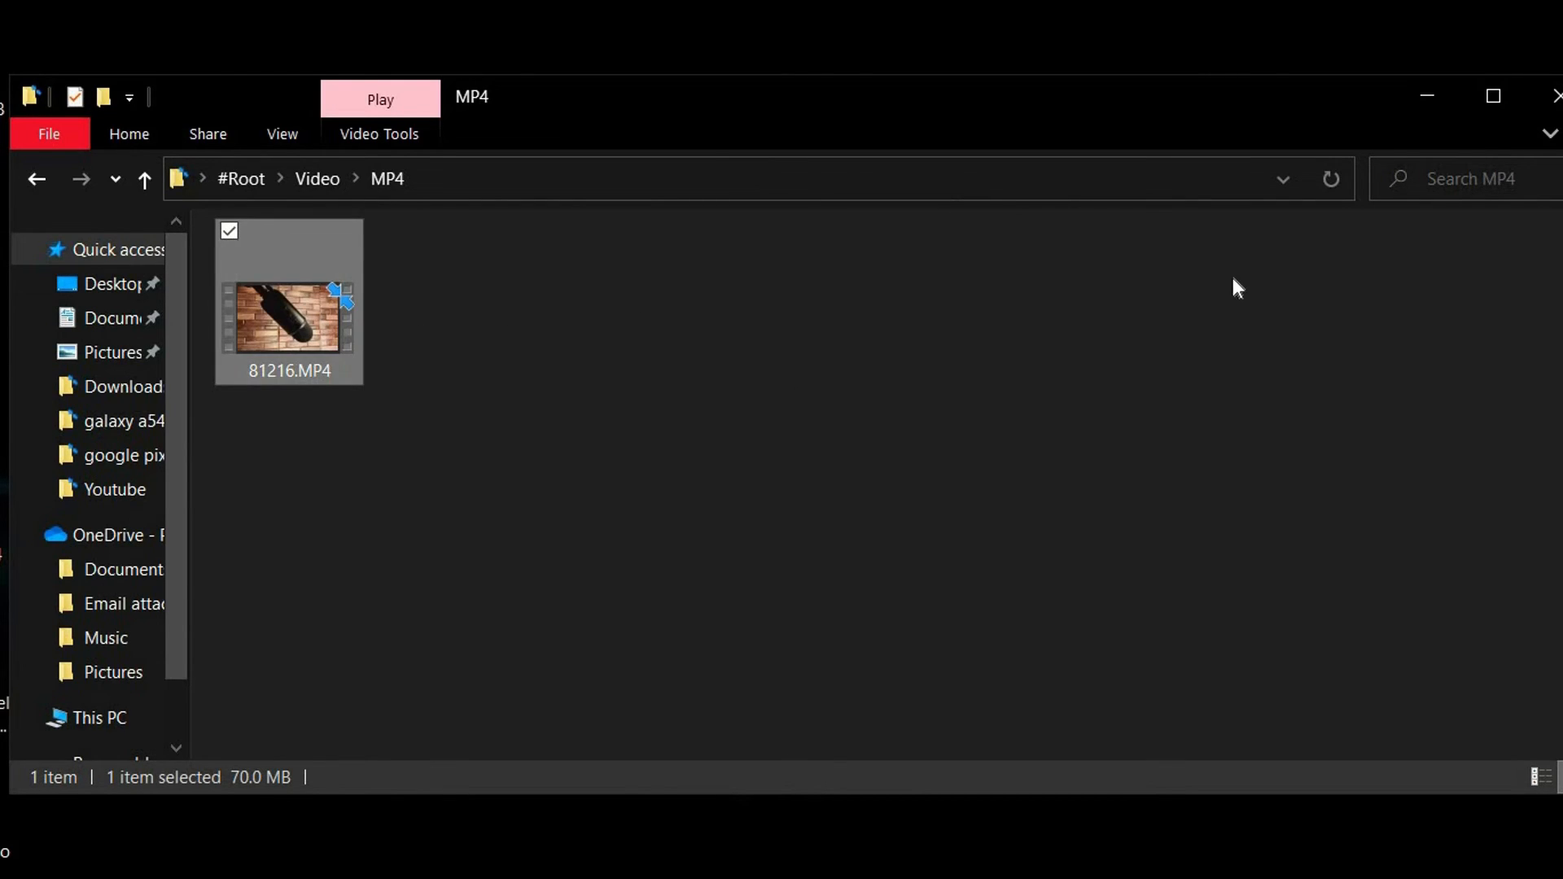